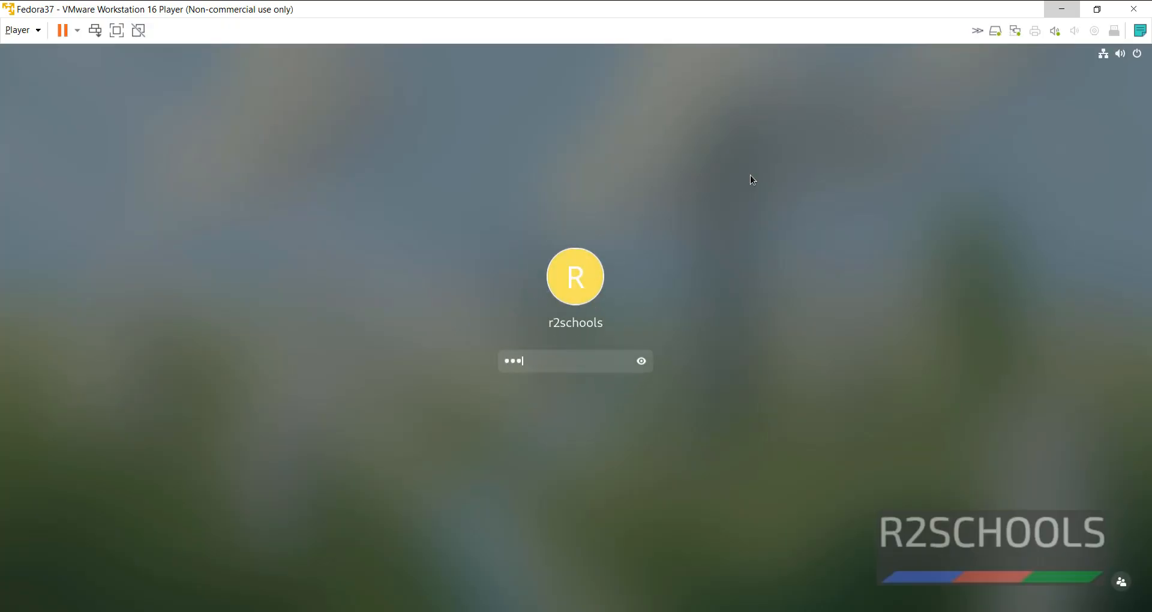
Step: Log into the Fedora desktop and show the grid of all installed applications
text(*)
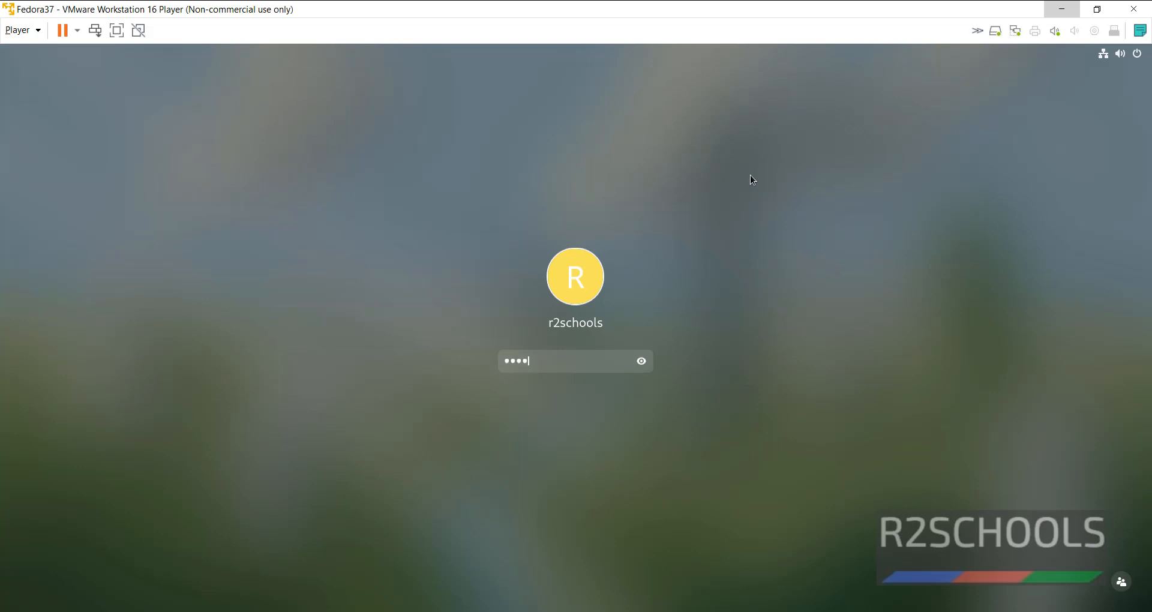
key(Return)
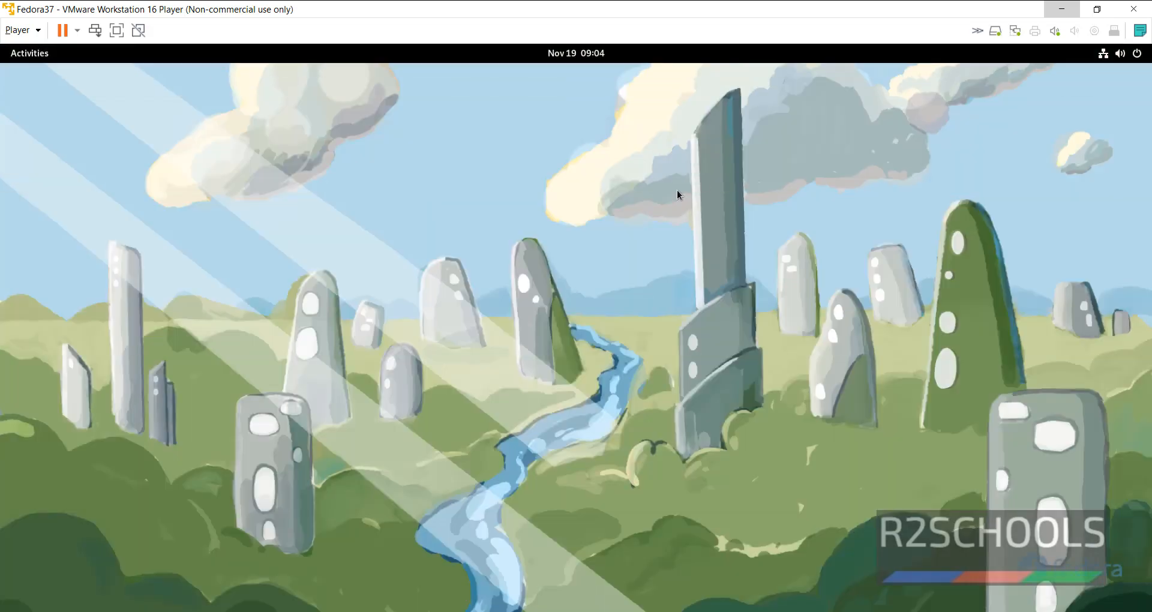
click(28, 53)
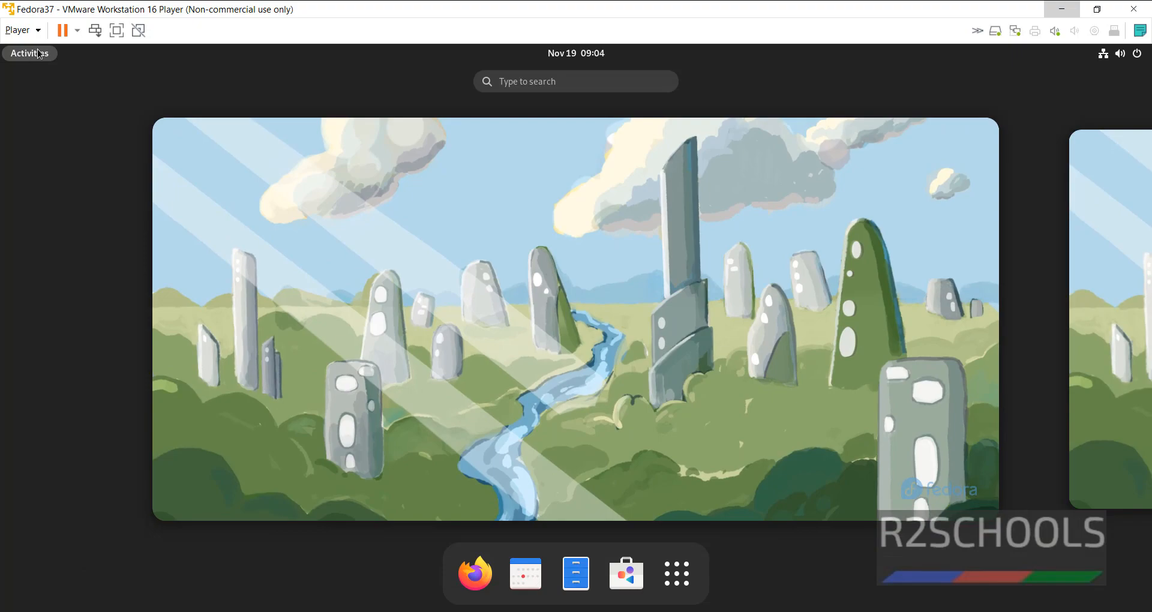
click(677, 573)
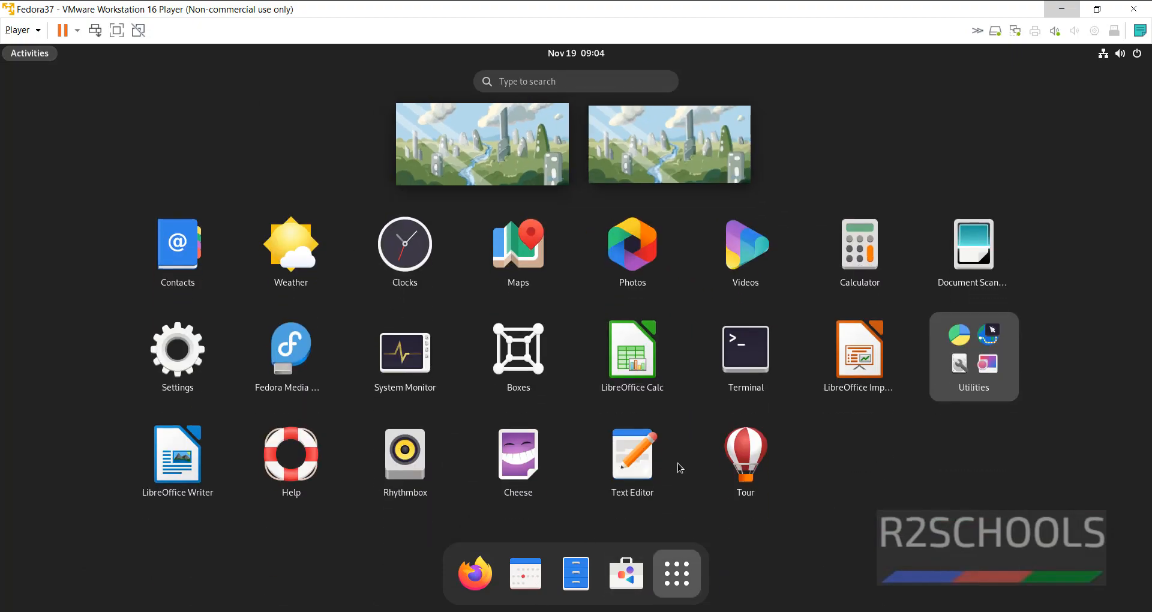
Step: View /etc/os-release confirming Fedora Linux 37 Workstation Edition, then quit the pager
click(745, 348)
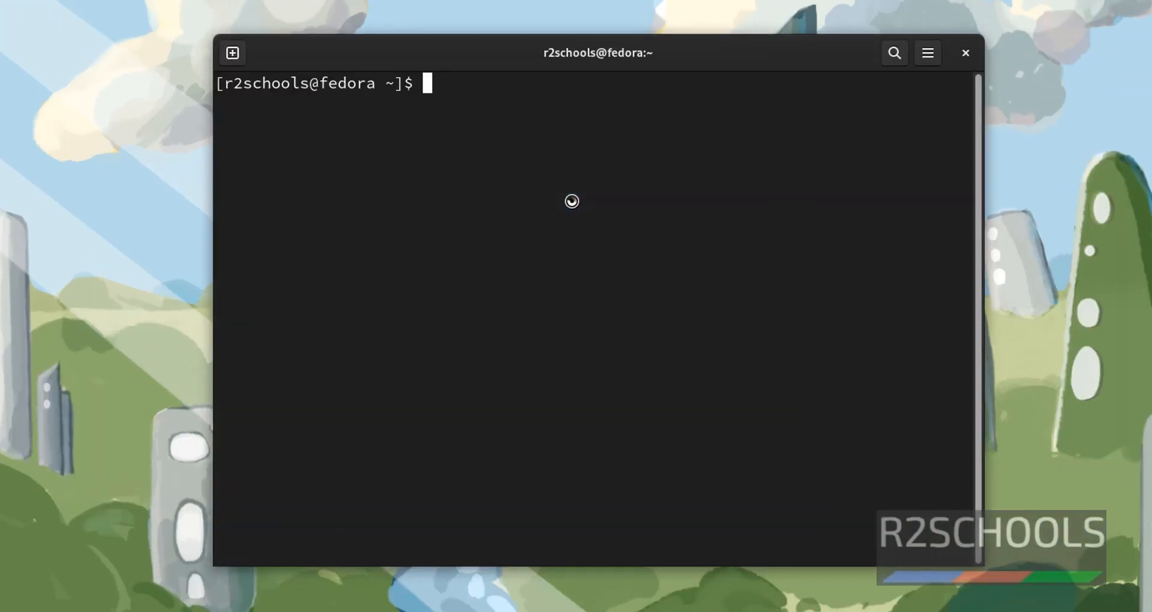
text(more)
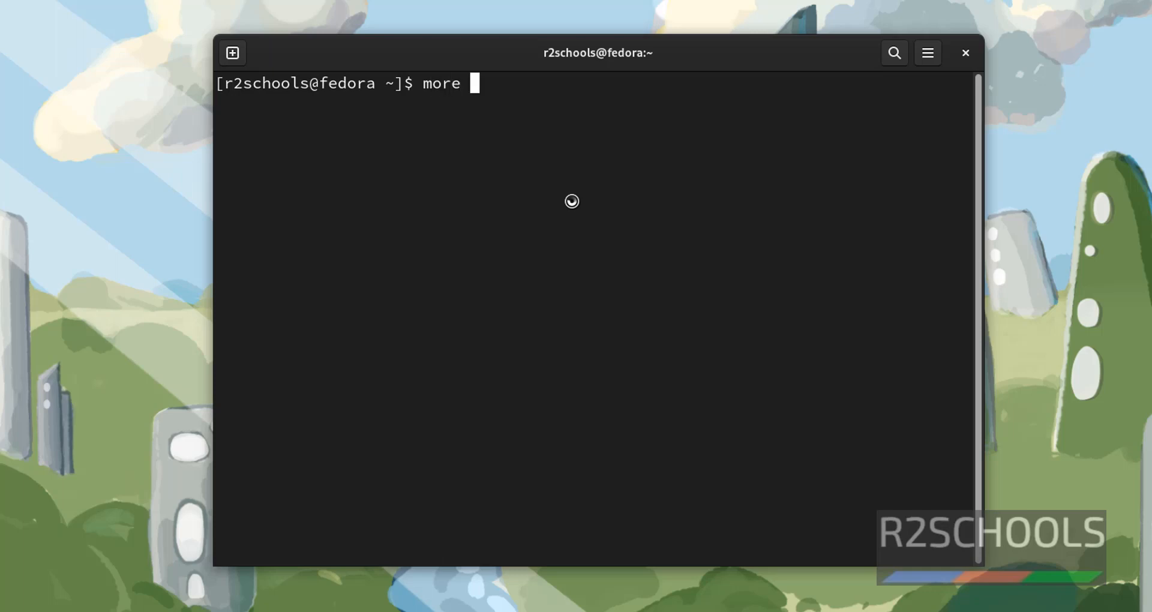
text(/etc/os-release)
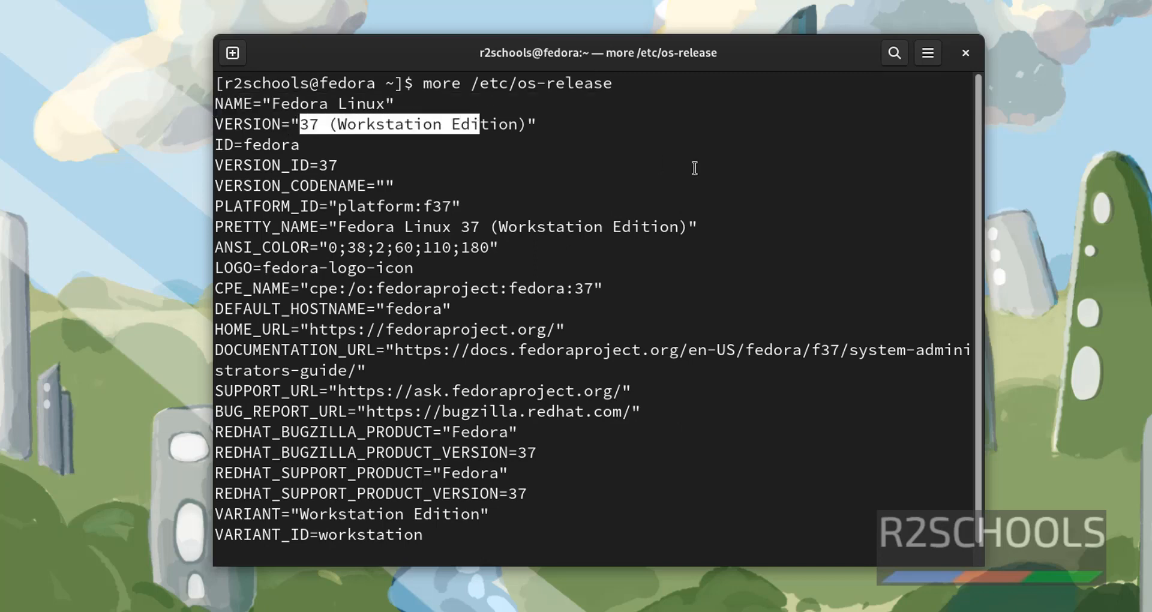
key(q)
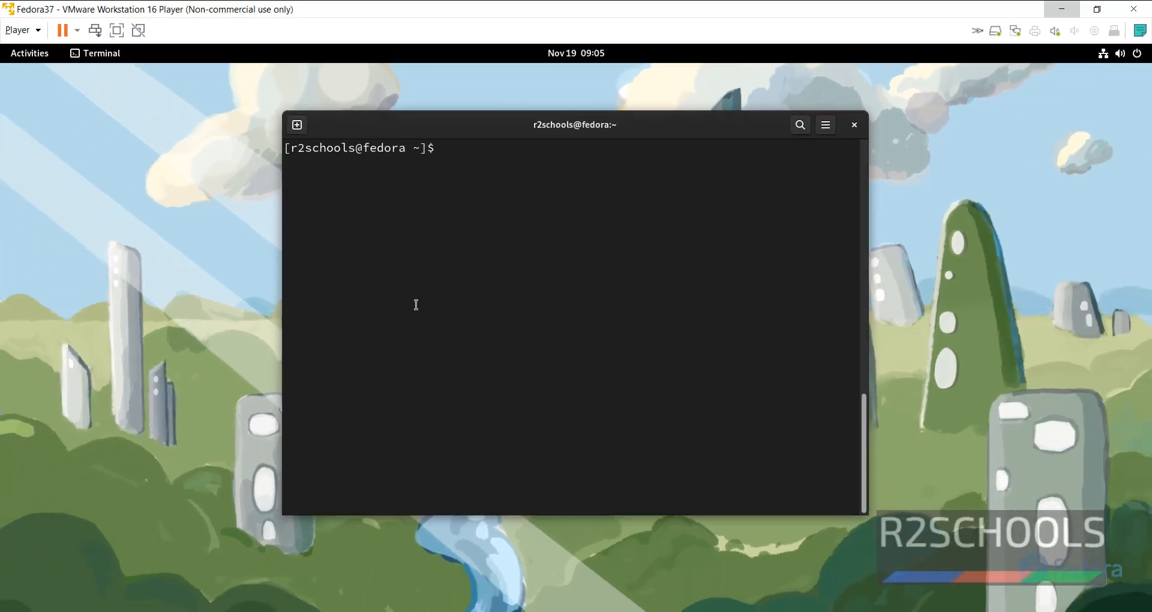
click(29, 53)
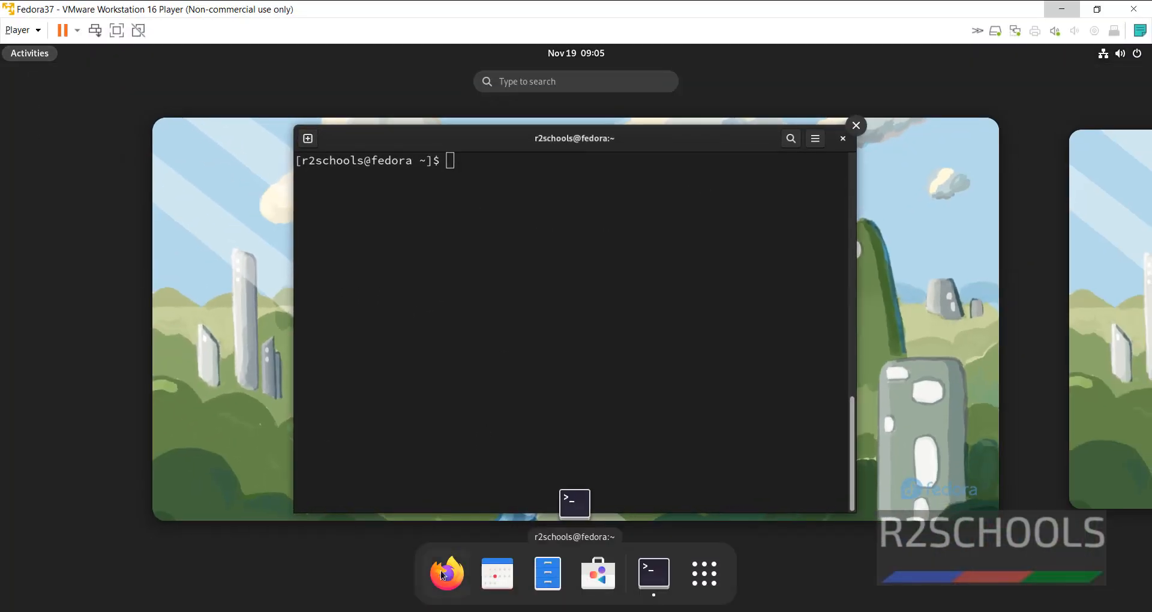
Step: Launch Firefox and navigate to postgresql.org
click(446, 573)
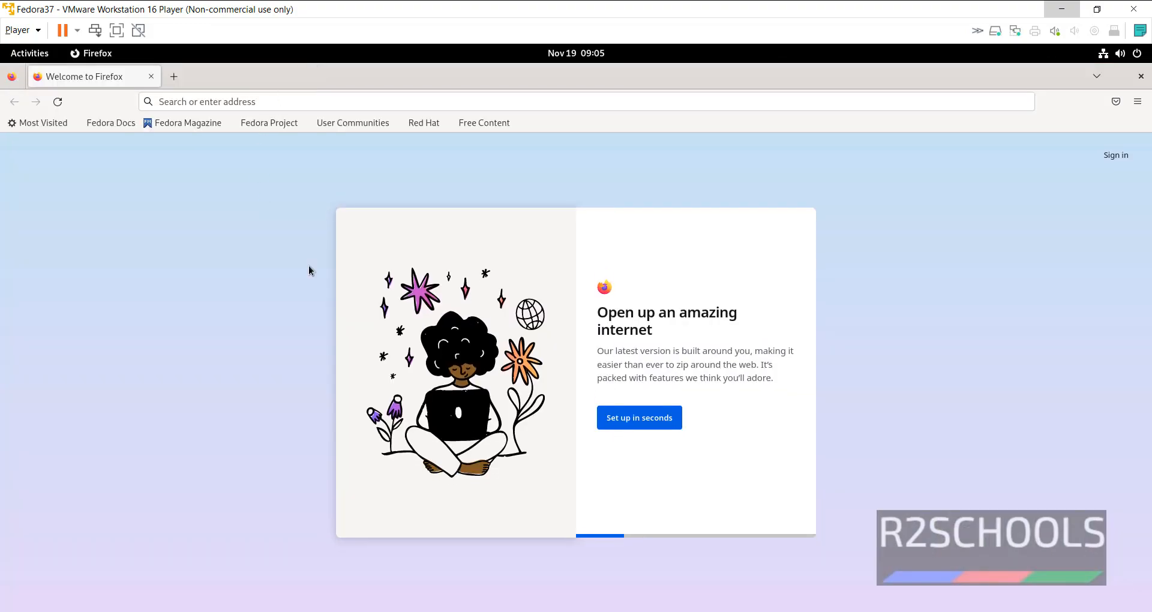
click(324, 101)
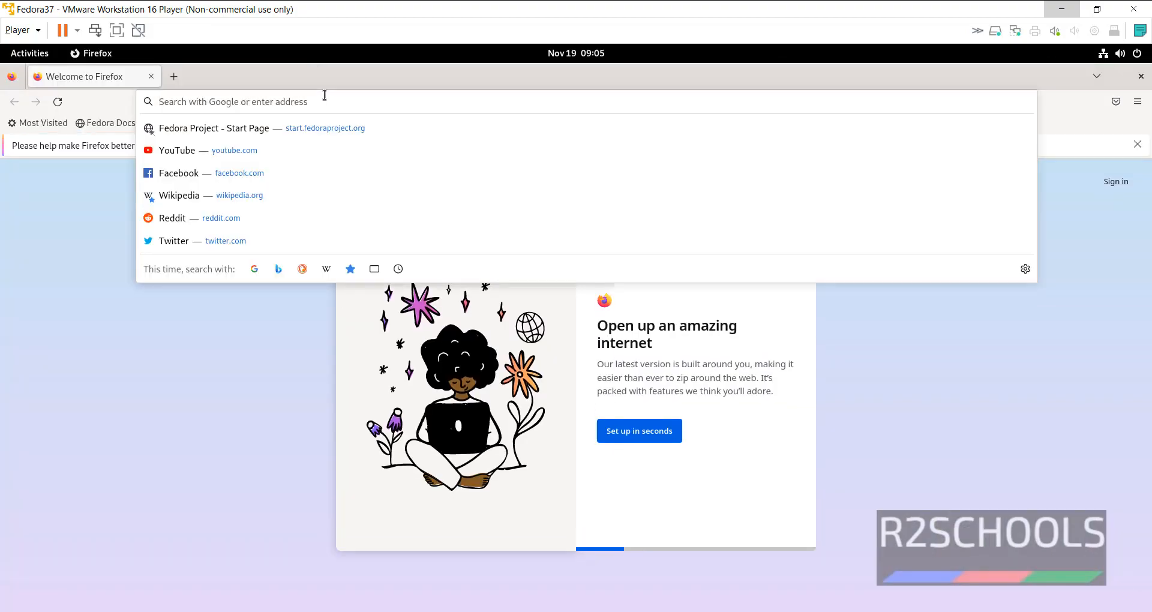
text(postgresql.org)
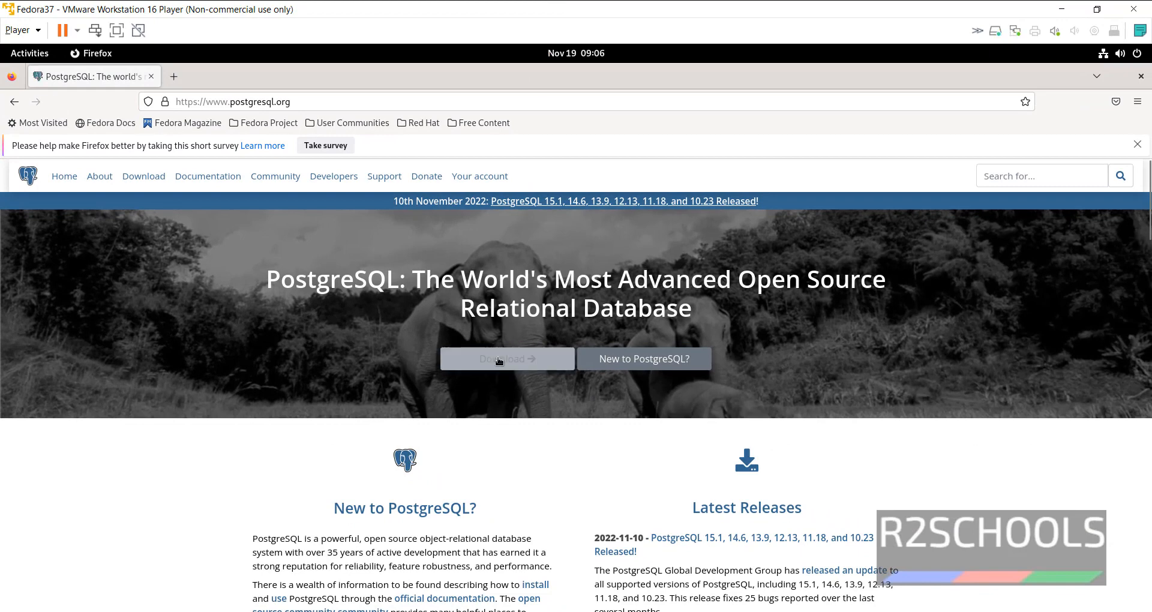
Step: Go to PostgreSQL Downloads, choose Linux and the Red Hat/Rocky/CentOS family
click(506, 359)
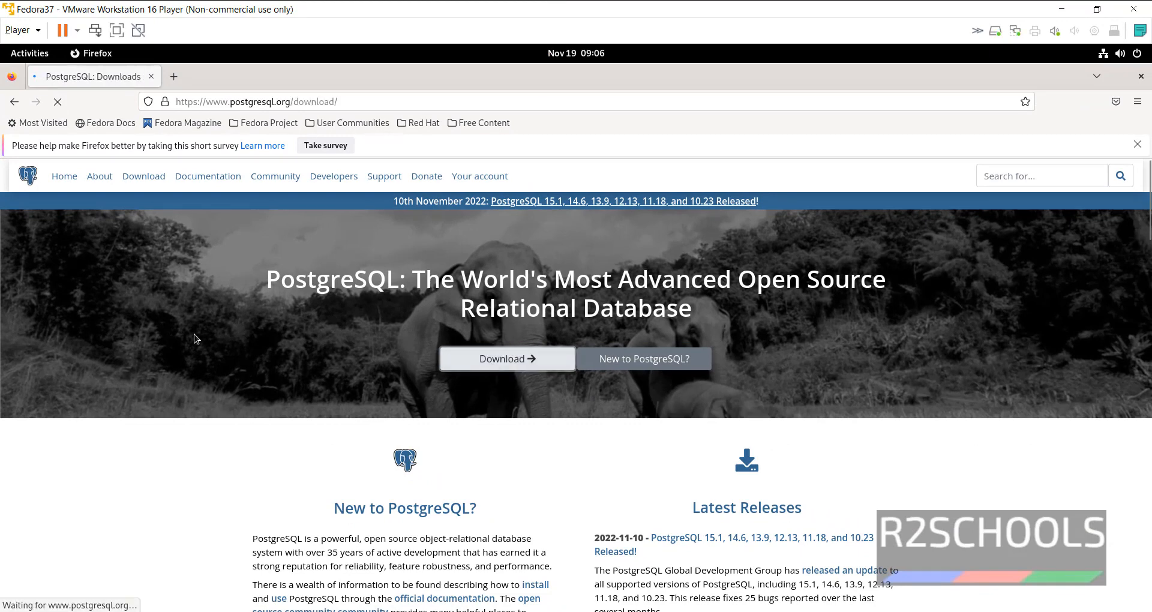
click(506, 359)
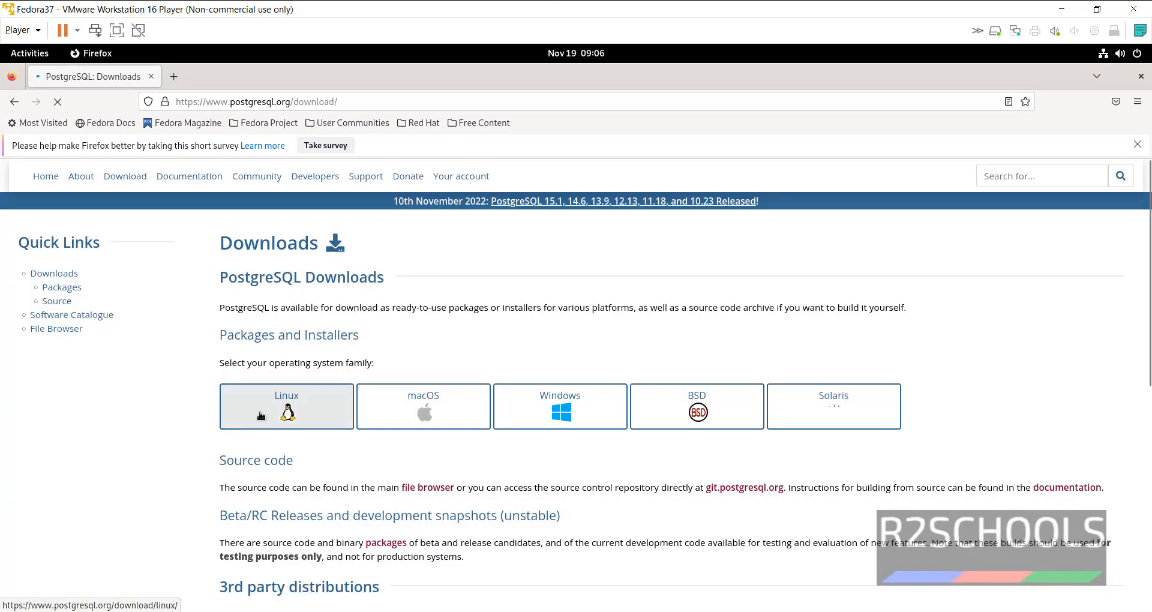
click(285, 406)
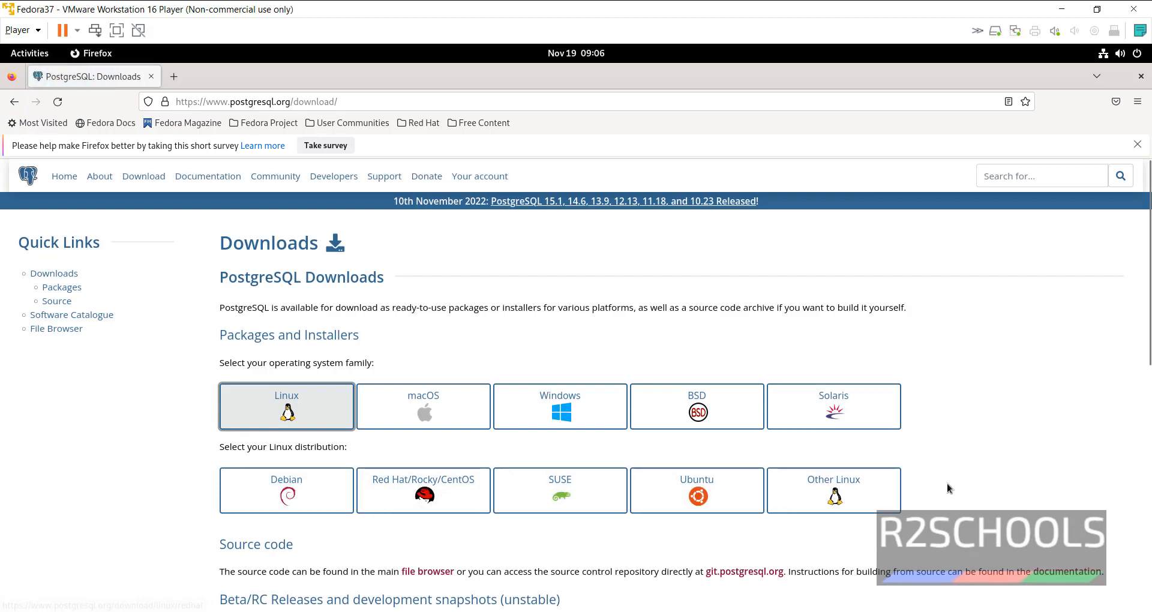
mouse_move(897, 460)
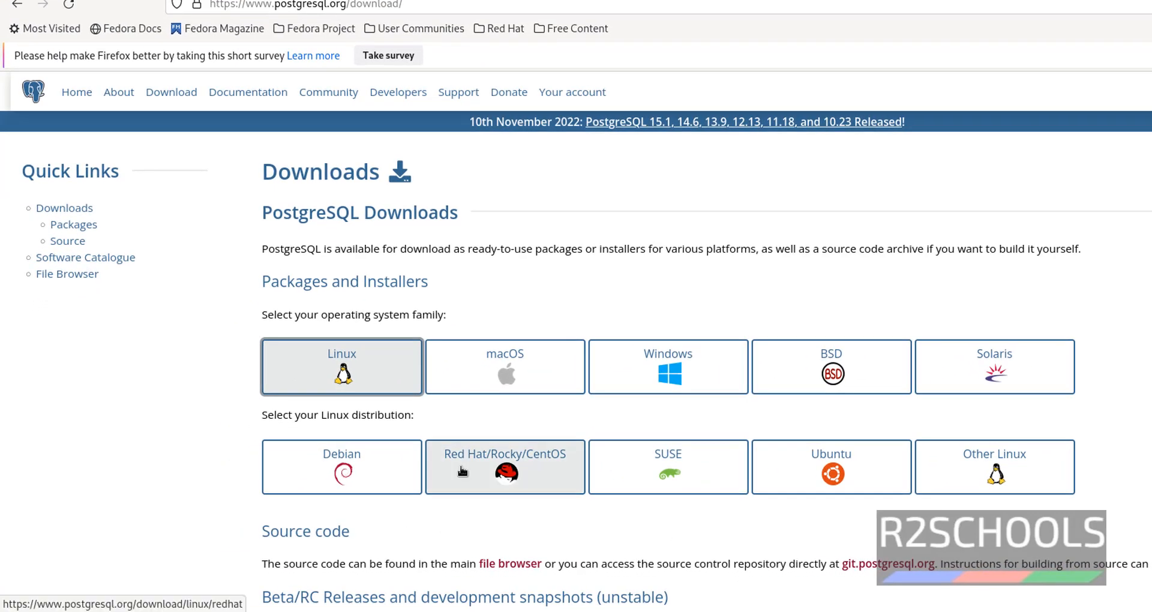
mouse_move(555, 480)
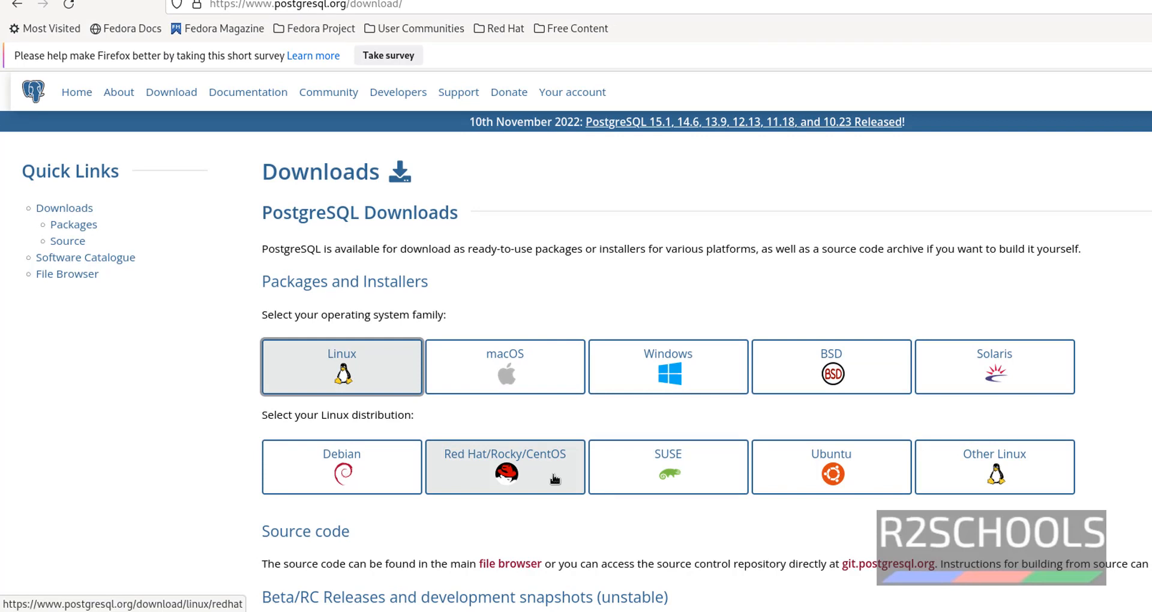
mouse_move(466, 475)
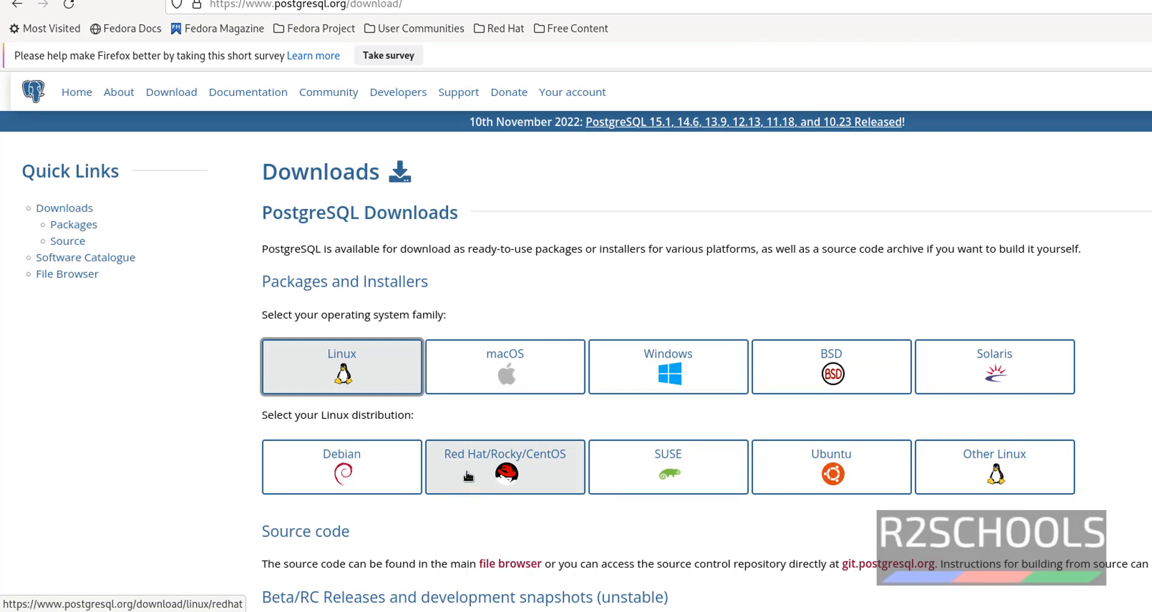
mouse_move(569, 469)
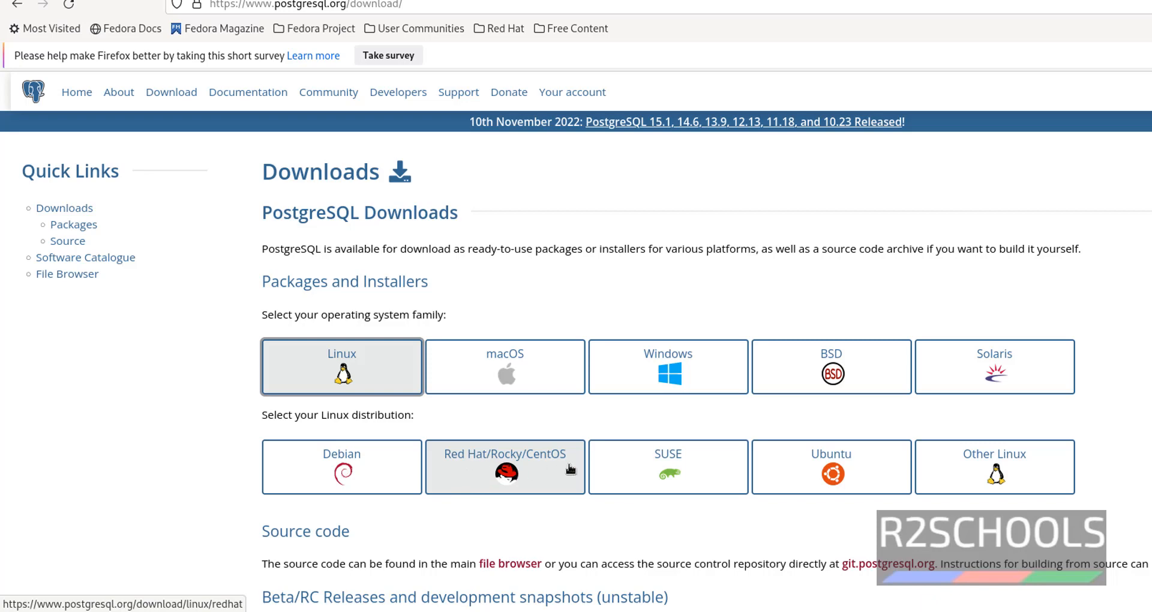
click(504, 468)
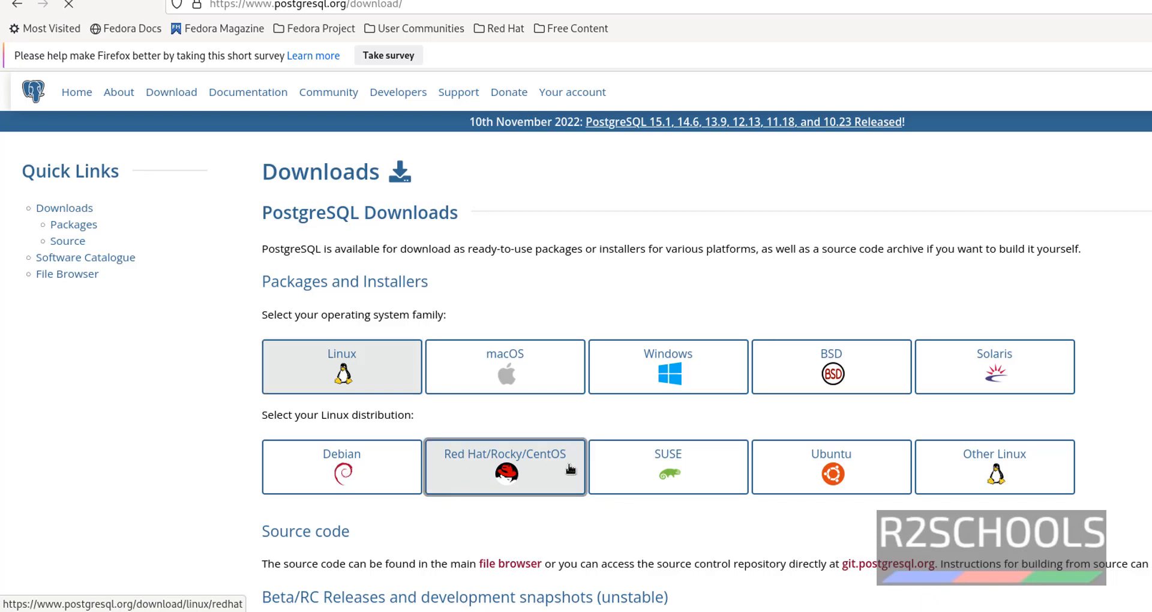
Step: Select PostgreSQL version 15 in the repository instructions
click(504, 467)
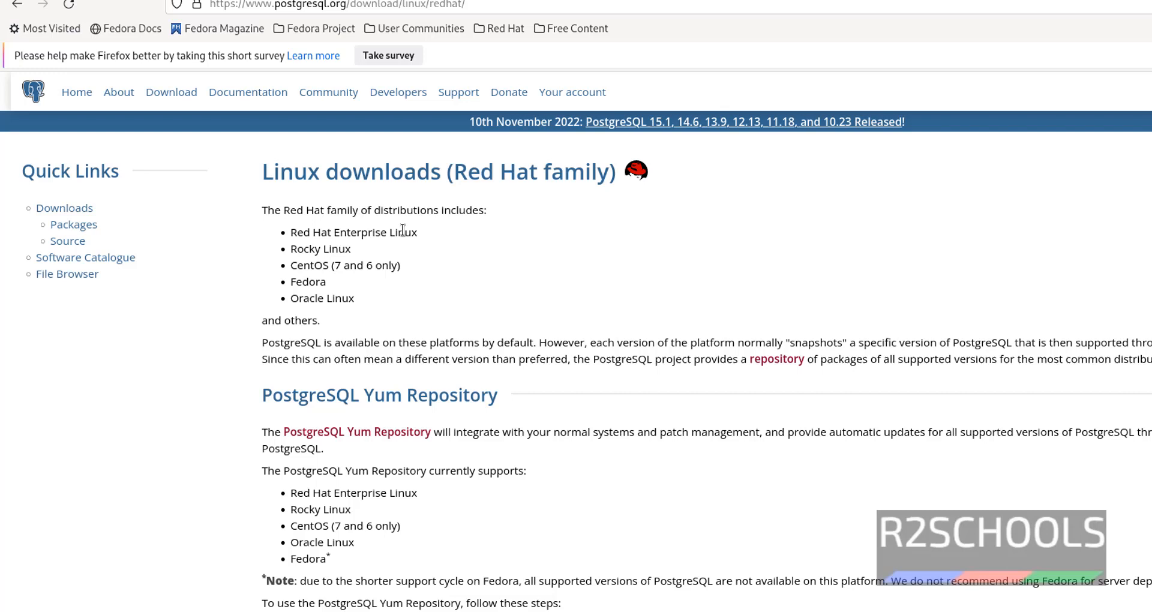
mouse_move(412, 219)
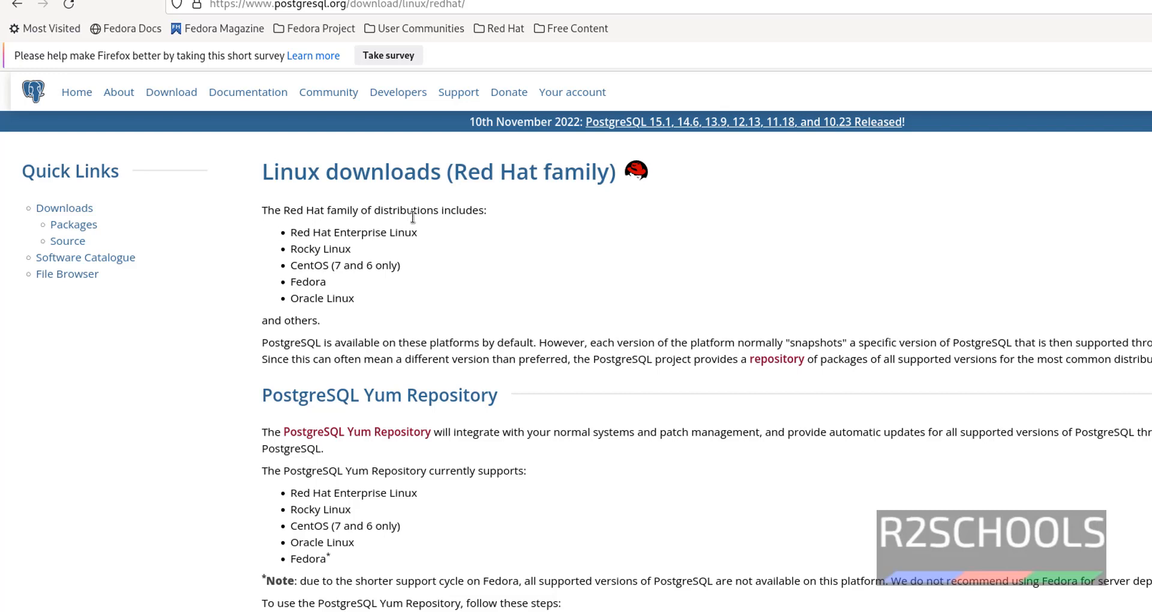
mouse_move(427, 248)
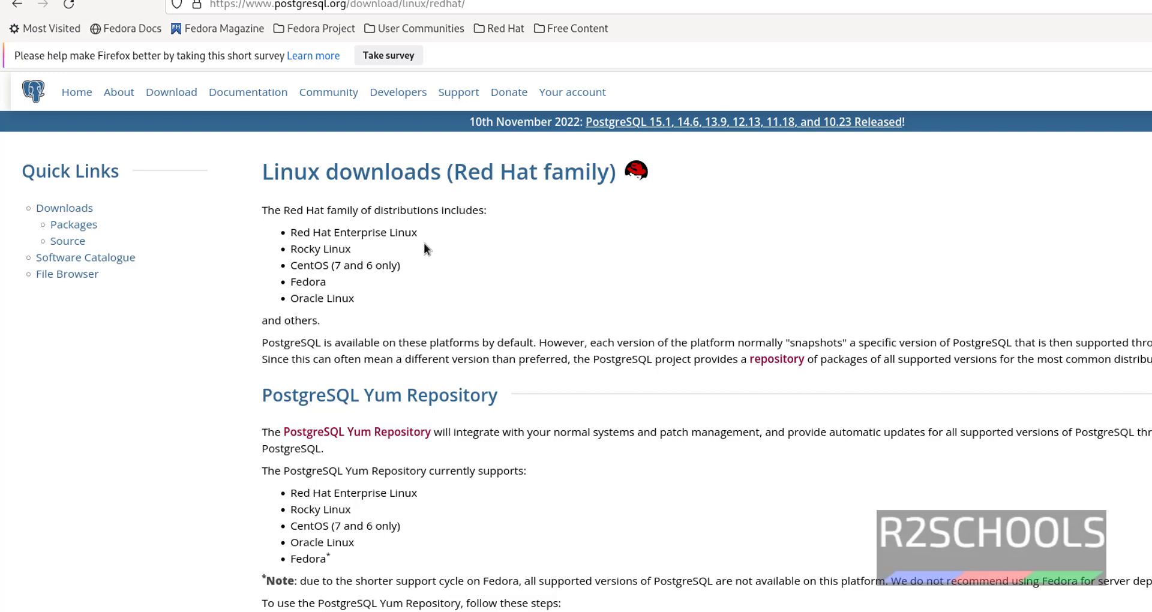
mouse_move(343, 265)
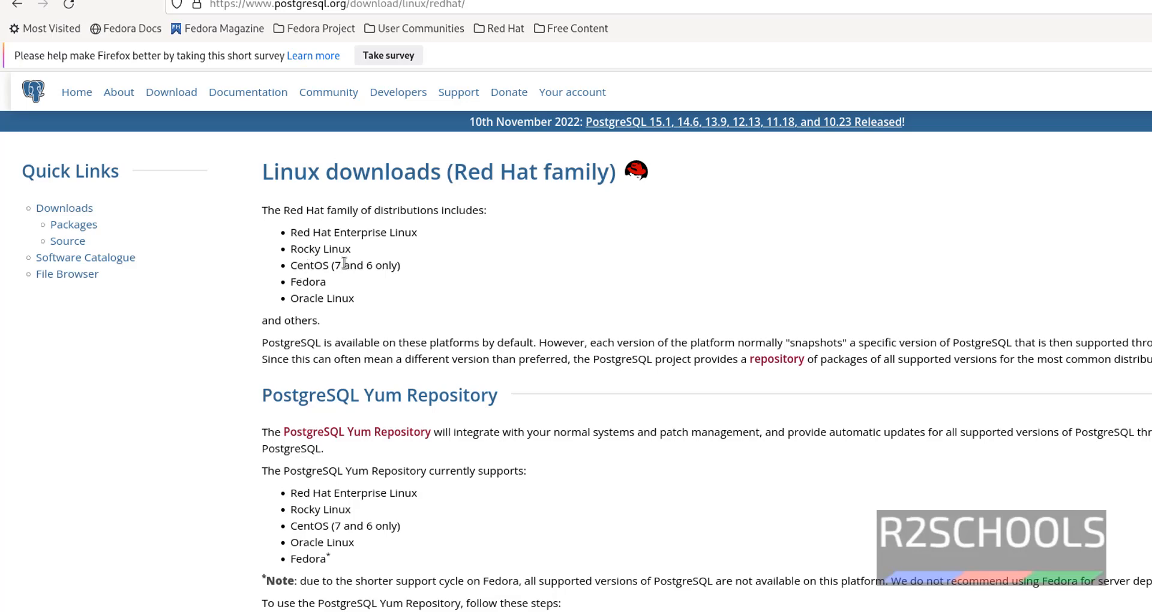
mouse_move(328, 316)
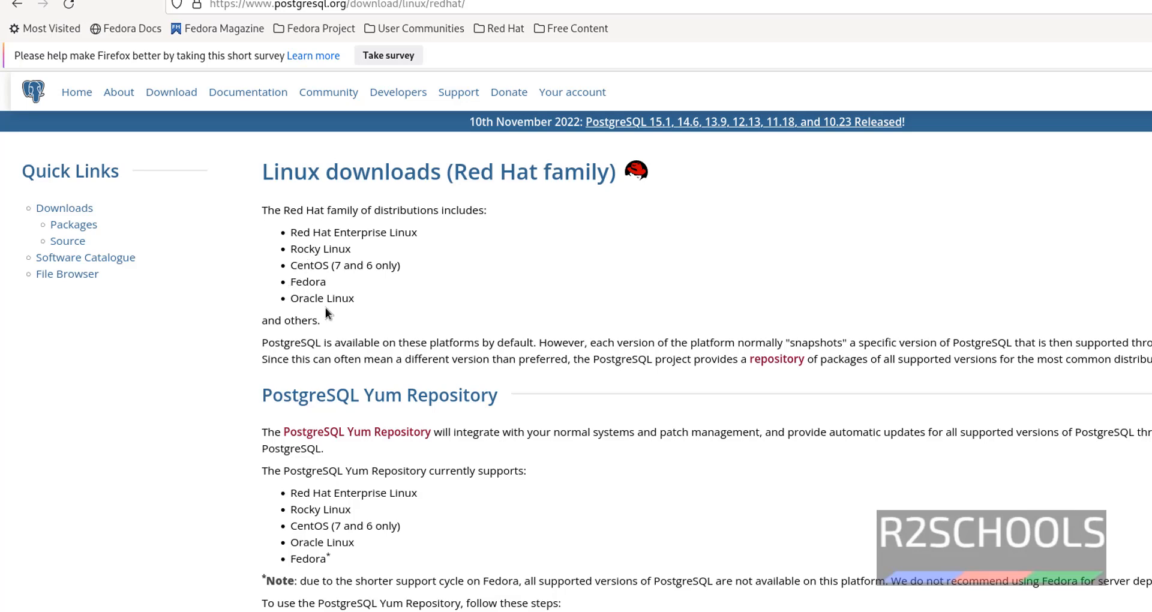
mouse_move(353, 321)
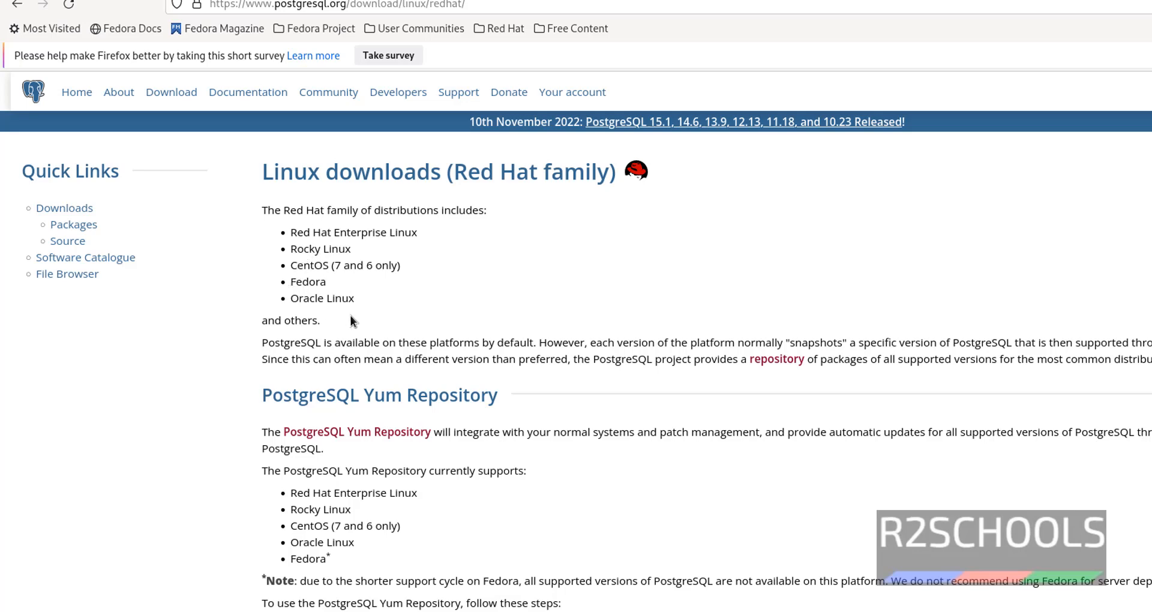
scroll(down, 3)
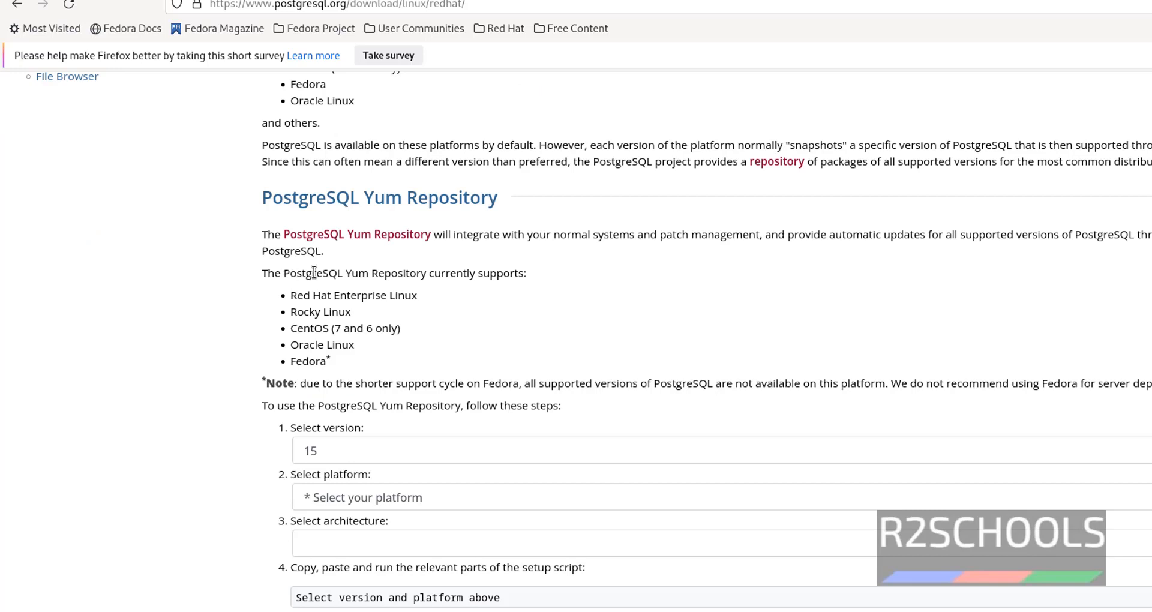
mouse_move(283, 319)
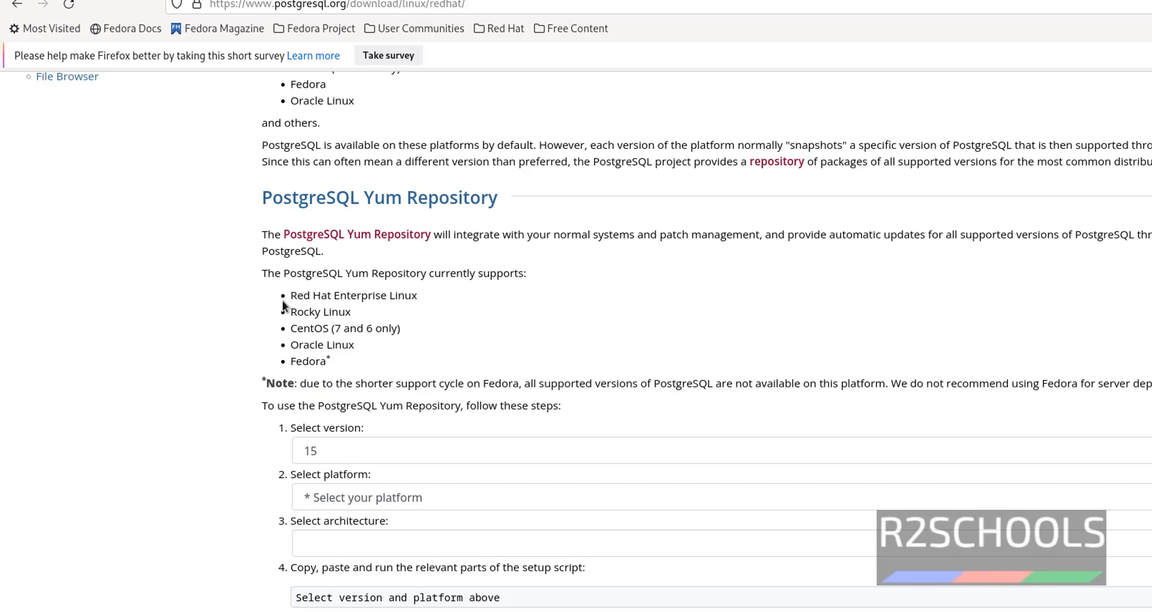
drag(283, 295, 352, 361)
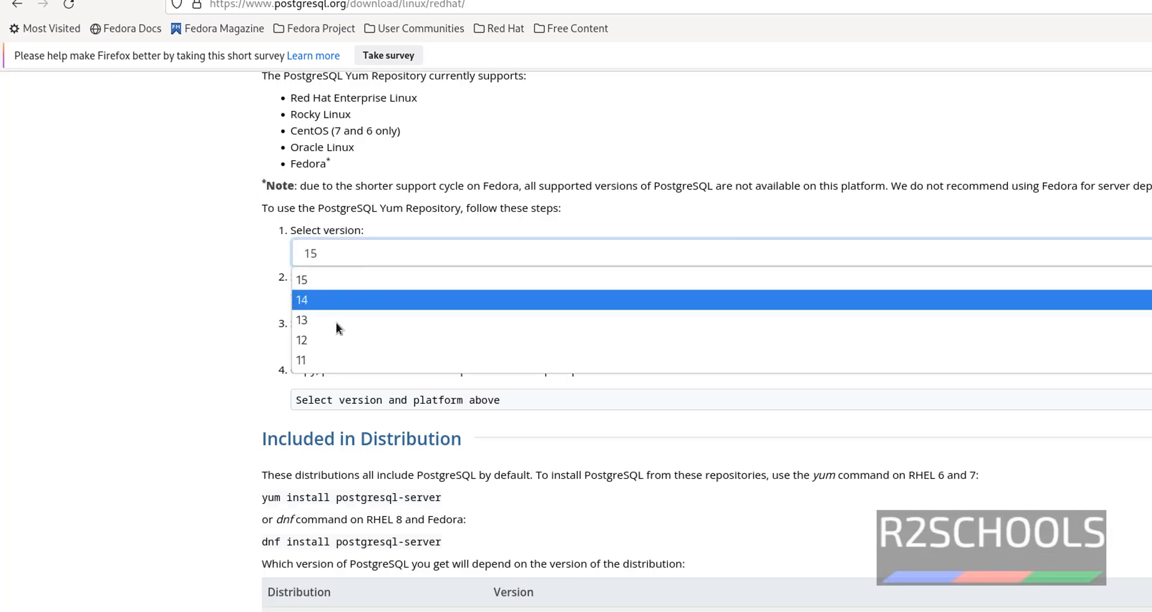
mouse_move(324, 366)
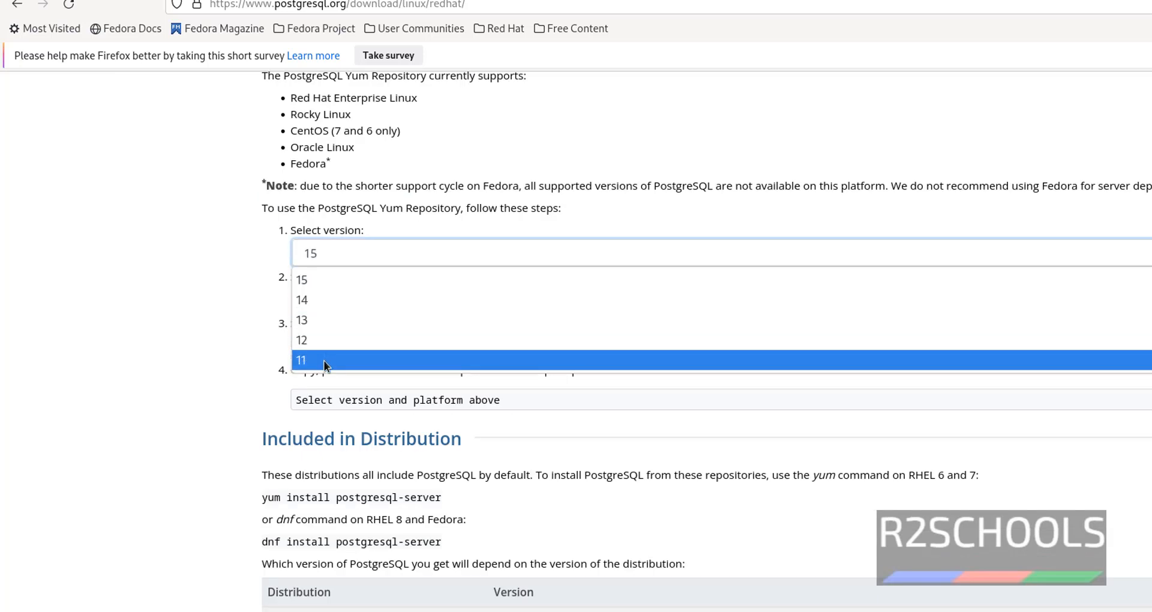
click(309, 252)
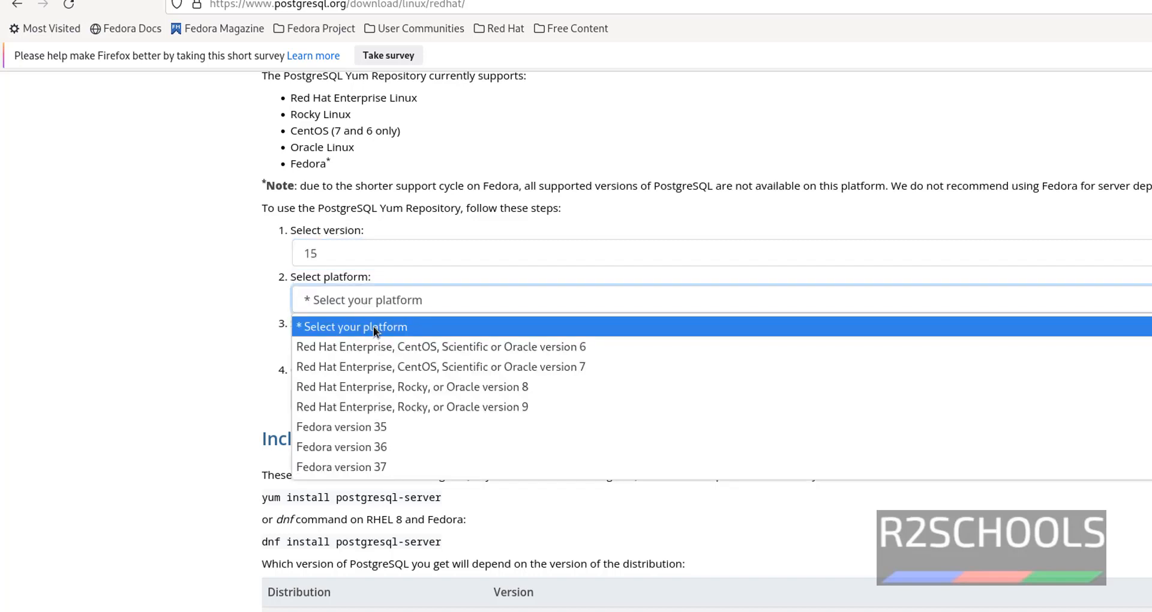
mouse_move(393, 467)
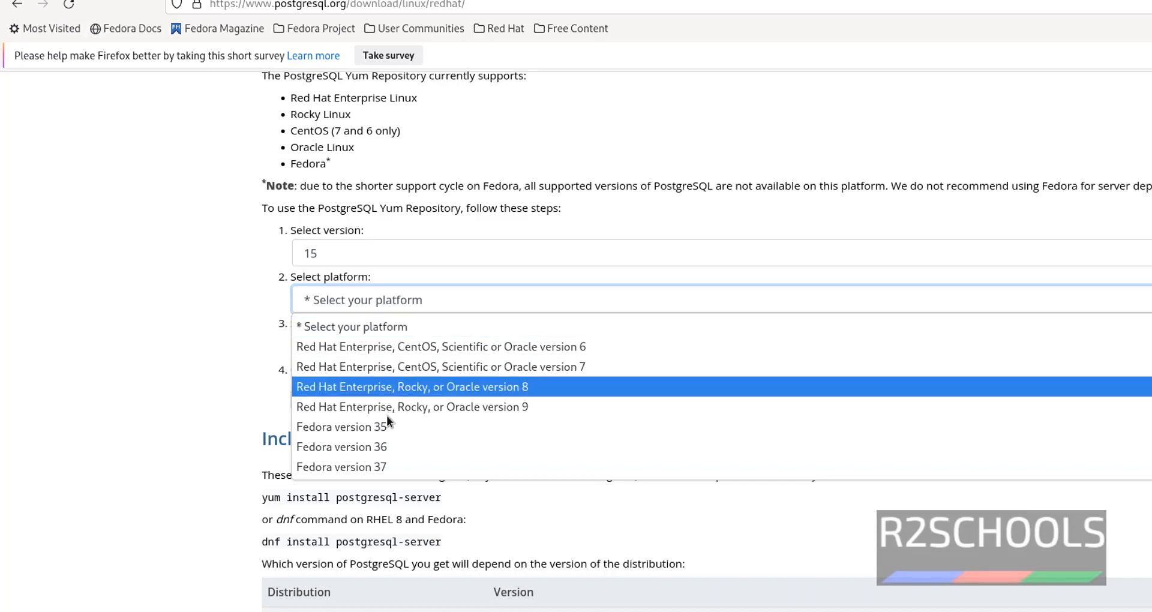
Step: Choose Fedora version 37 and select the generated setup script's dnf install command
click(341, 467)
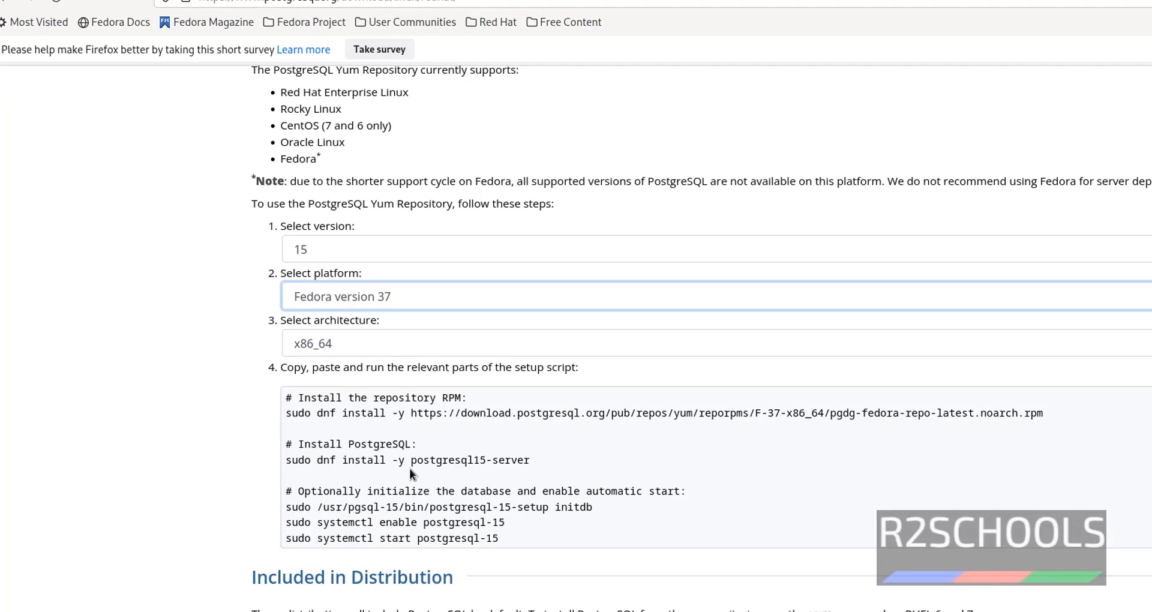
scroll(down, 3)
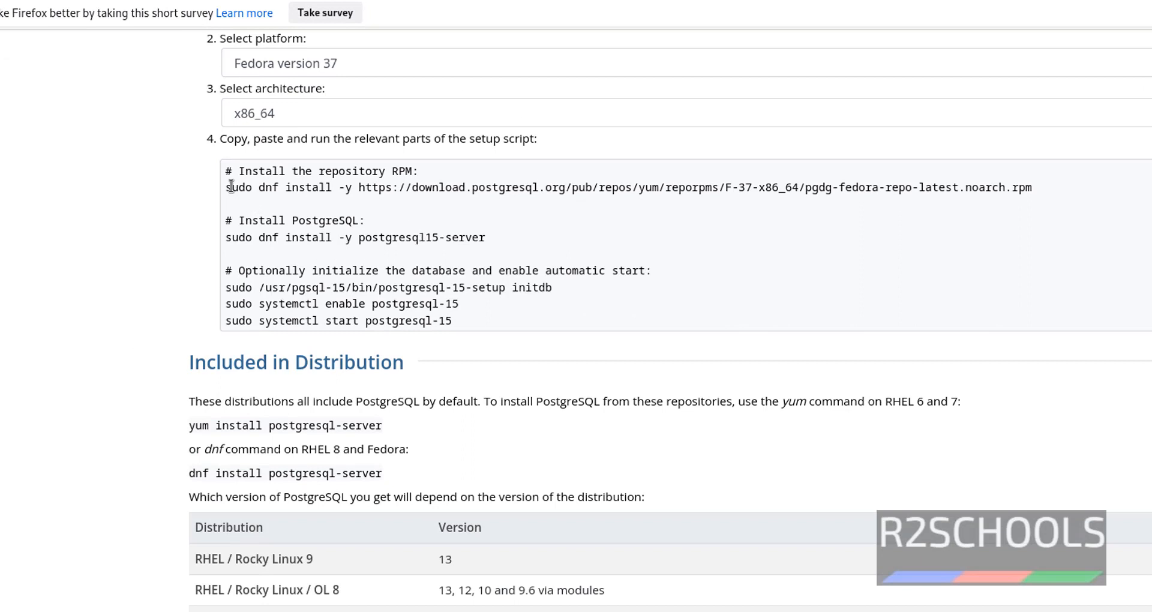
drag(228, 170, 452, 320)
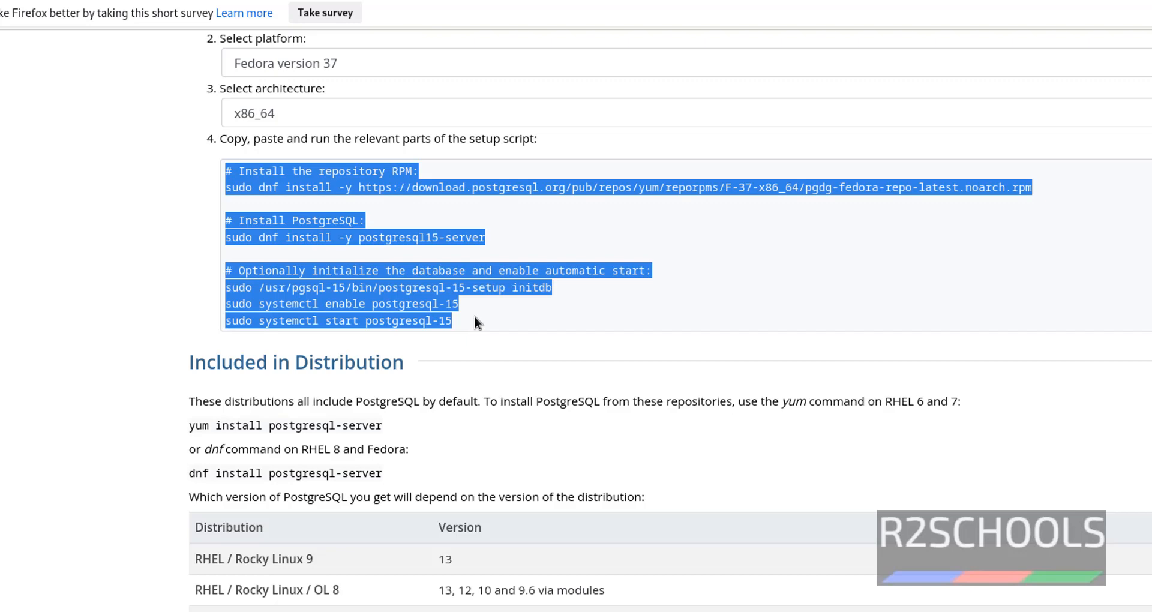
mouse_move(569, 305)
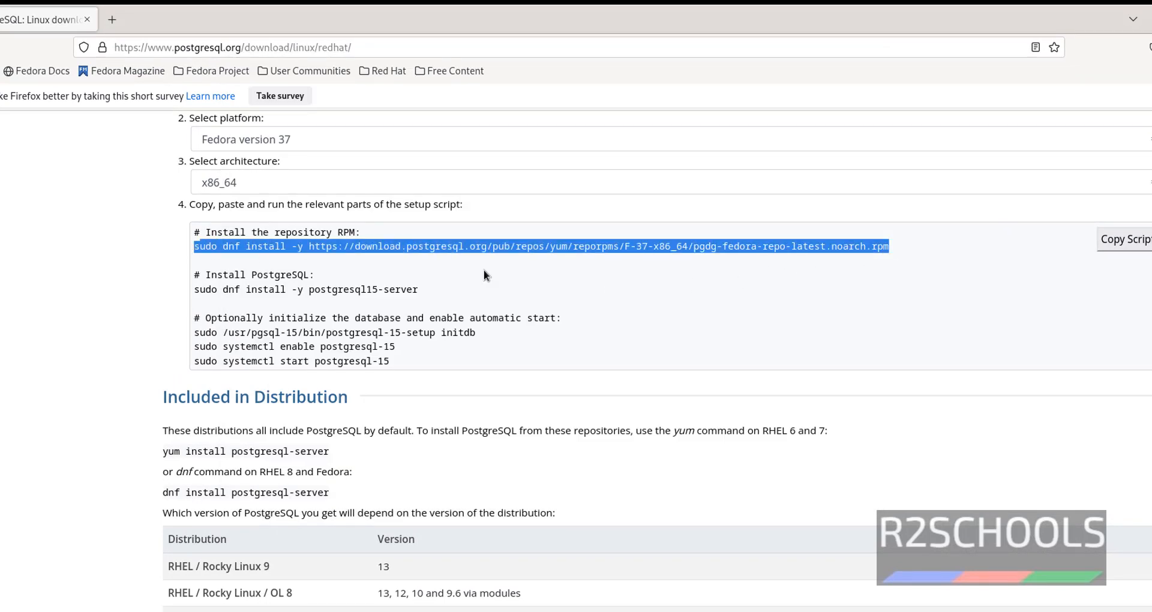
mouse_move(485, 249)
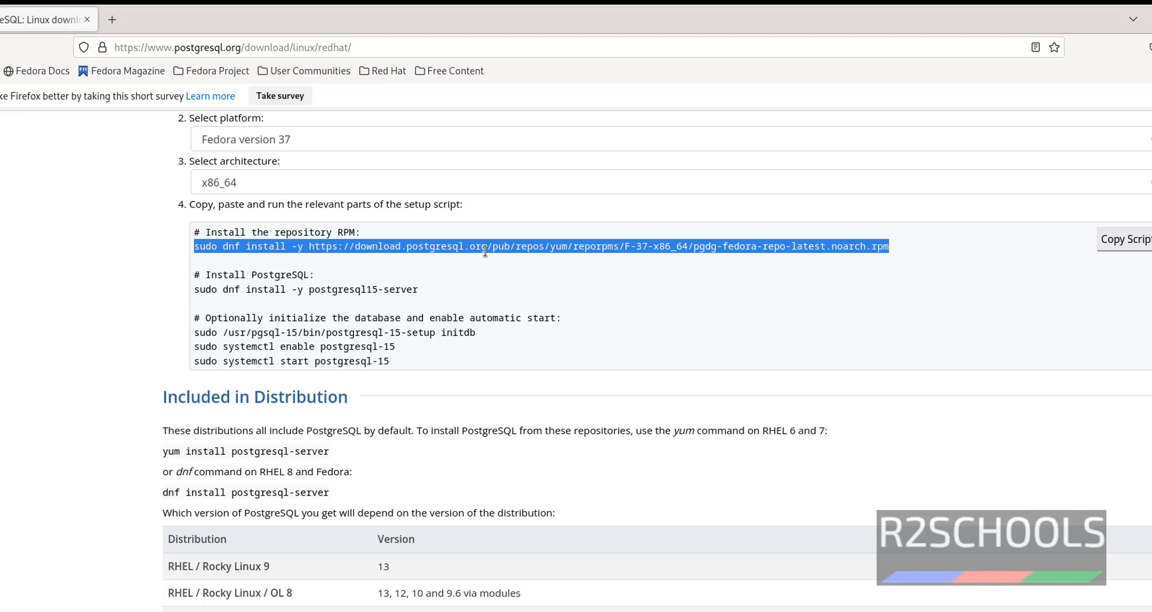
Step: Paste and run the PostgreSQL repository RPM install command in the terminal
right_click(585, 219)
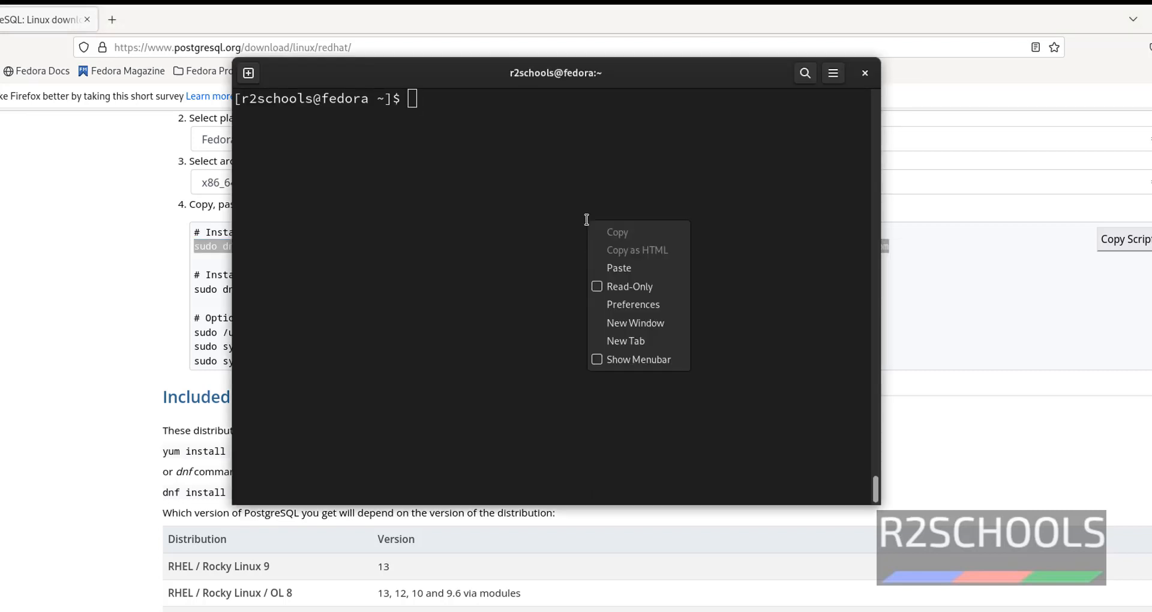
click(619, 268)
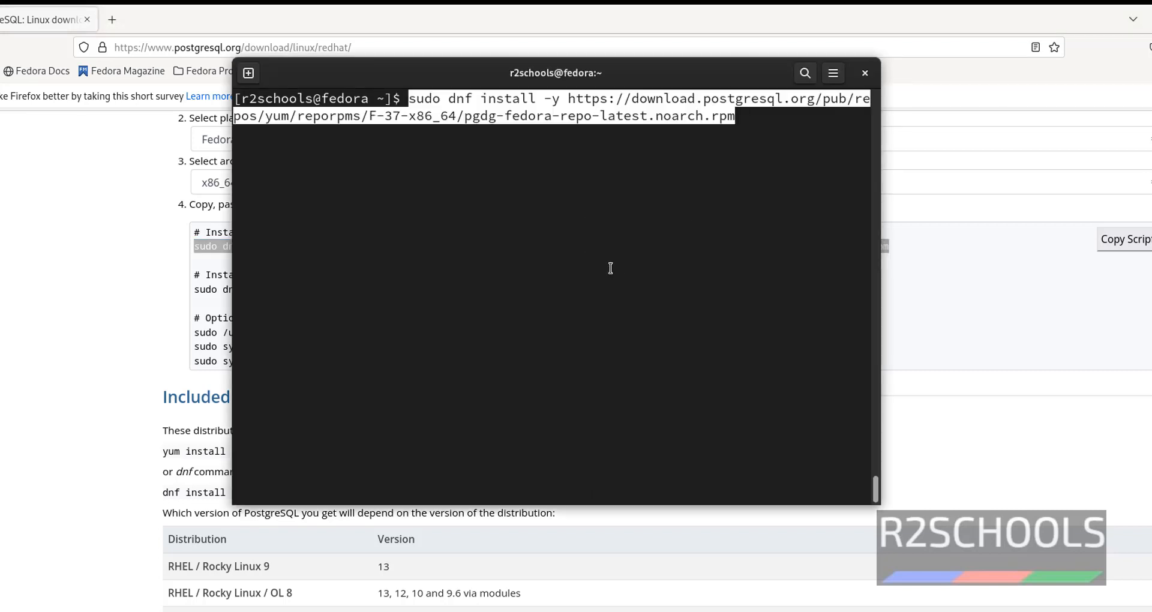
key(Return)
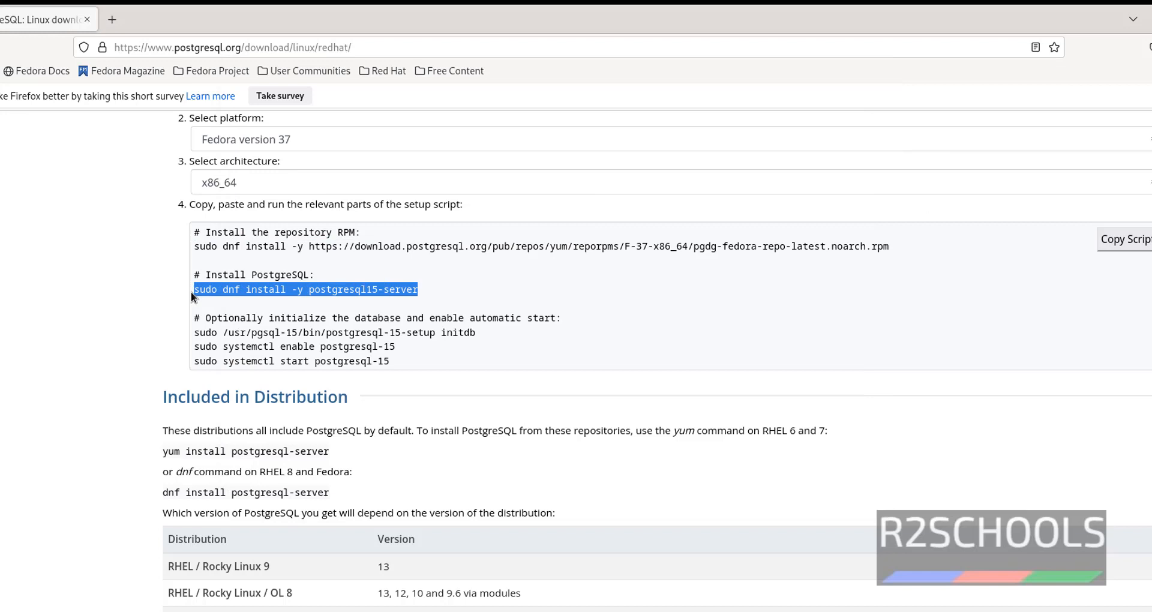
mouse_move(467, 290)
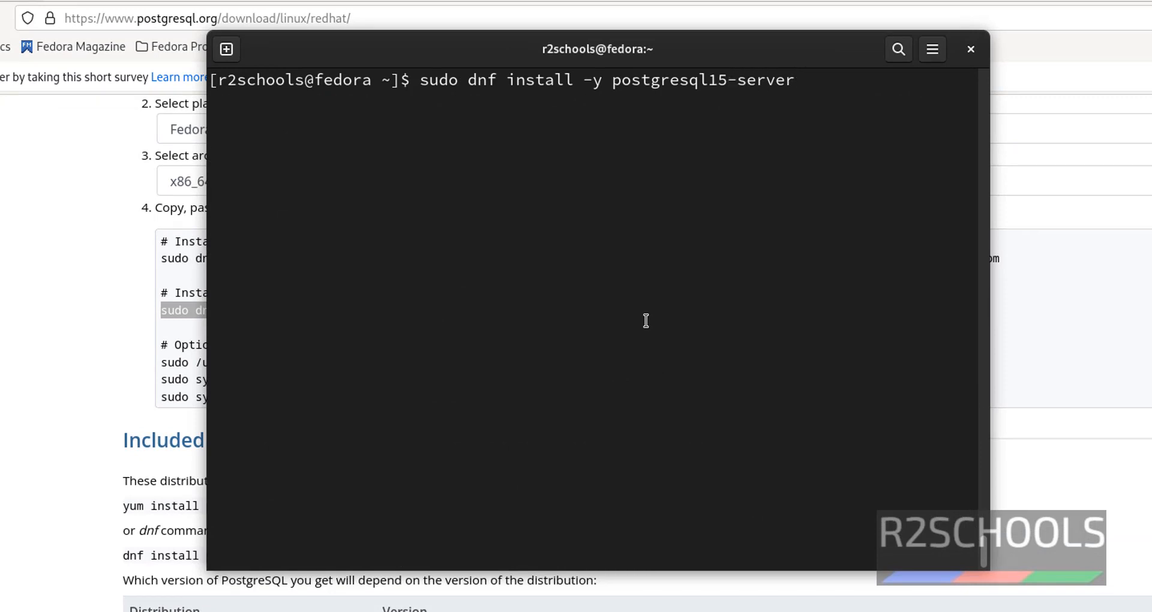
Step: Run 'sudo dnf install -y postgresql15-server' until the install reports Complete
key(BackSpace)
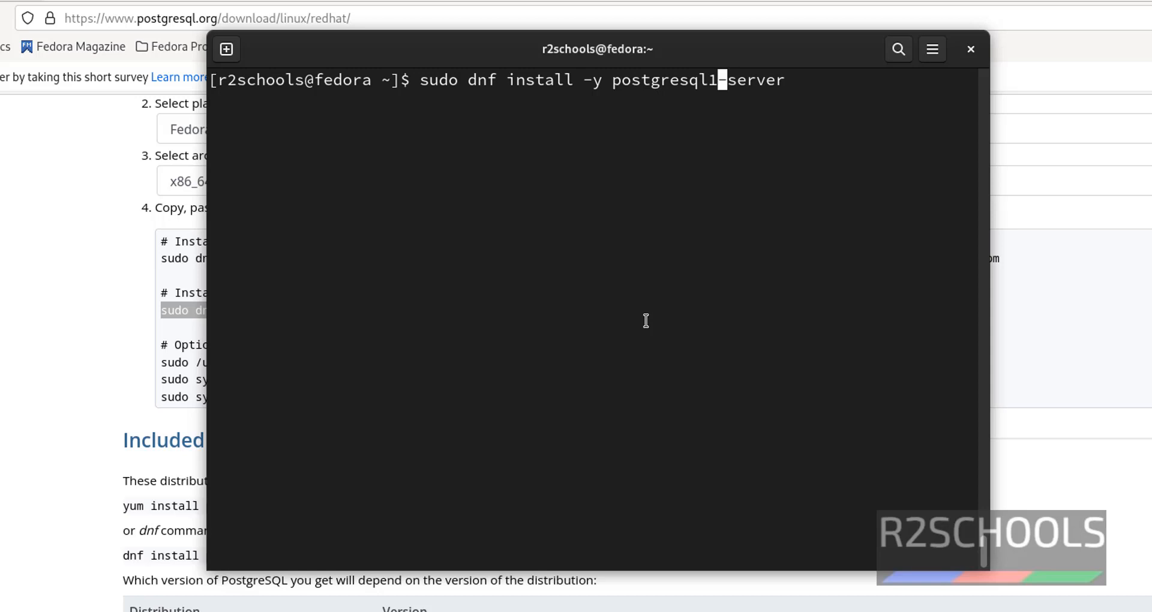
text(2)
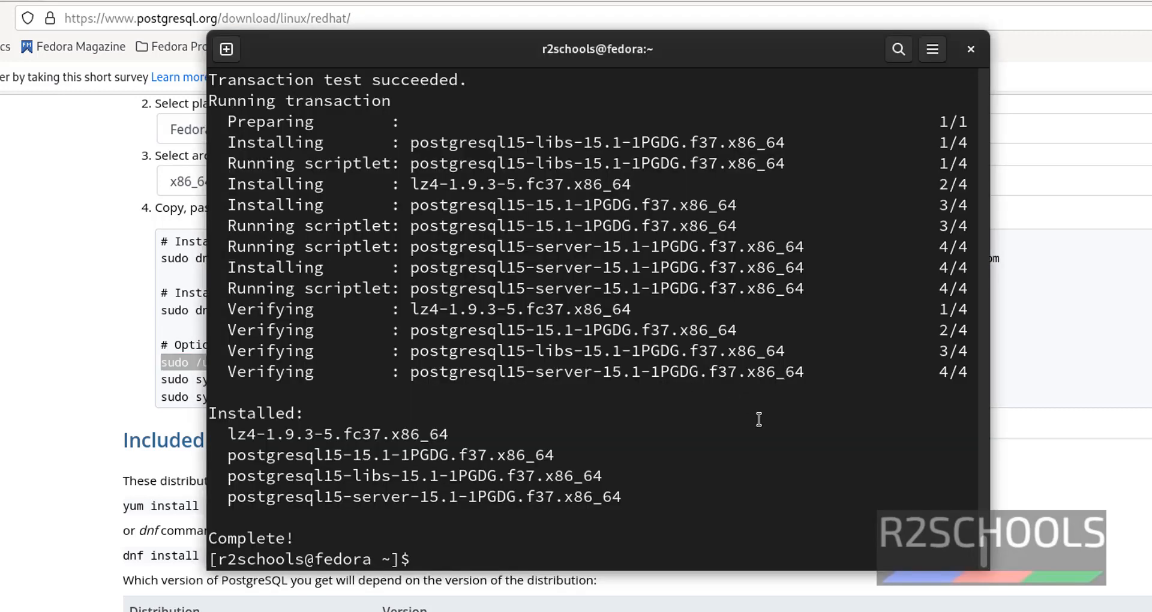
Step: Paste and run 'postgresql-15-setup initdb', reporting database initialization OK
right_click(760, 419)
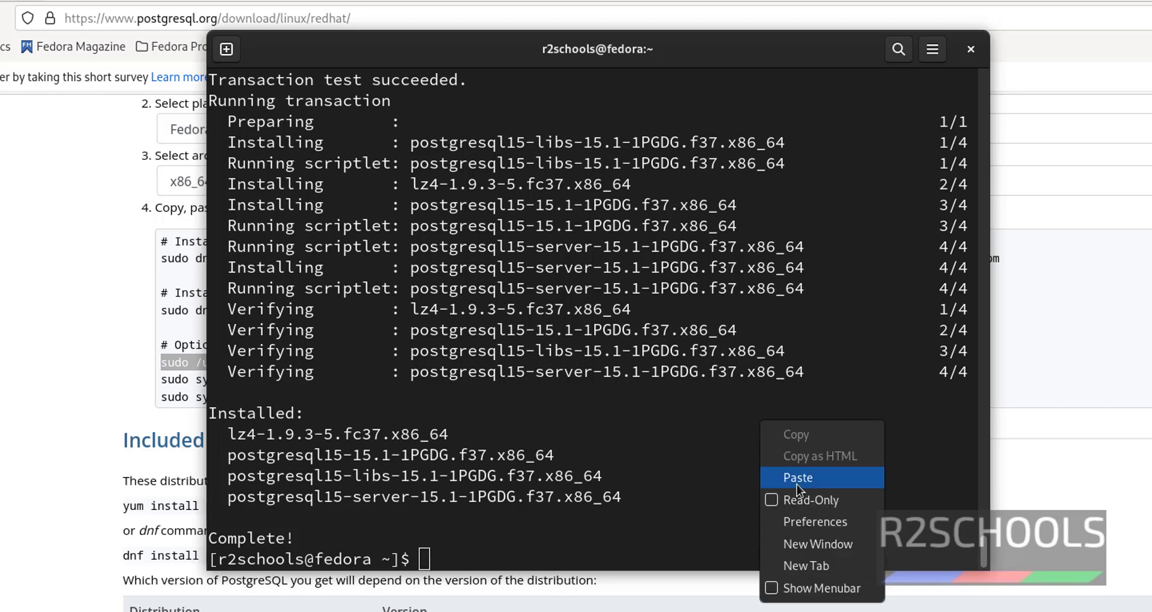
click(796, 477)
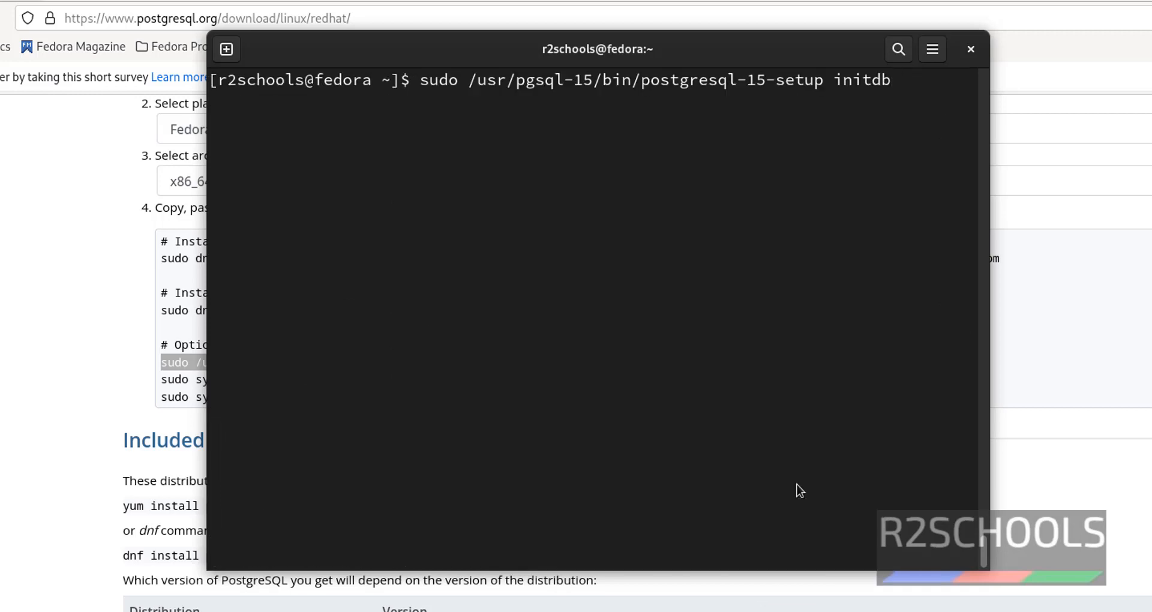
key(Return)
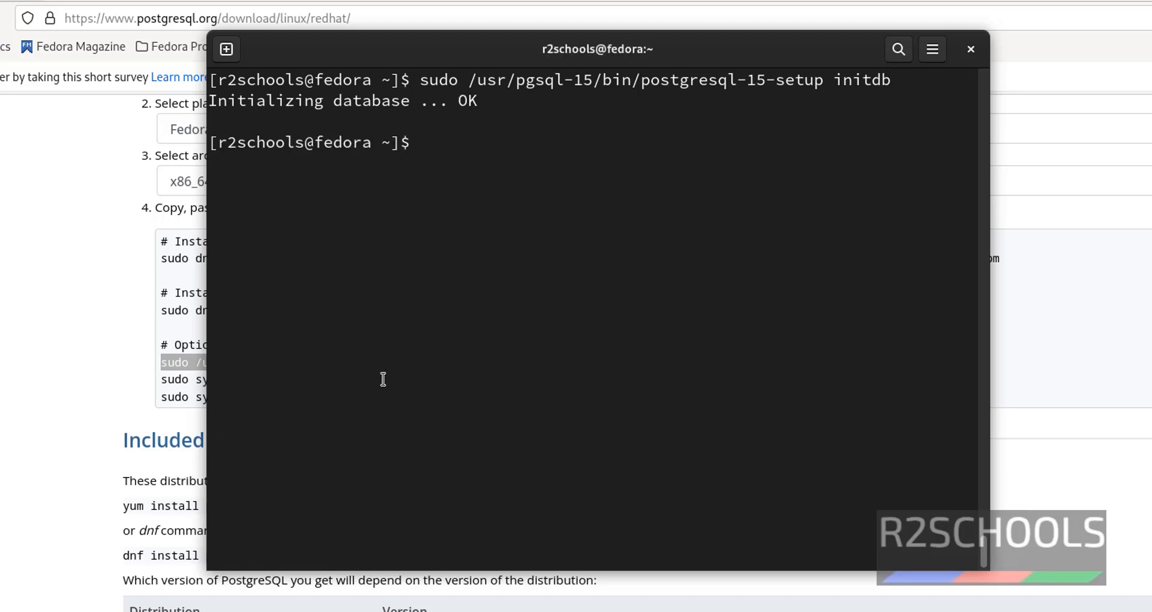
mouse_move(503, 174)
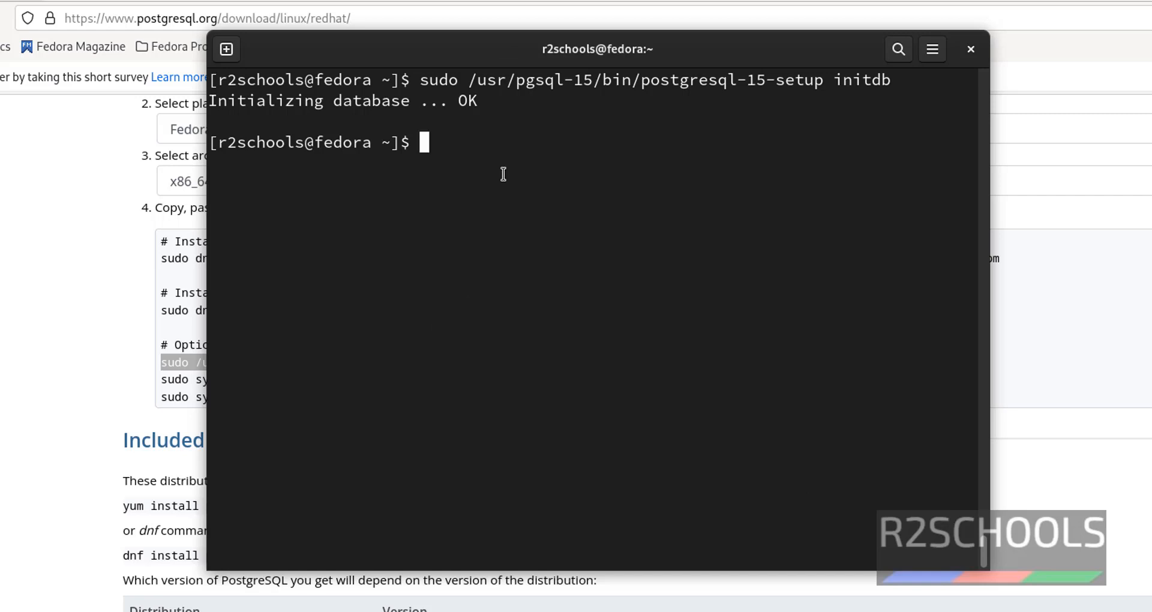
Step: Run 'sudo systemctl enable postgresql-15' to enable the service at boot
text(sudo systemctl en)
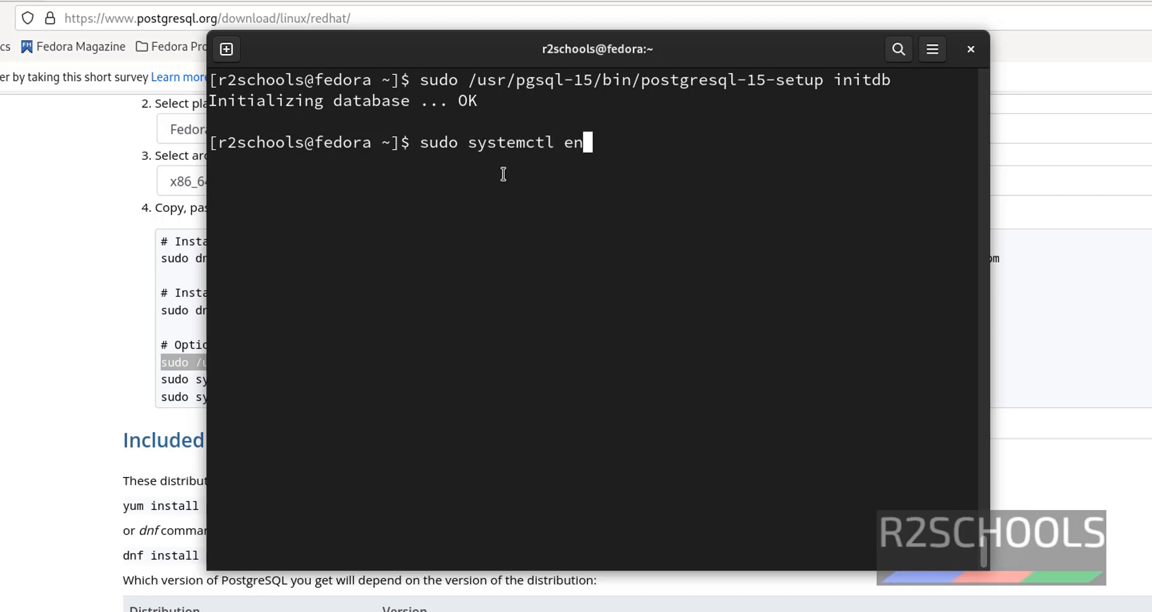
text(able)
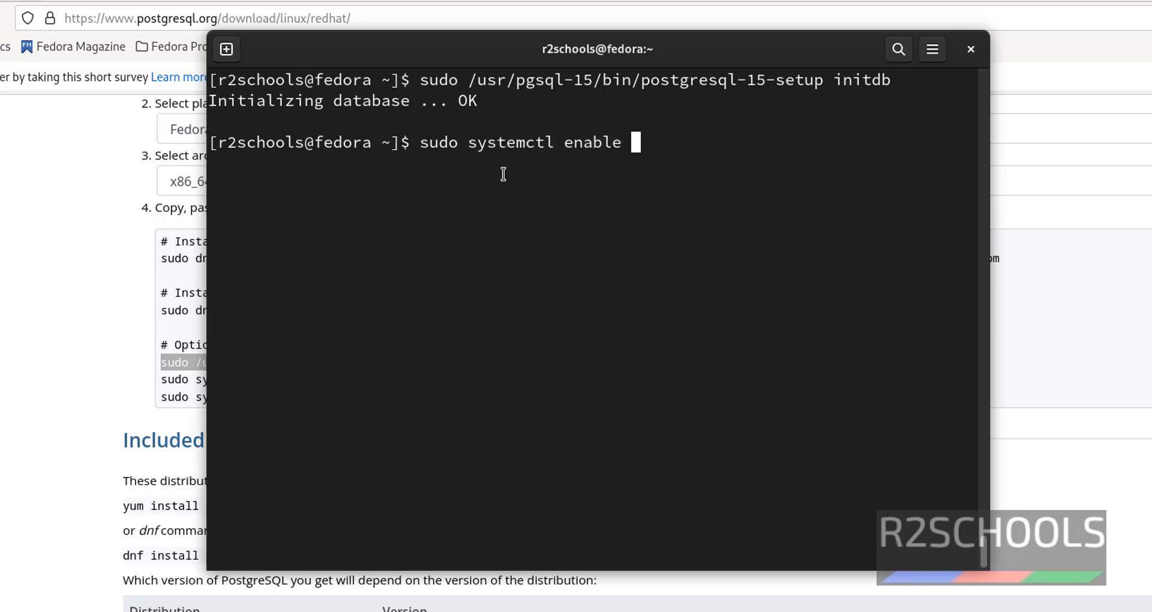
text(postgresql15)
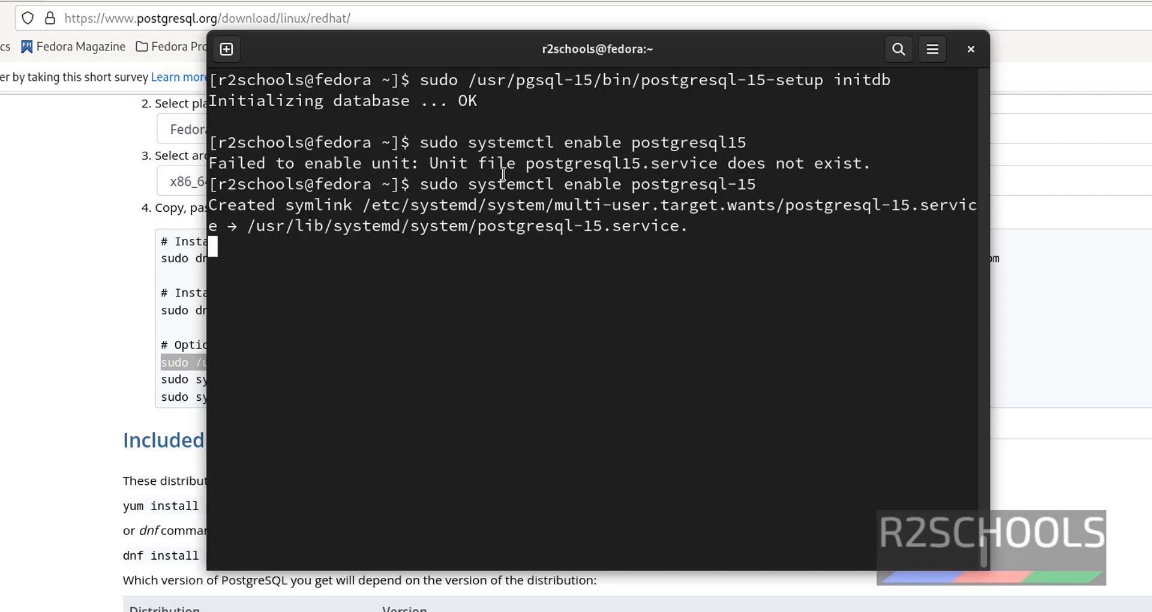
key(Return)
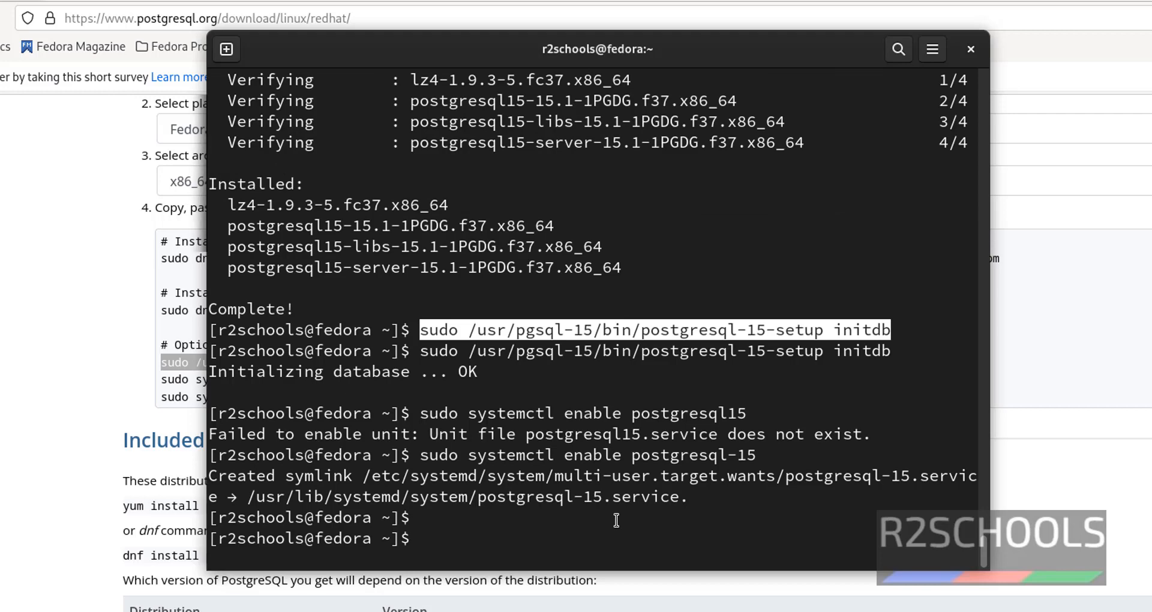
Step: Check postgresql-15 status with systemctl, seeing enabled but inactive (dead), then leave the pager
text(sudo systemctl)
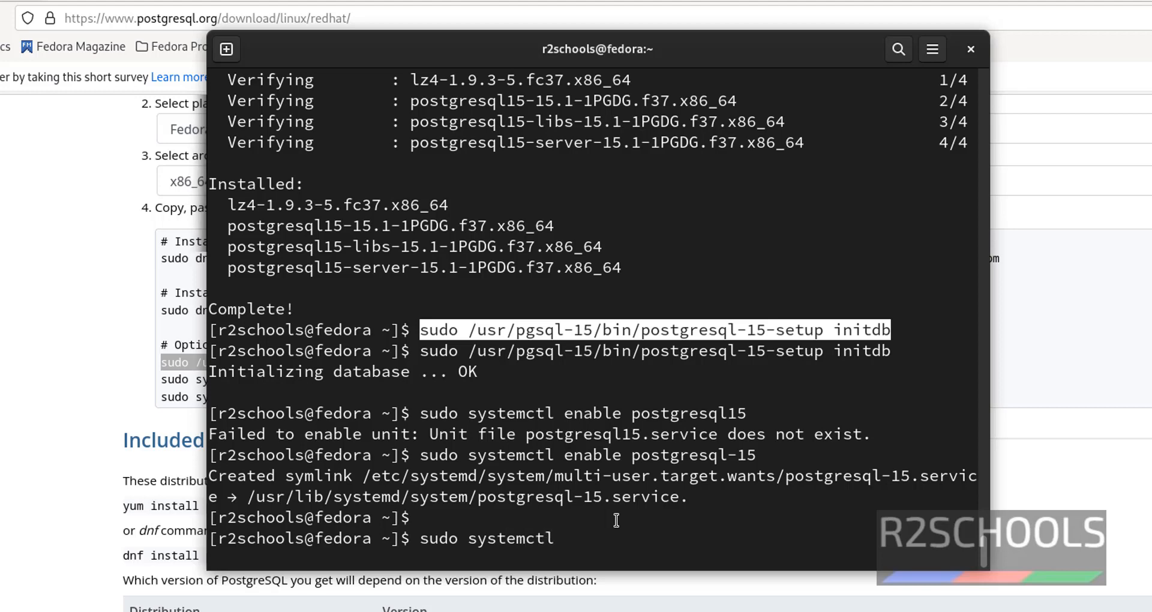
text(status)
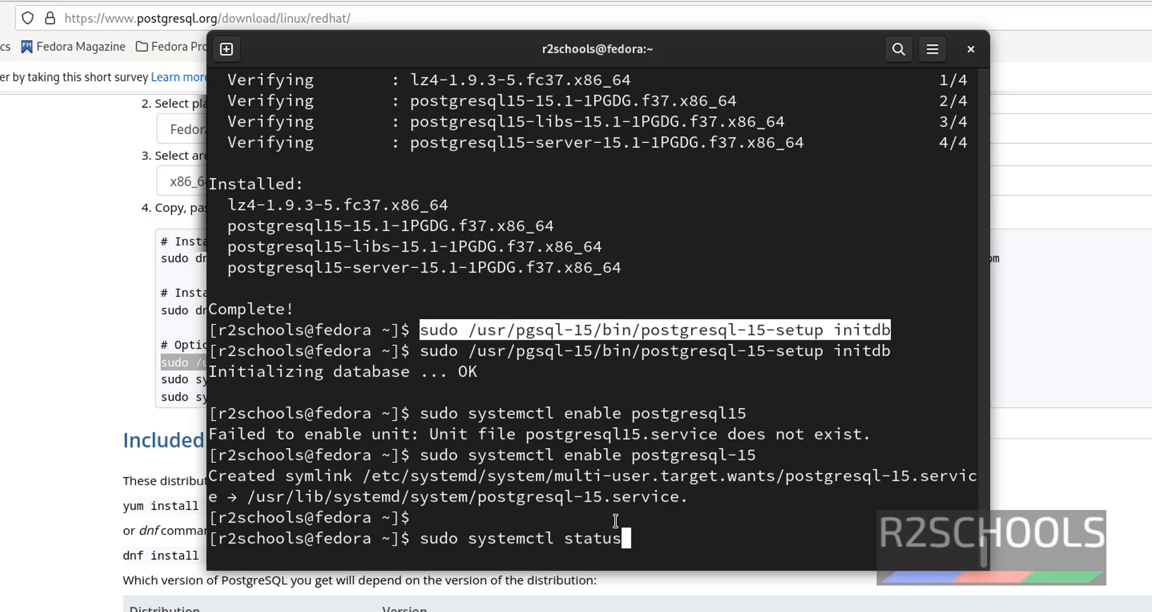
text(postgresql-15)
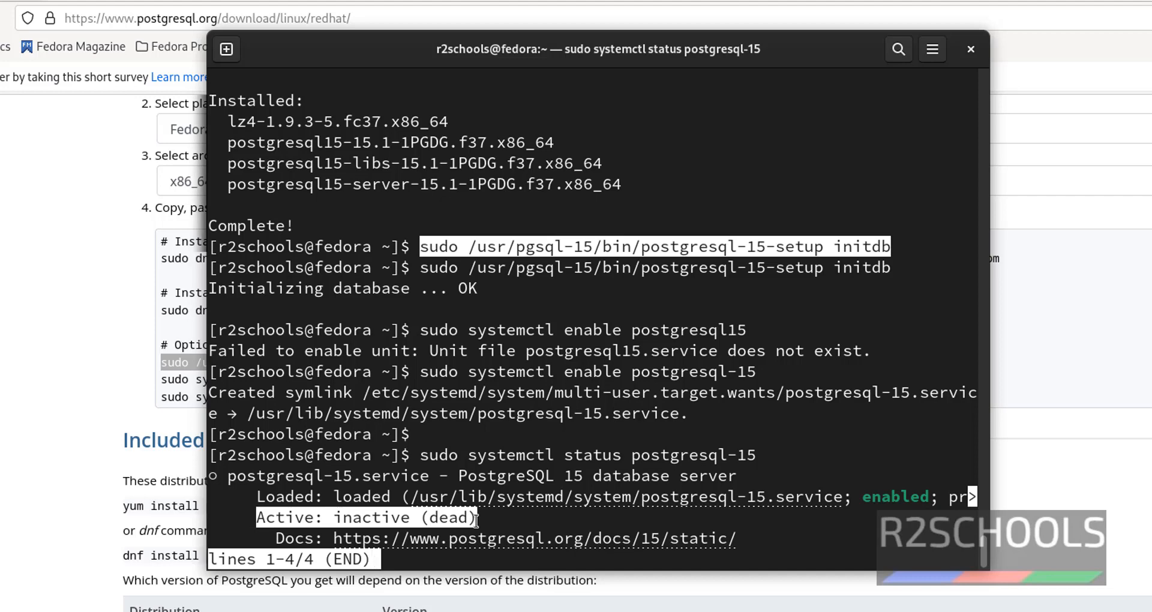
key(q)
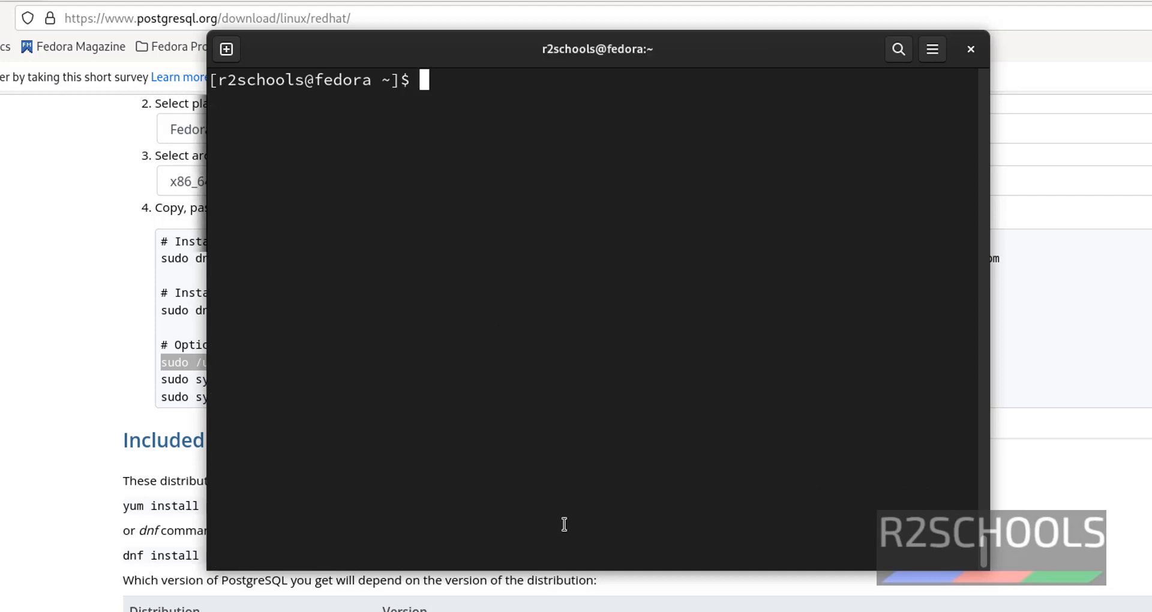
Step: Start the postgresql-15.service unit with sudo systemctl
text(sudo systemctl start)
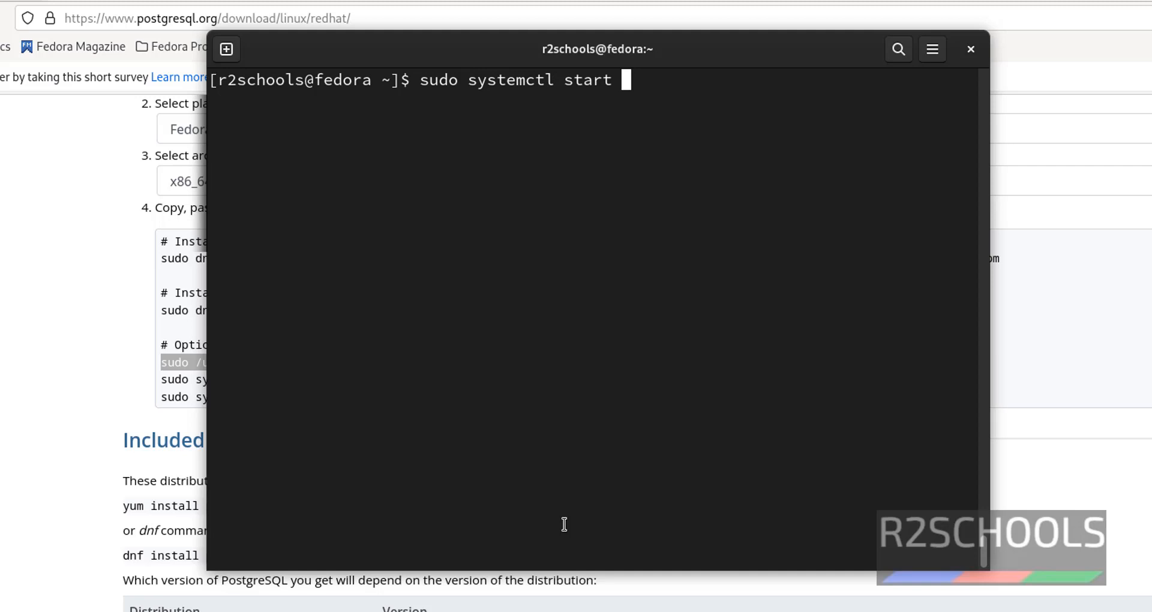
text(postgresql)
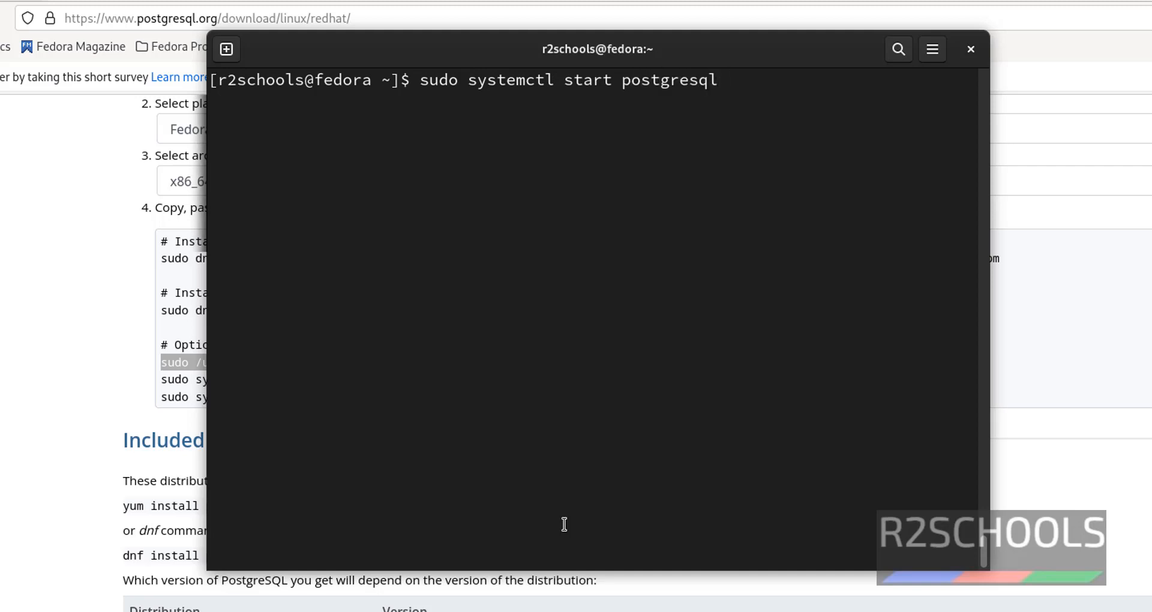
text(-15)
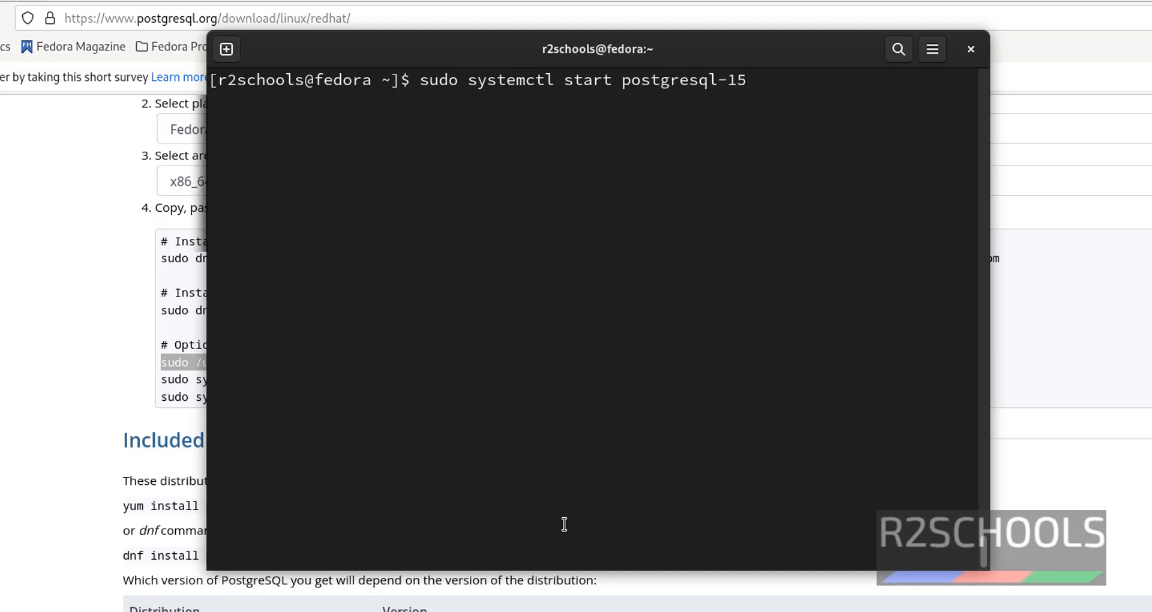
text(.service)
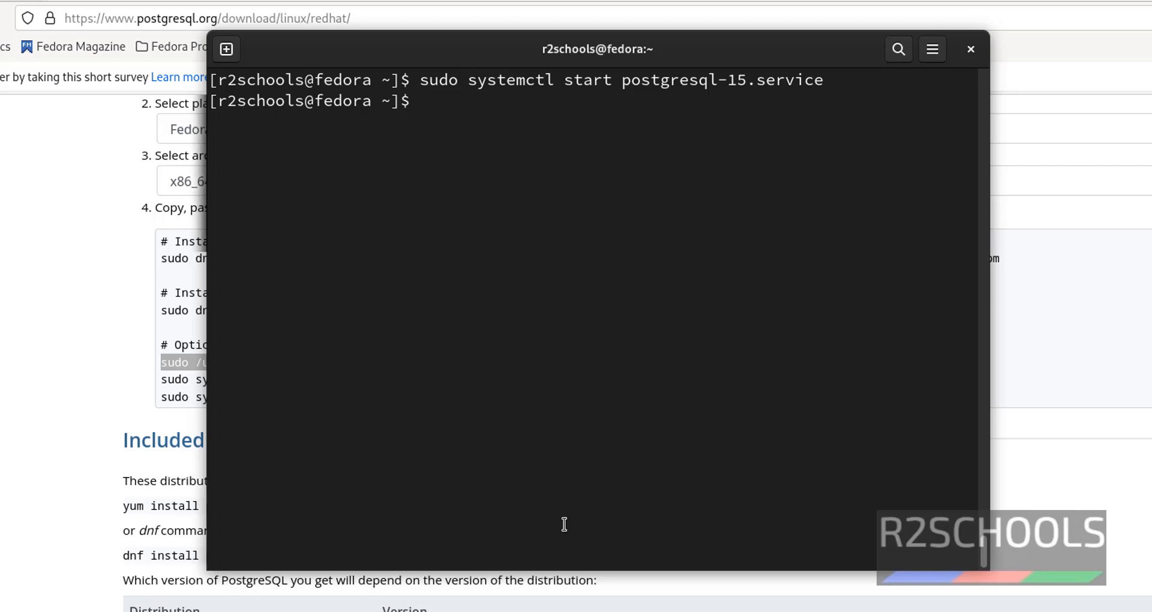
Step: Confirm postgresql-15 is active (running) and highlight the logger worker process
text(sudo systemctl status postgresql-15)
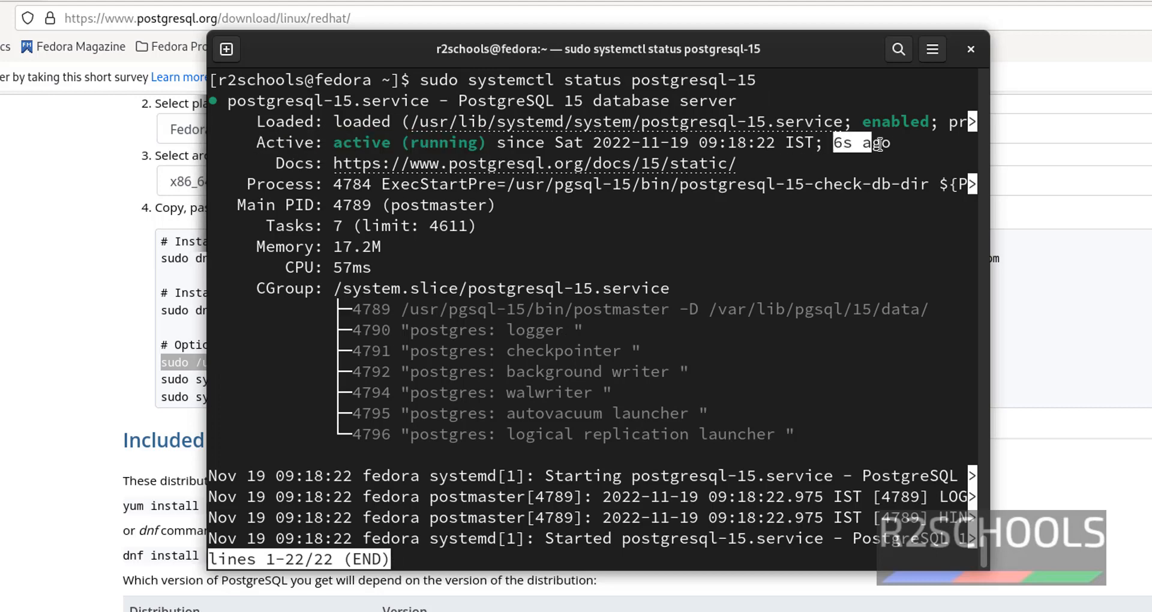
key(q)
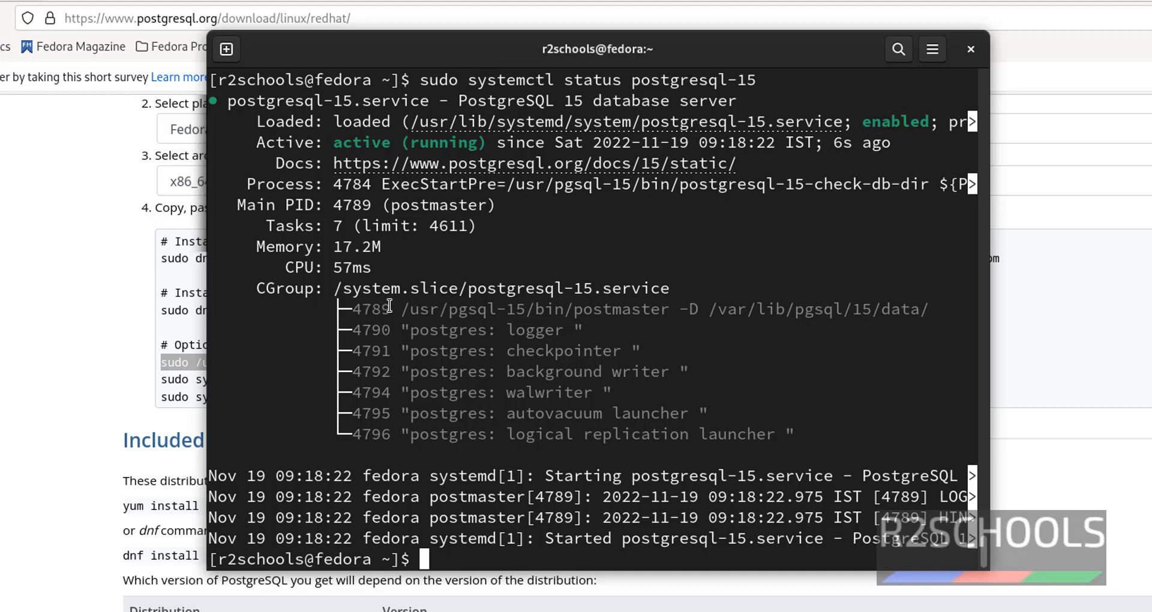
mouse_move(389, 449)
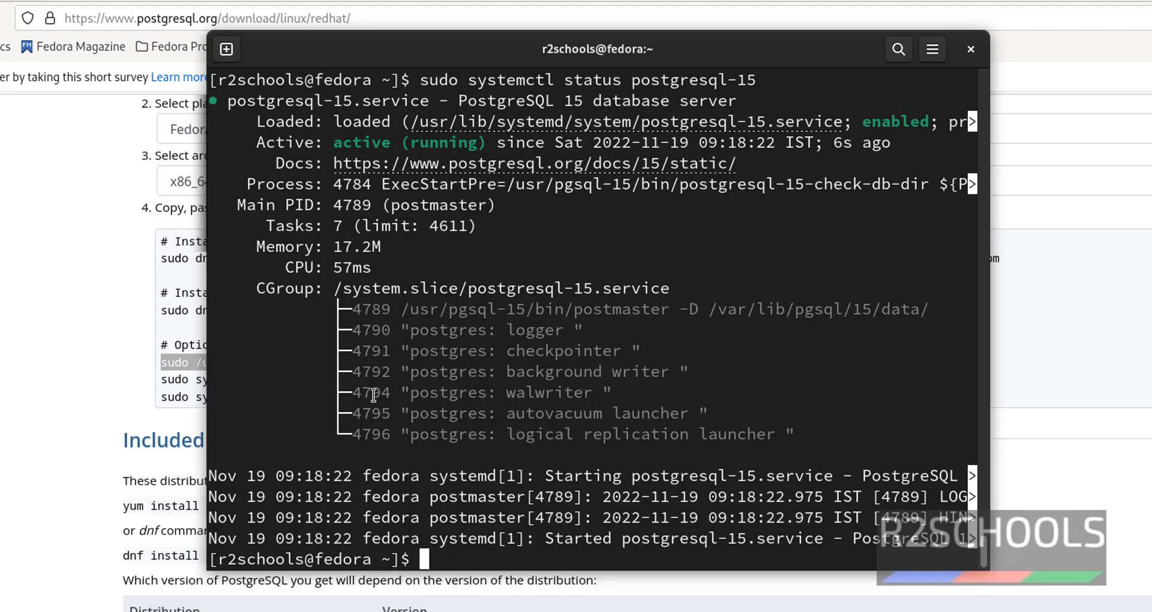
mouse_move(513, 337)
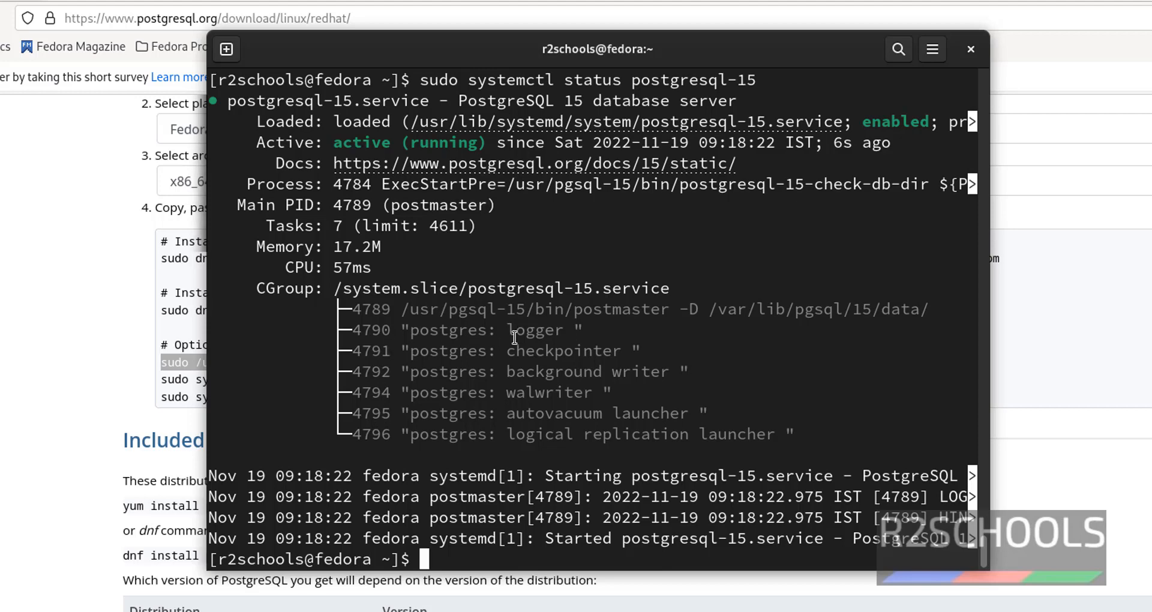
double_click(533, 330)
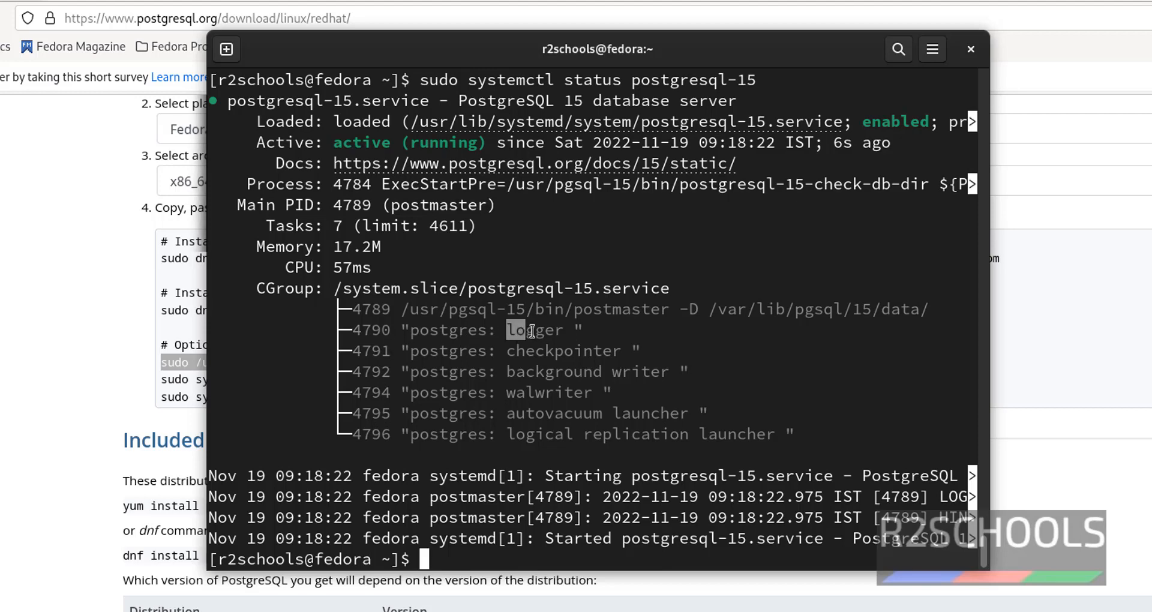
mouse_move(551, 392)
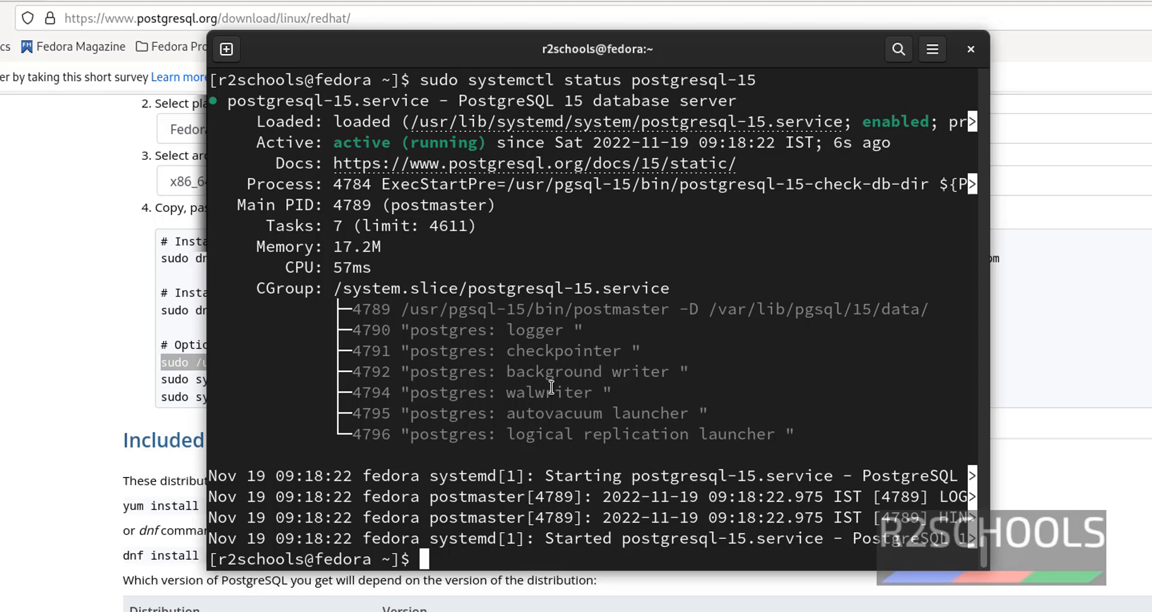
mouse_move(557, 415)
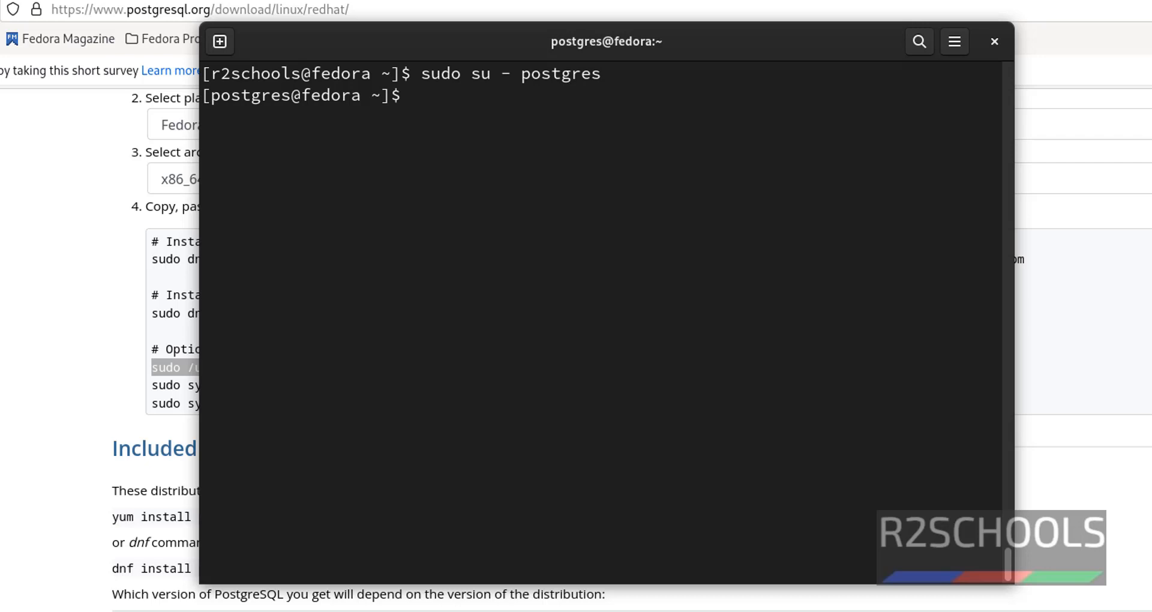
Step: Enter psql as postgres and list databases postgres, template0 and template1 with \l
text(psql)
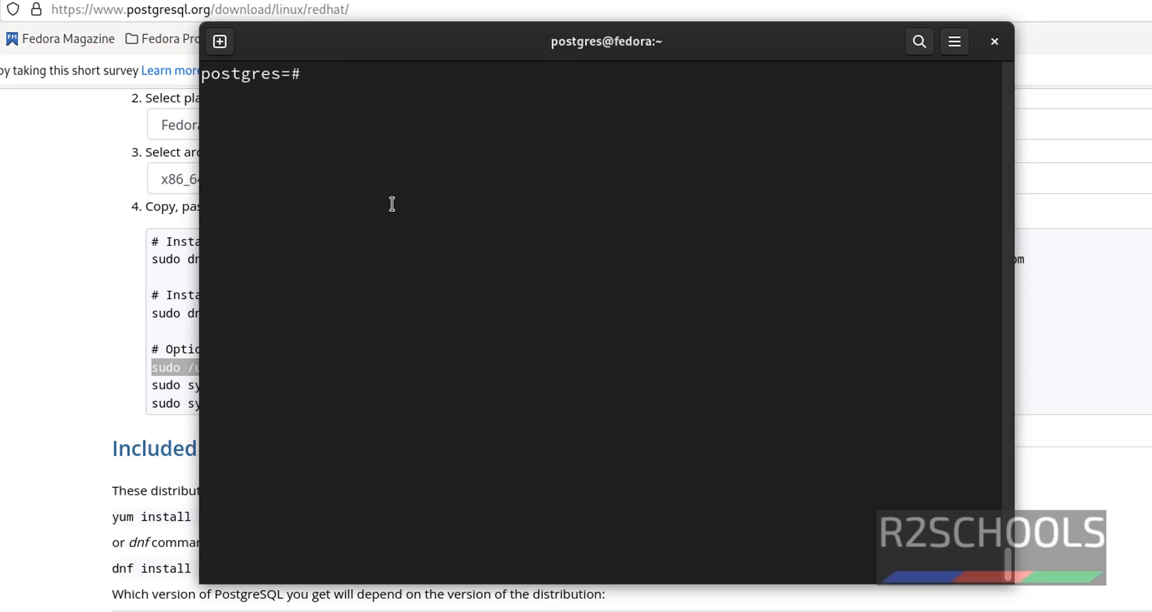
text(\)
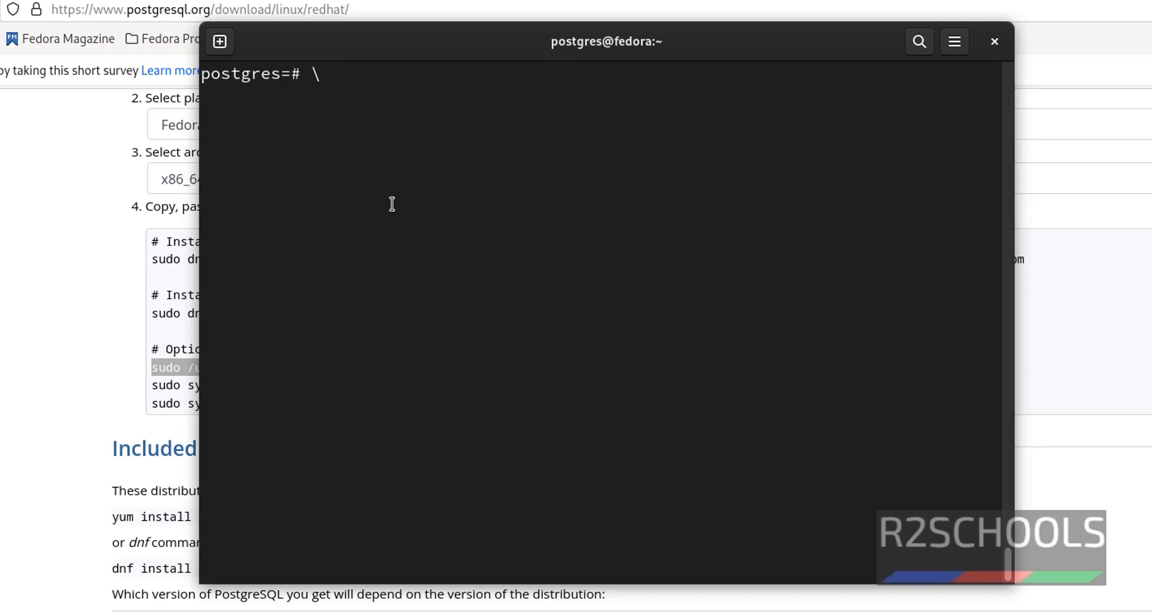
text(l)
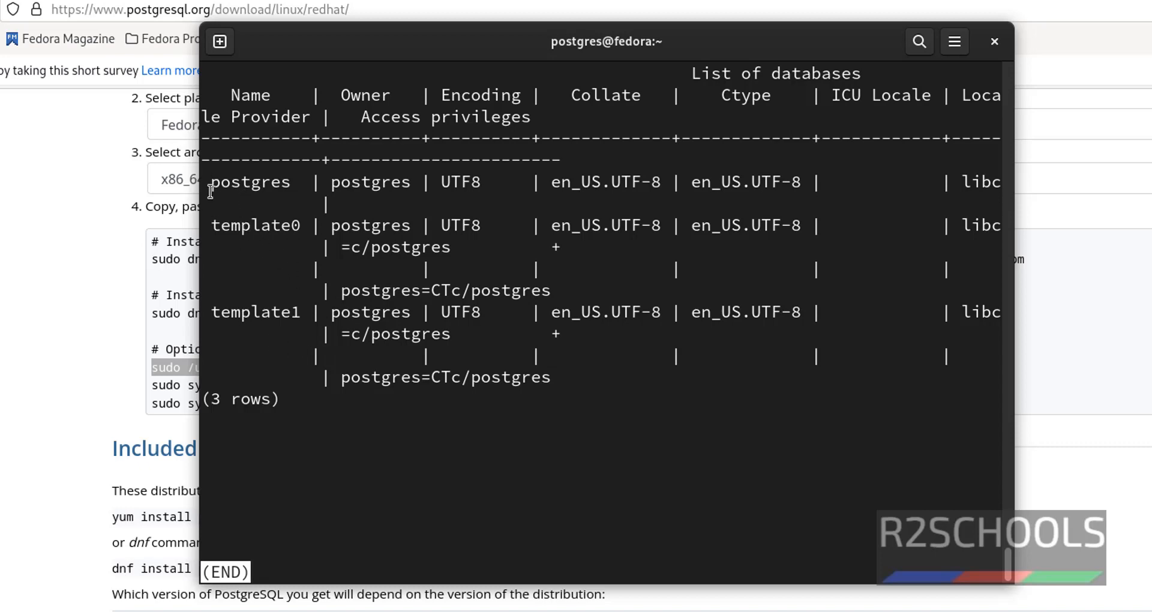
mouse_move(271, 214)
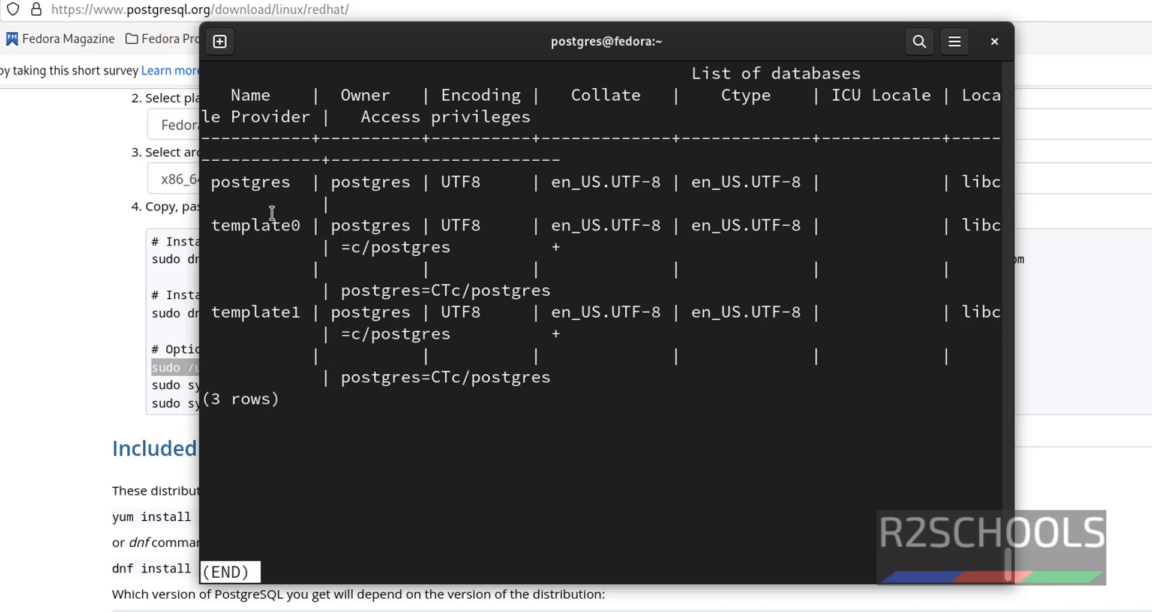
key(q)
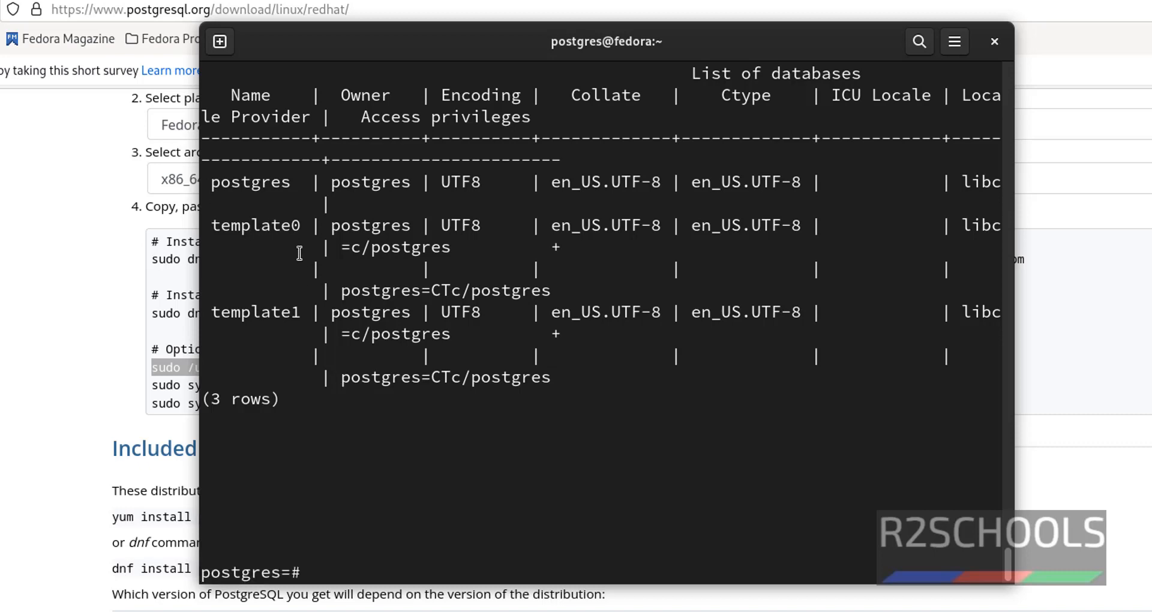
mouse_move(337, 183)
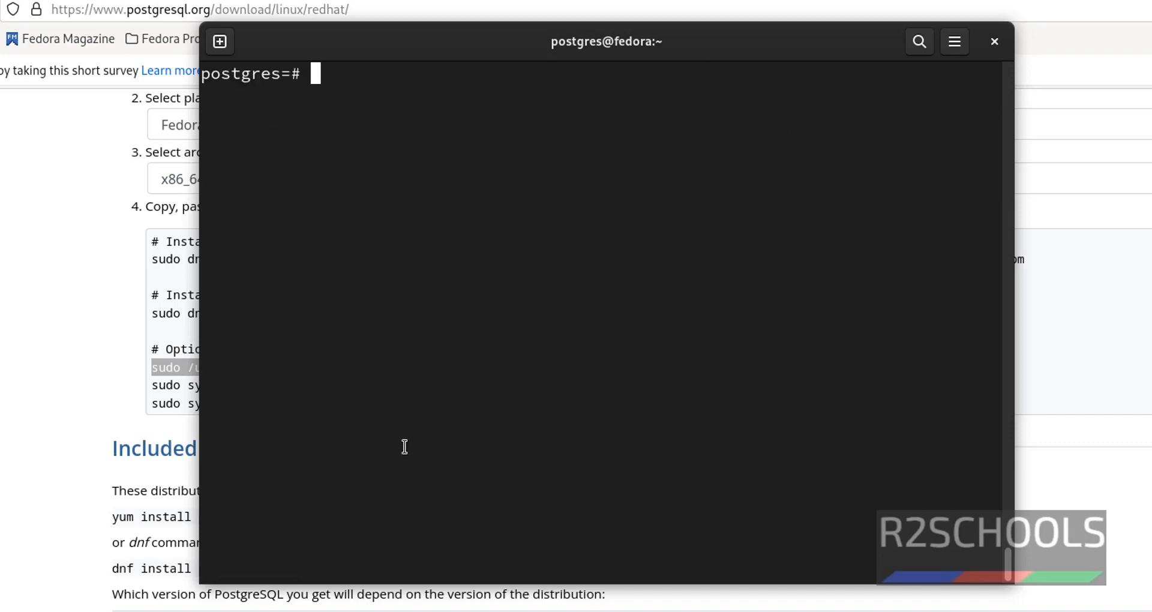
Step: Create database r2schools and verify it appears as the fourth database in \l
text(create d)
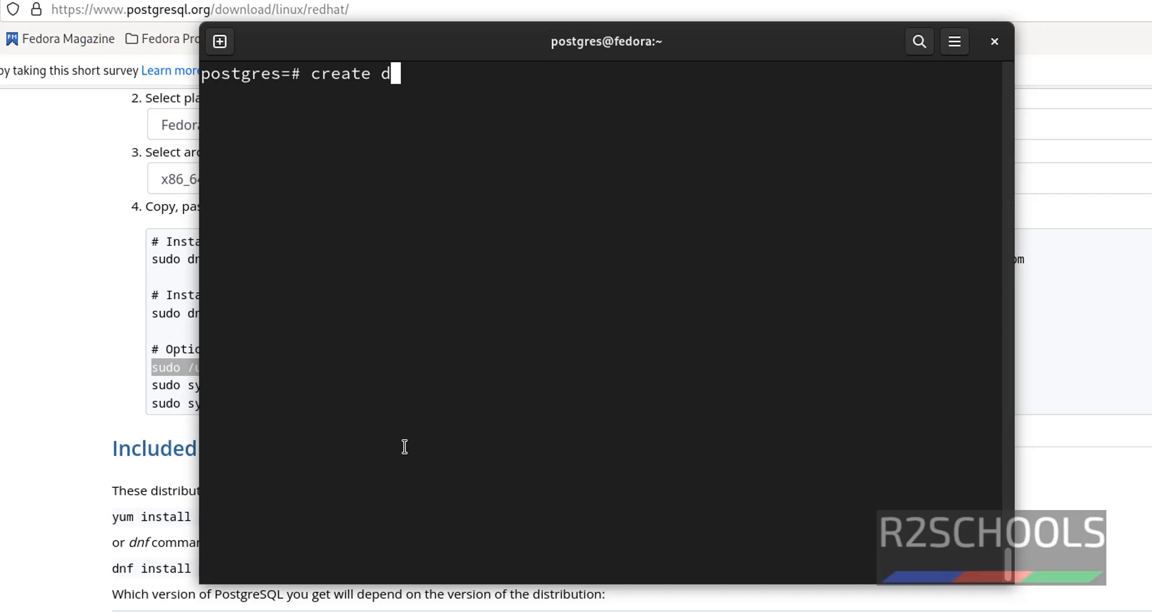
text(atabase r2s)
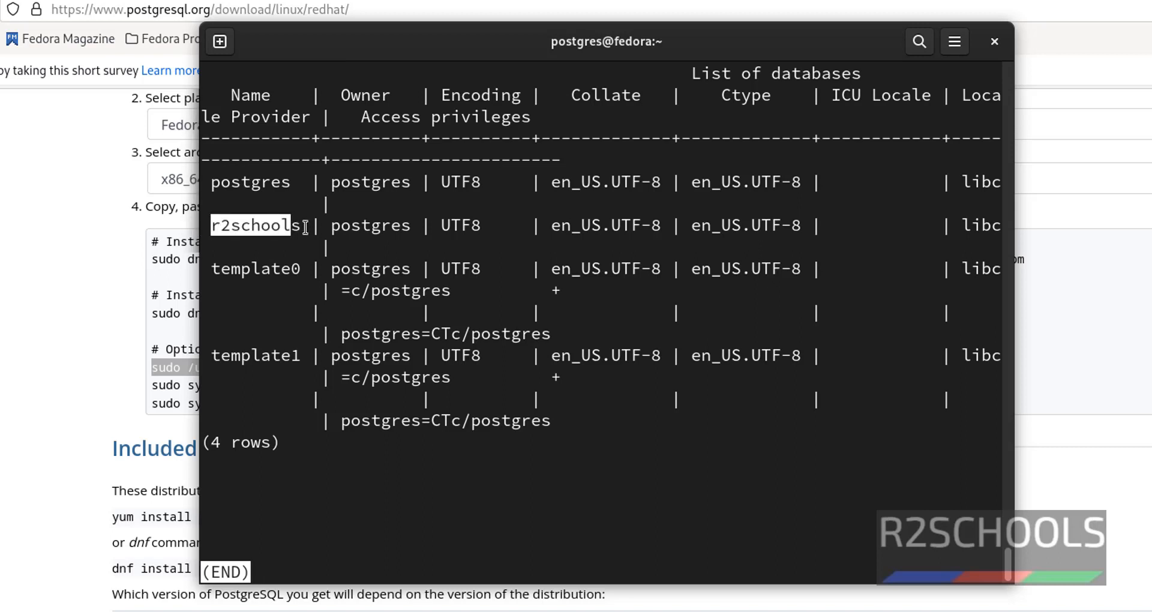
key(q)
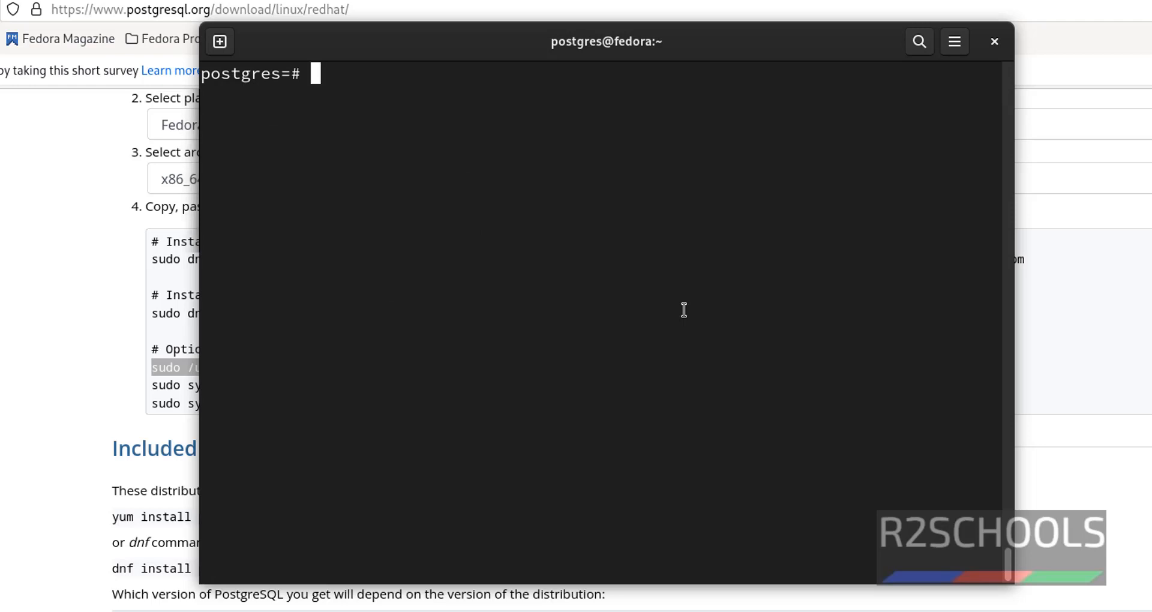
text(alter user postgres with passw)
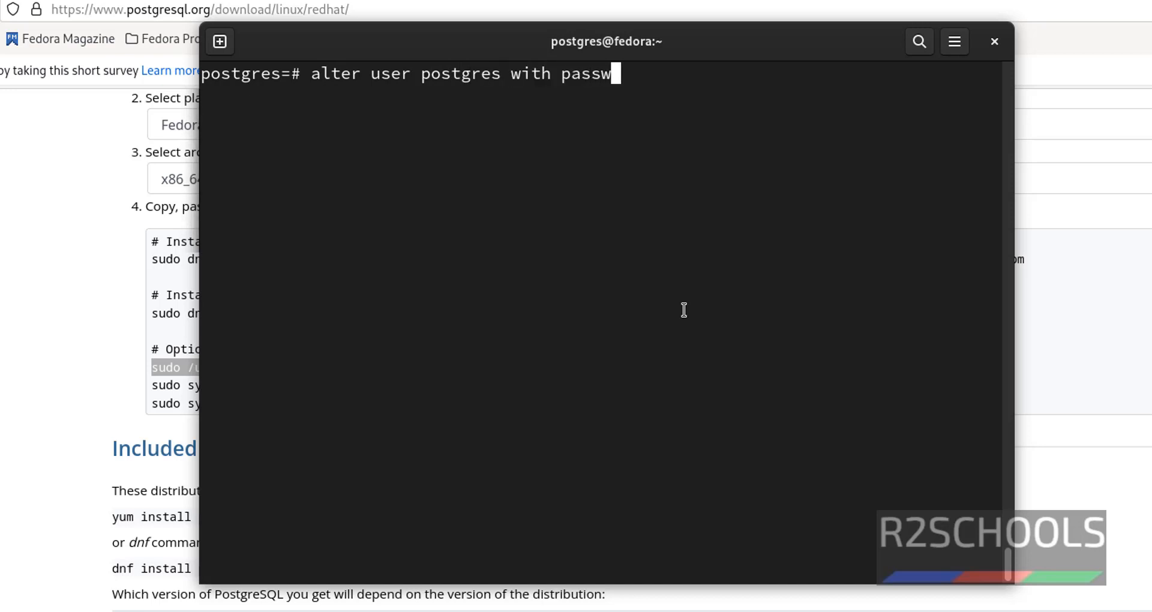
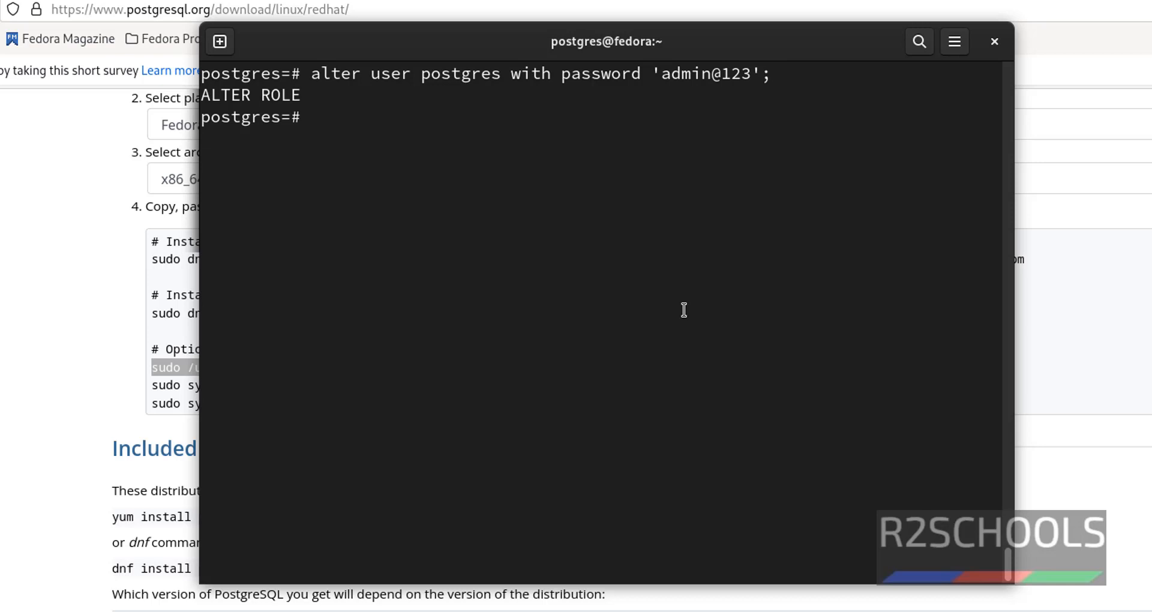
text(\)
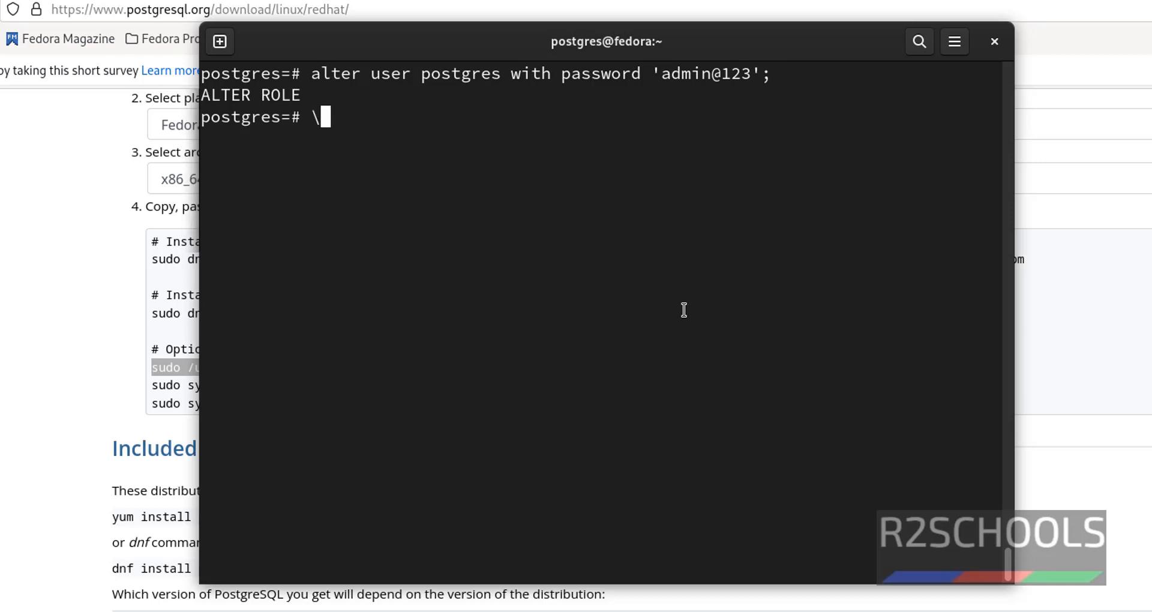
text(du)
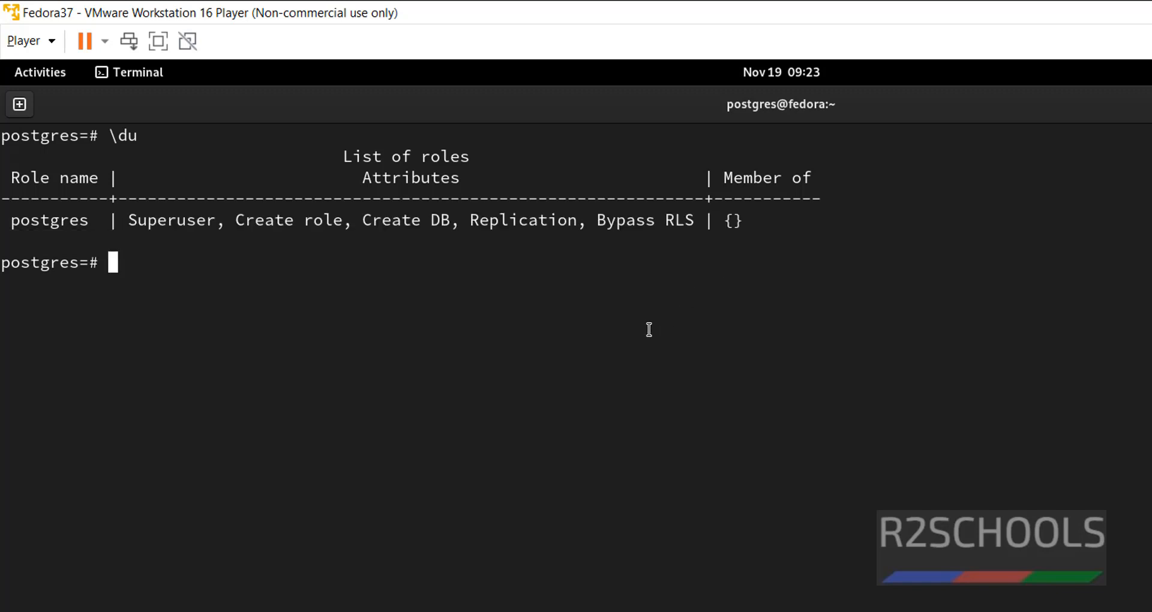
text(create)
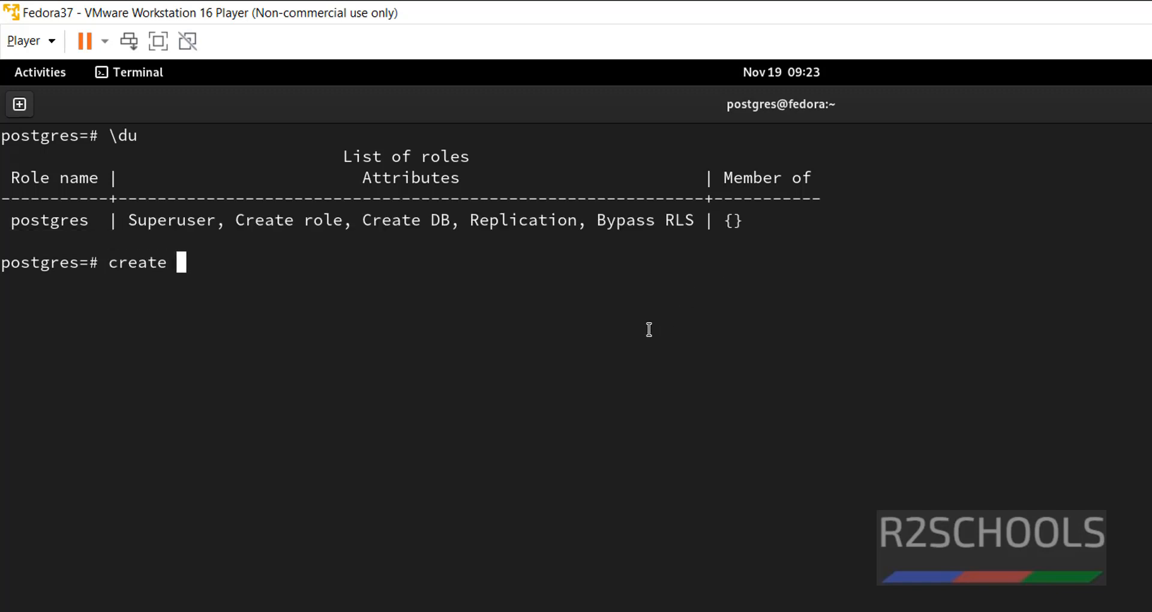
text(user james with)
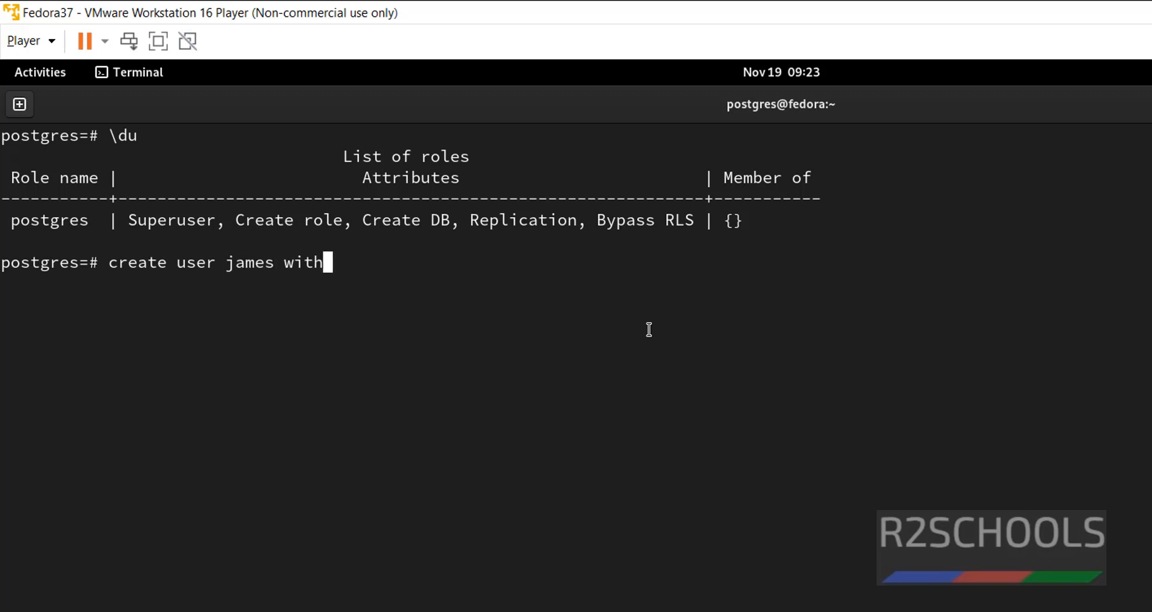
text(passwo)
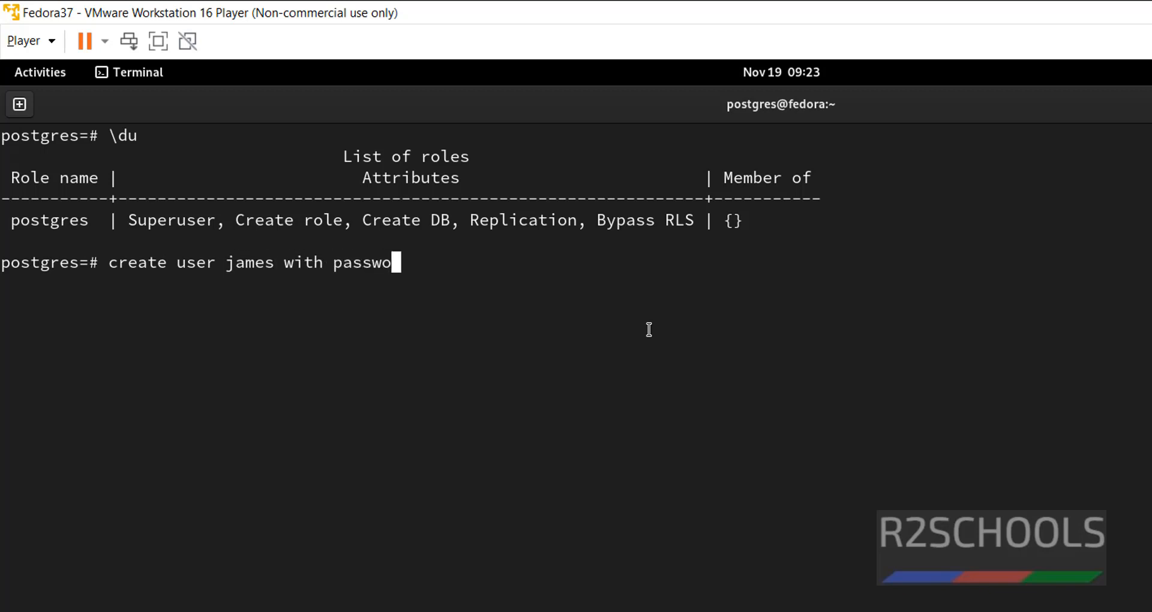
text(rd ')
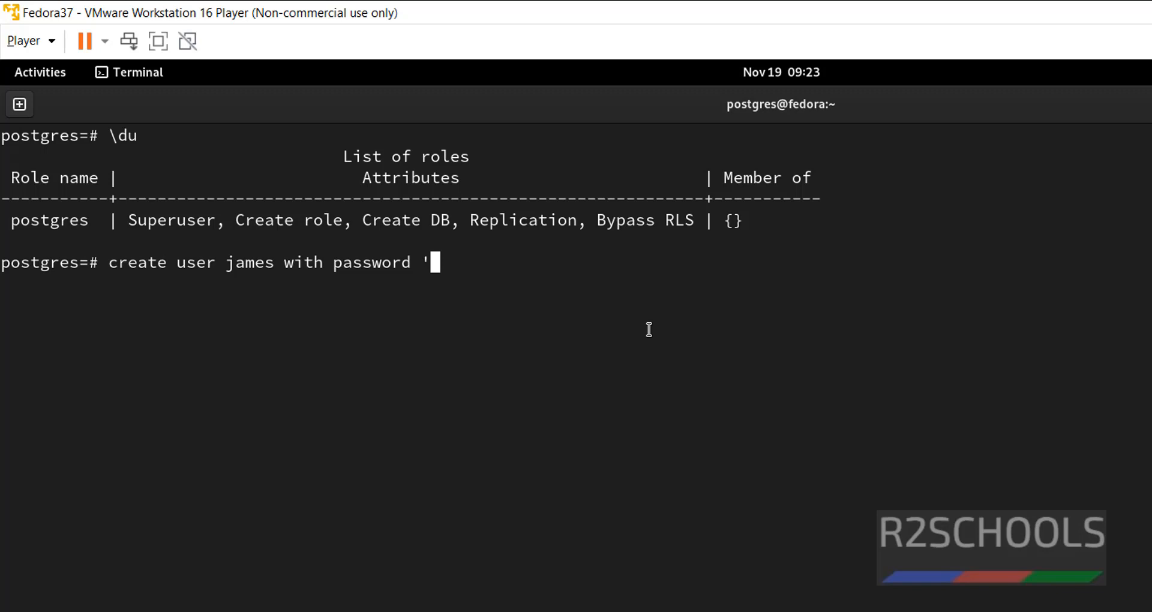
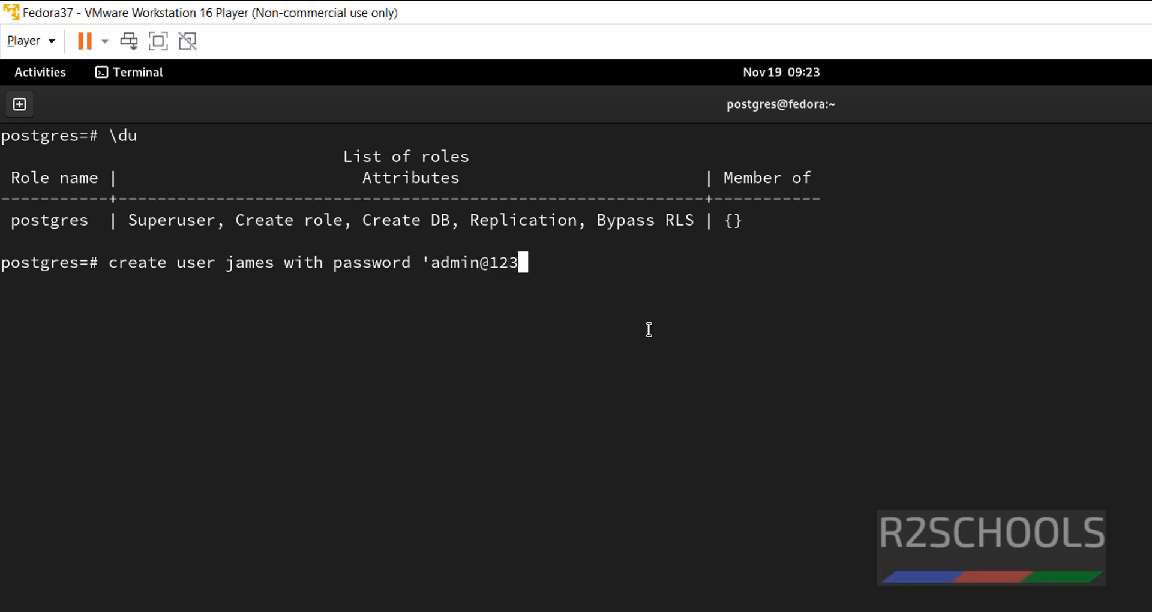
text(';)
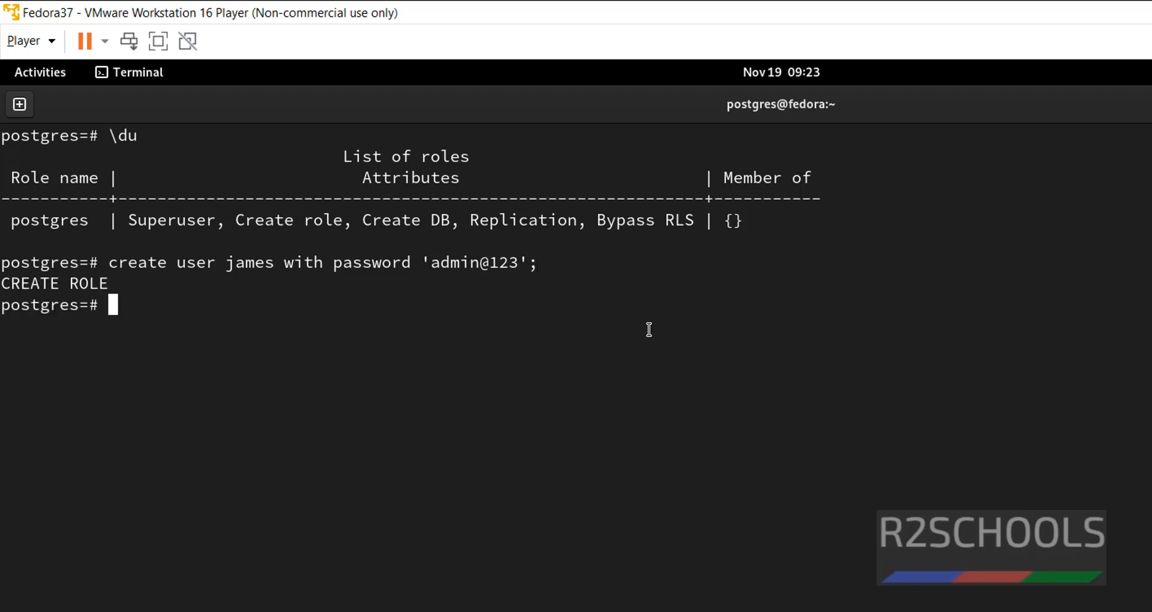
text(\du)
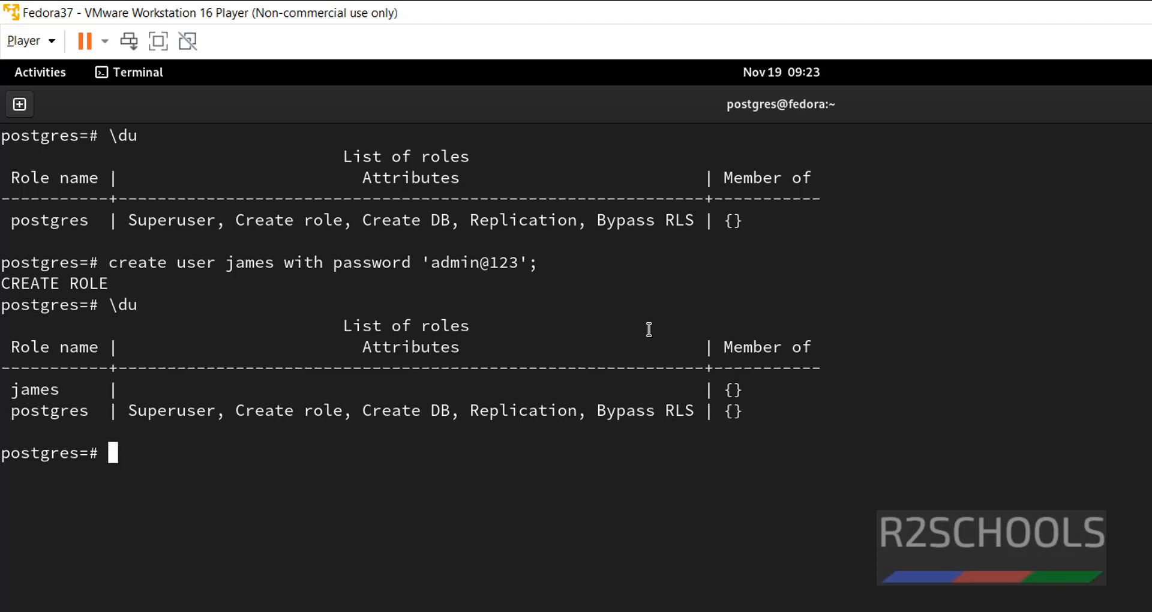
Step: Grant james SUPERUSER with ALTER USER so the role list shows Superuser
text(alter use)
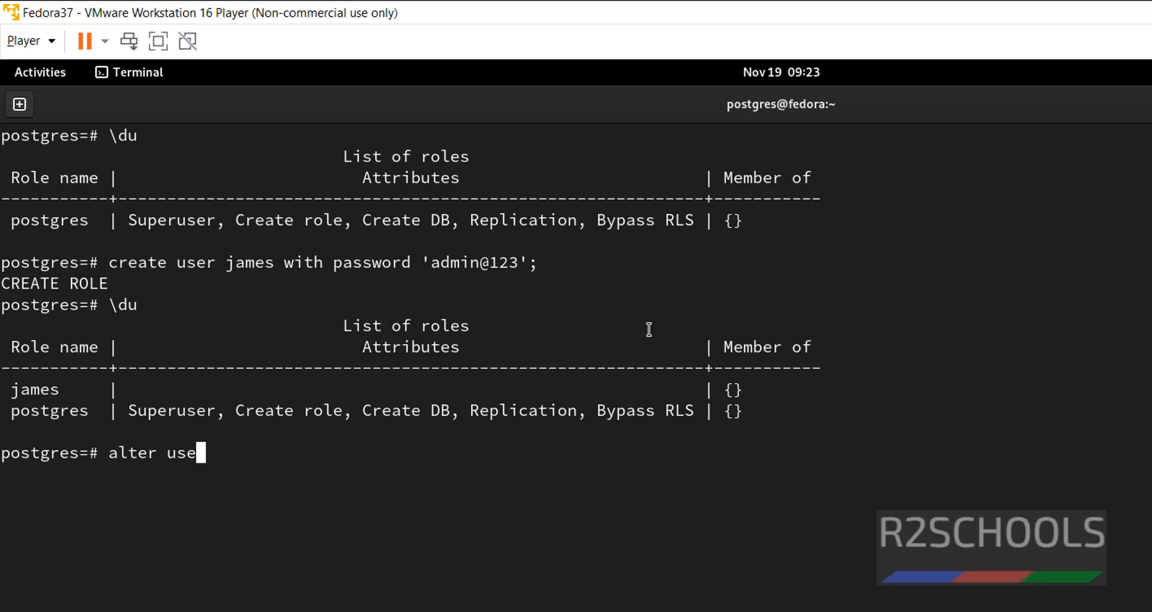
text(r james)
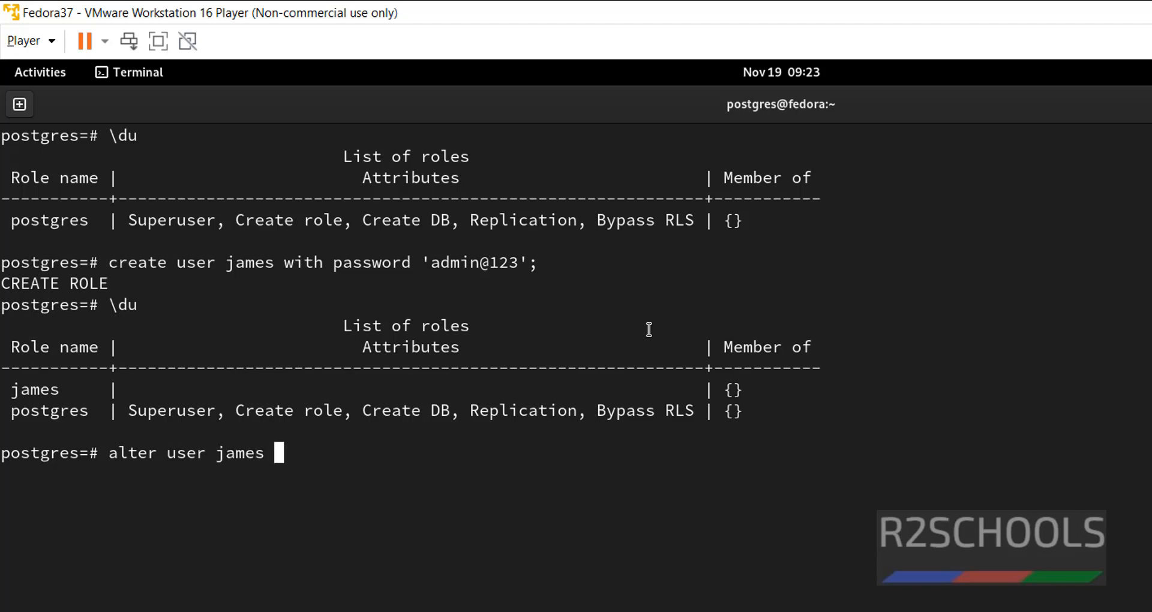
text(super)
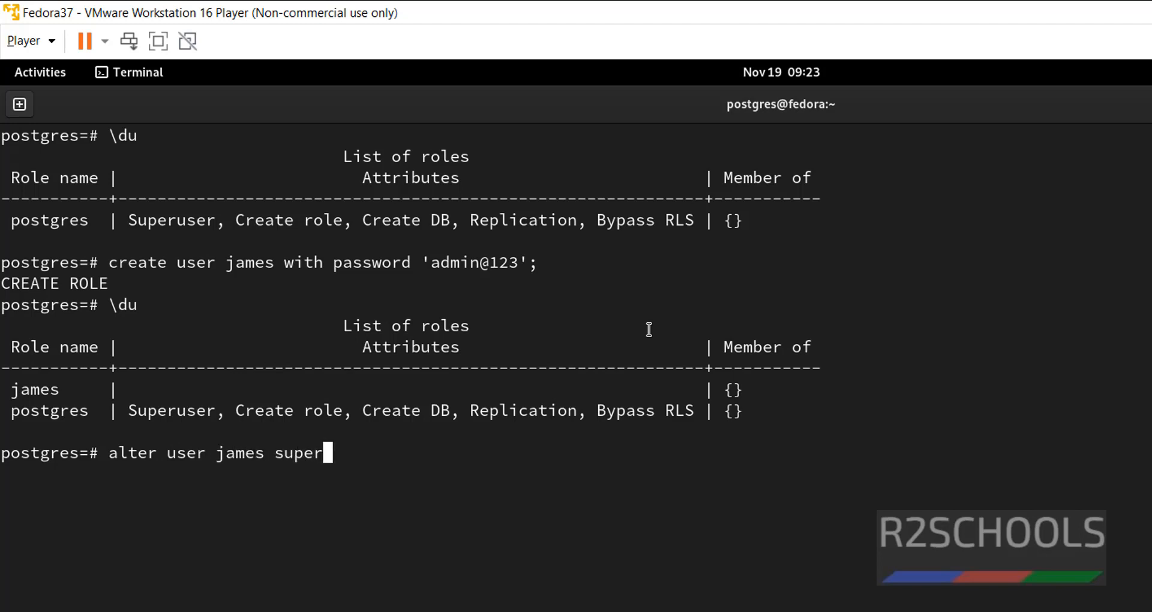
text(user;)
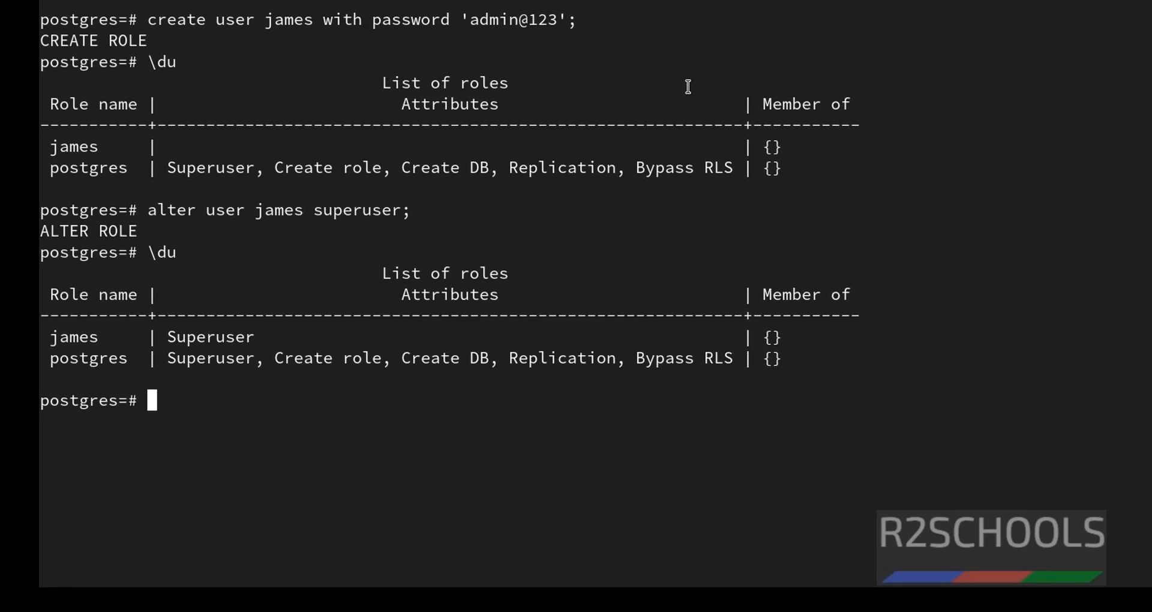
Step: Show data_directory, reporting /var/lib/pgsql/15/data, and select that path
text(show)
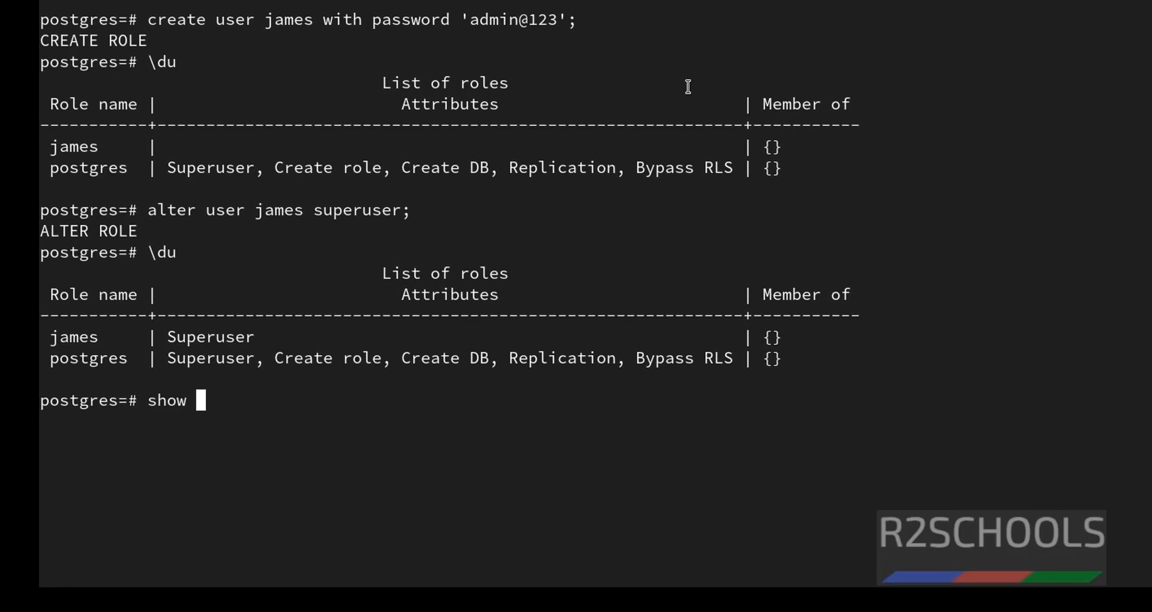
text(data_dir)
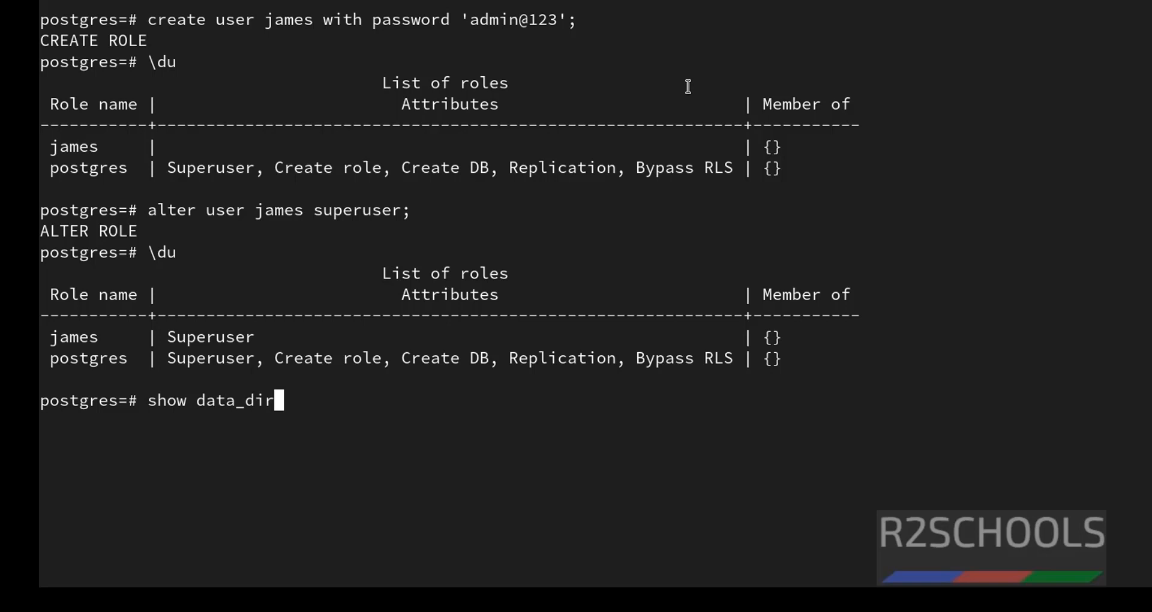
text(ectory)
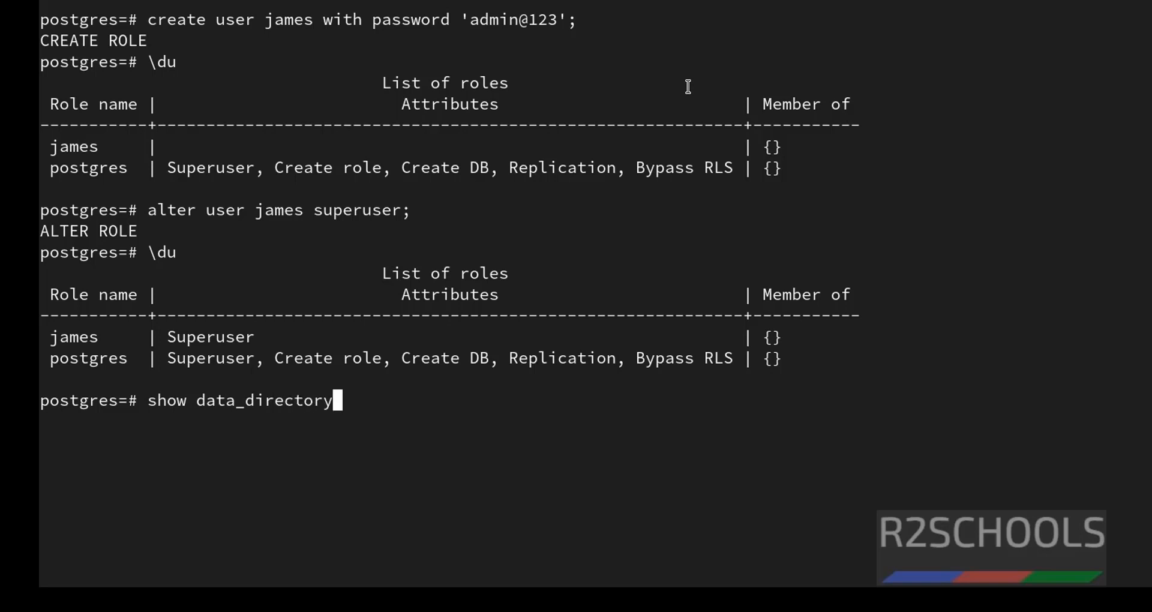
text(;)
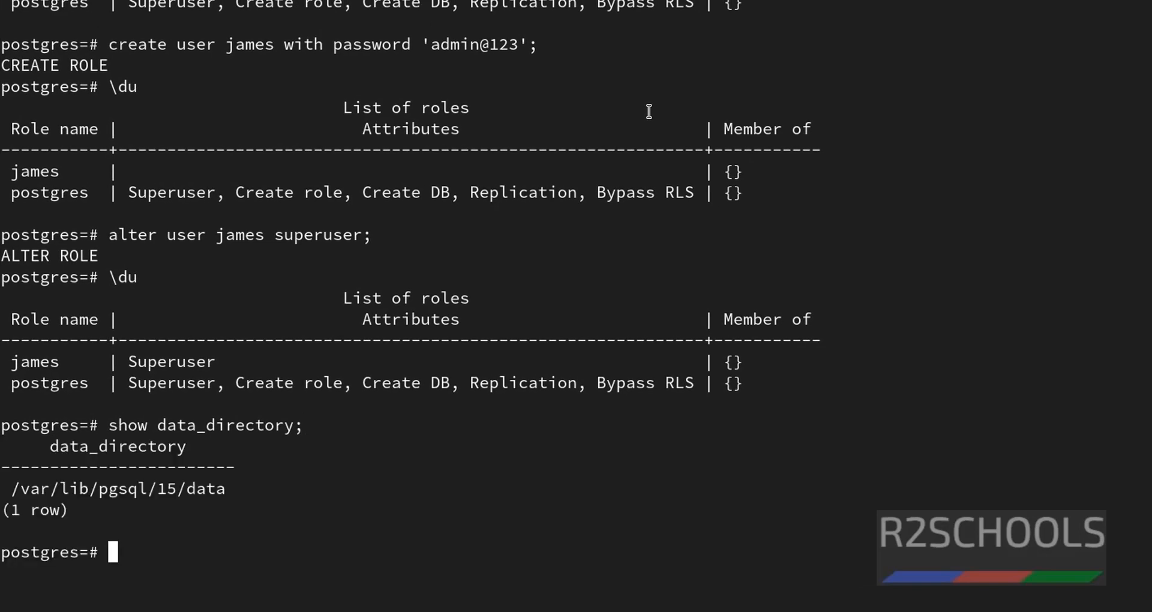
double_click(114, 488)
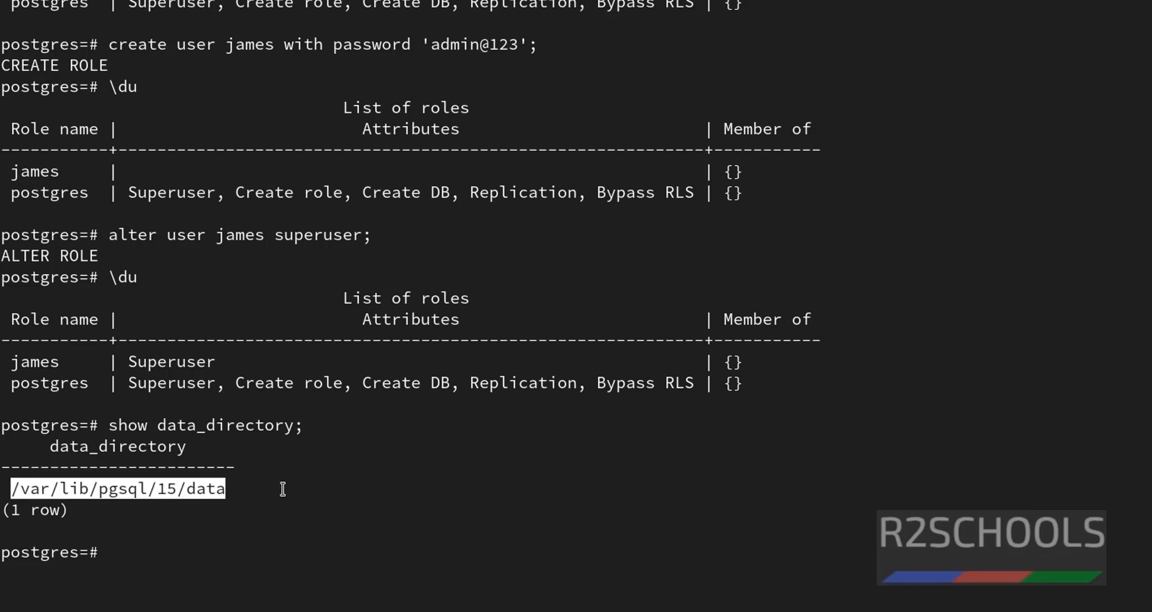
mouse_move(391, 461)
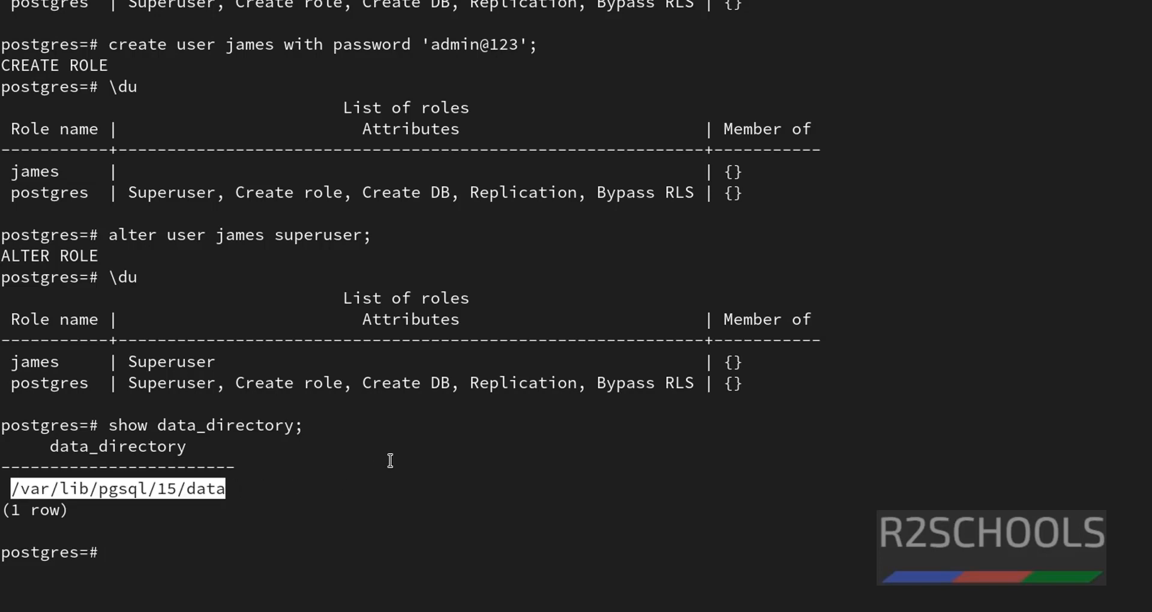
Step: Show log_directory, which reports log
text(show log_)
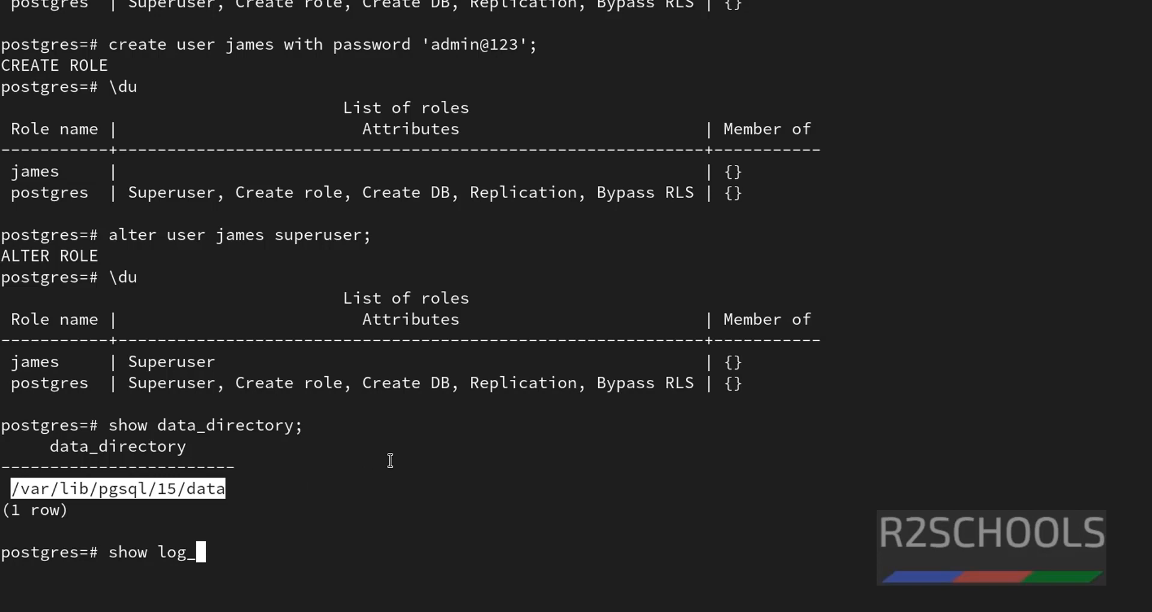
text(direcot)
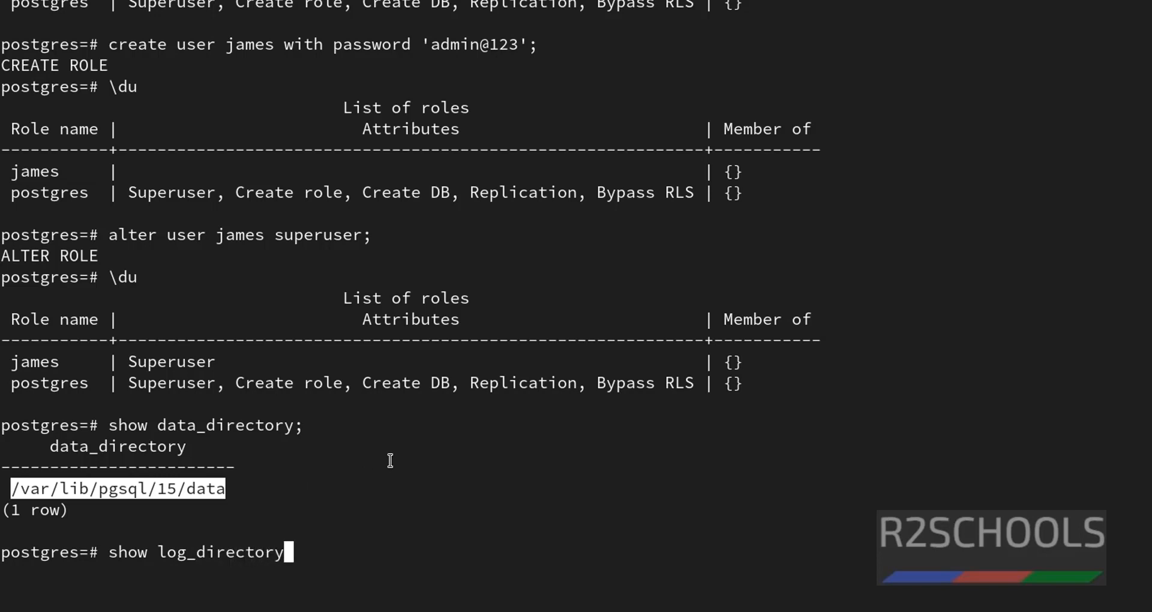
text(;)
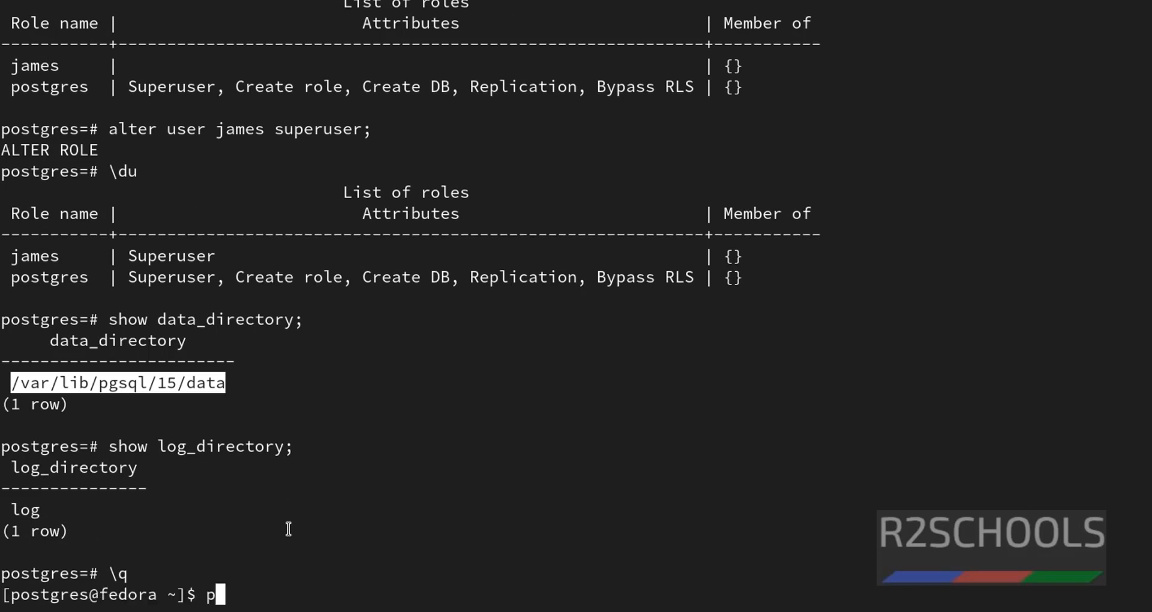
Step: Reopen psql, connect to r2schools with \c, quit, and cancel a mistaken cd line
text(sql)
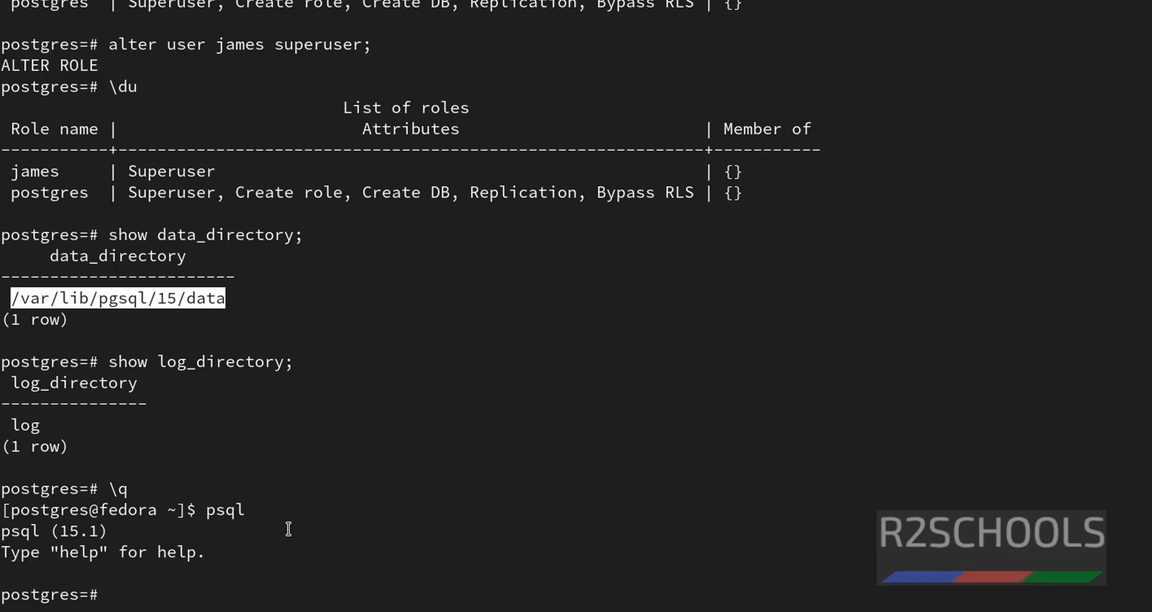
text(\c r)
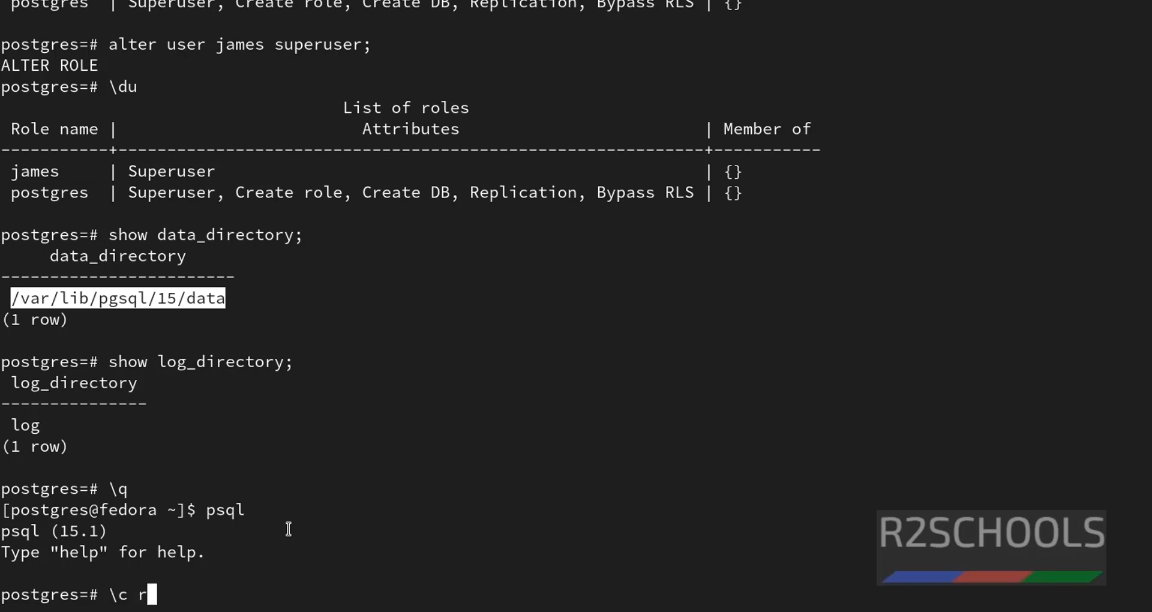
key(BackSpace)
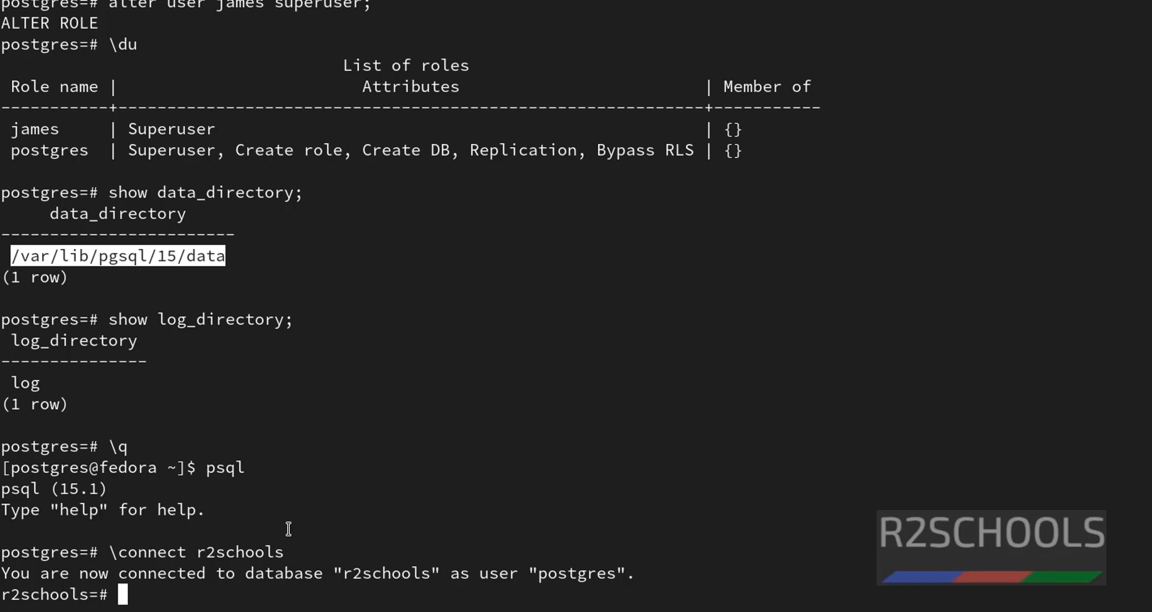
text(\q)
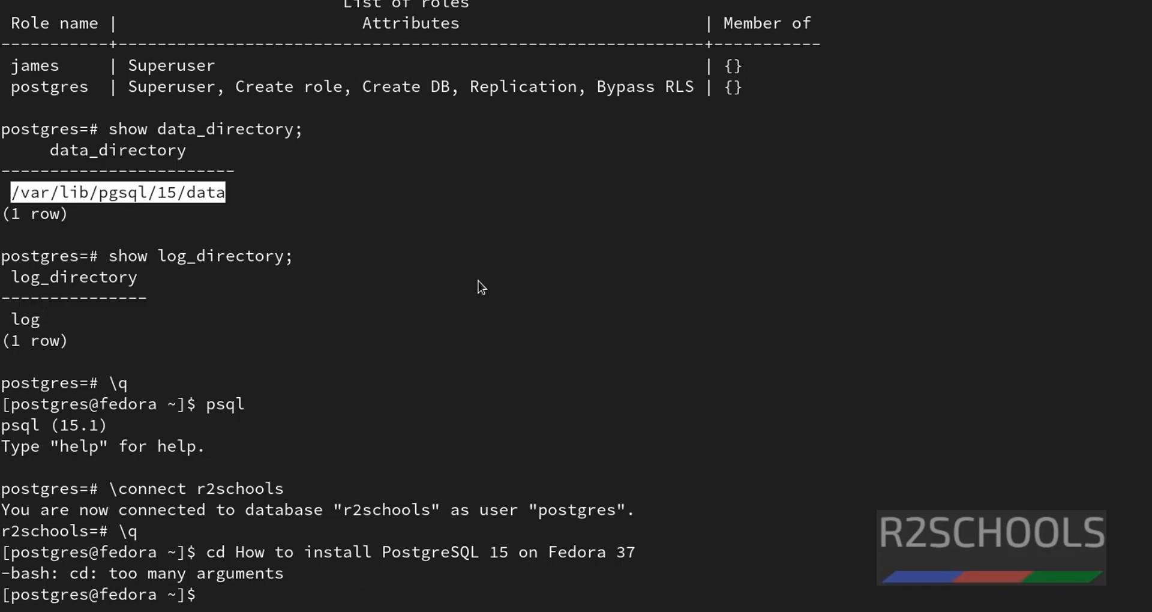
key(ctrl+c)
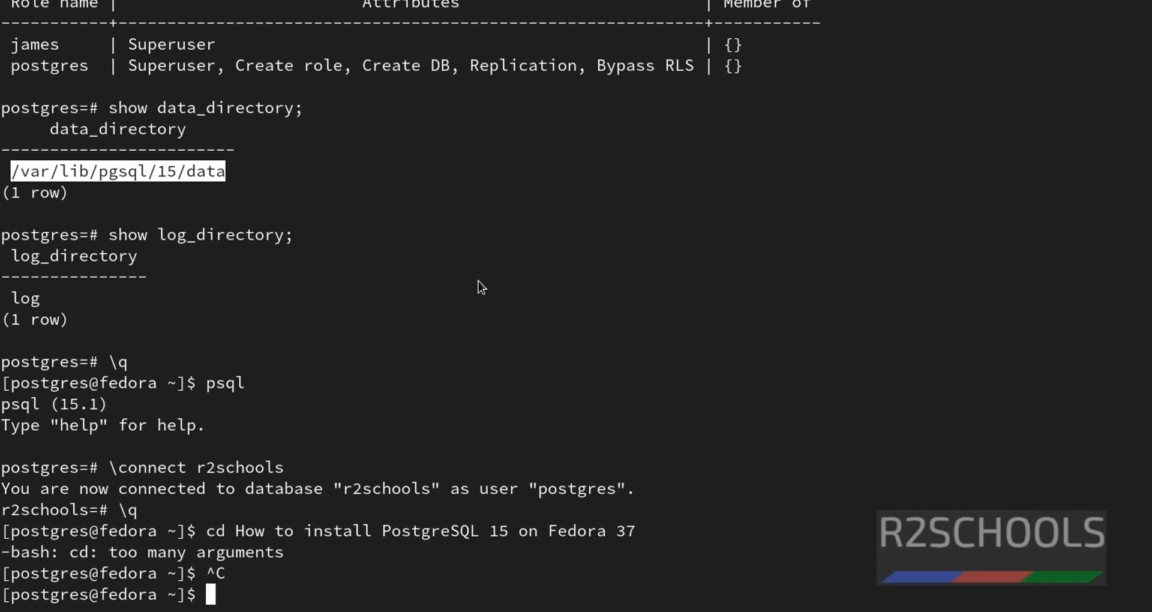
mouse_move(380, 417)
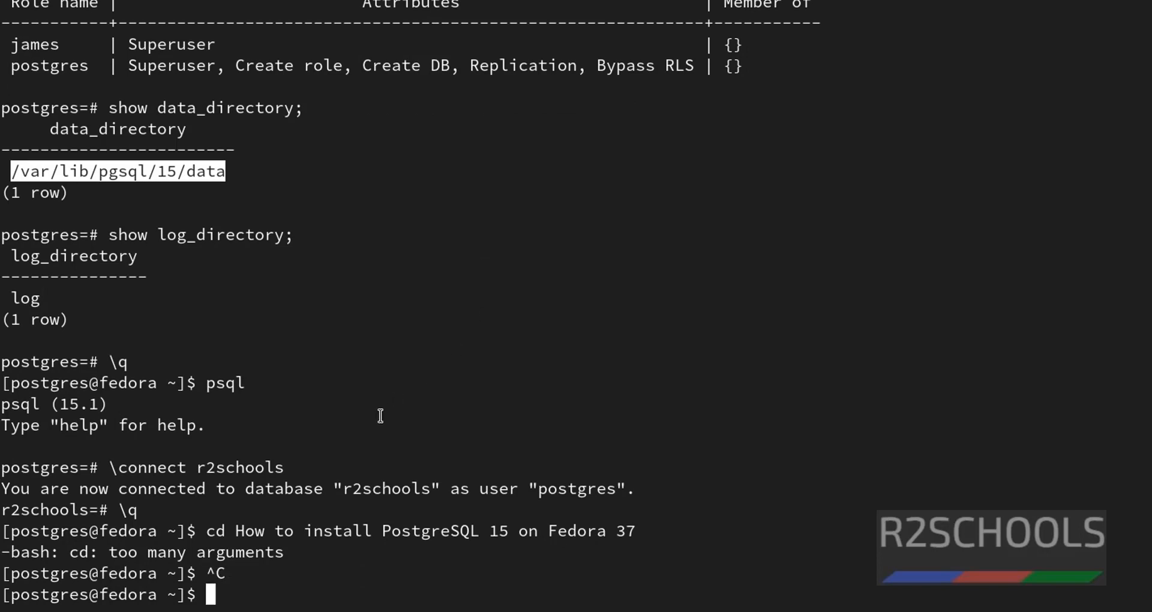
Step: cd into /var/lib/pgsql/15/data and list its contents, noting pg_hba.conf
right_click(174, 174)
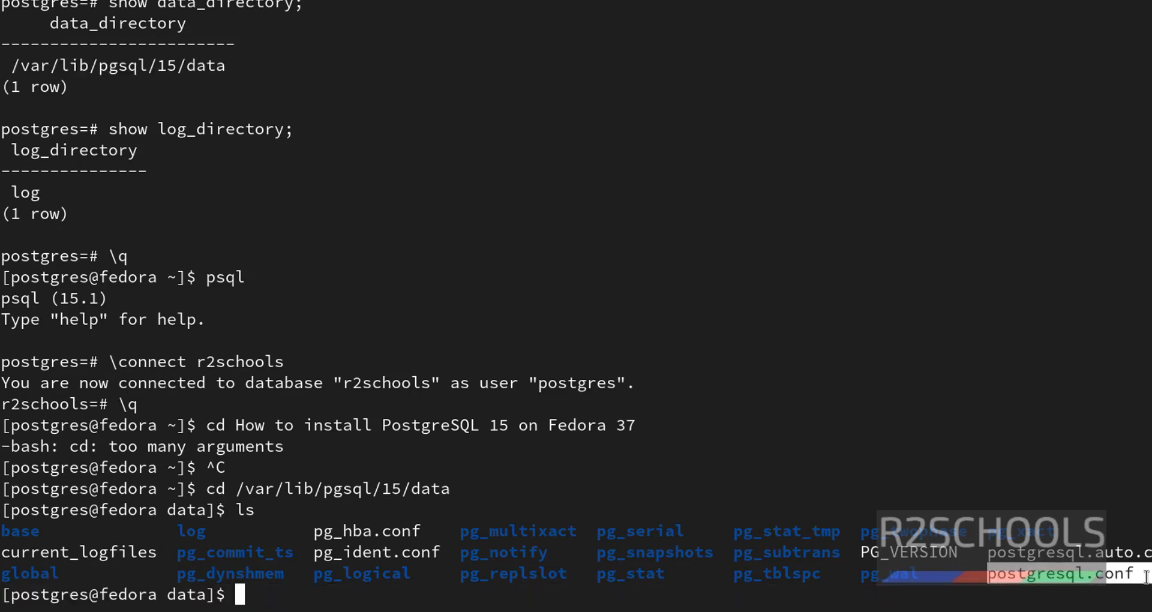
double_click(364, 531)
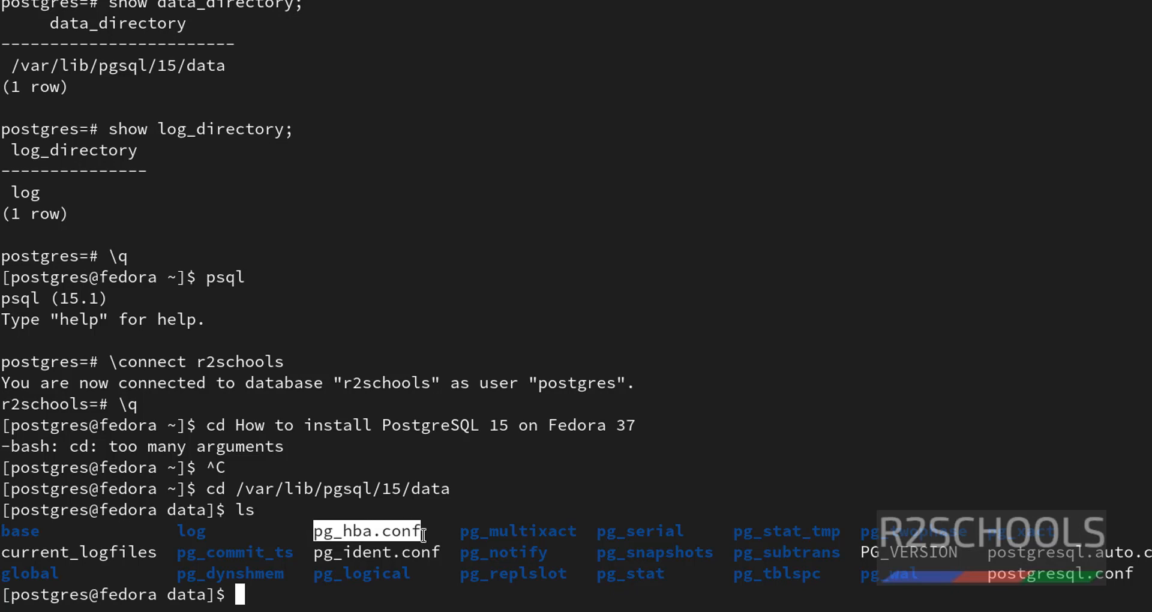
mouse_move(691, 476)
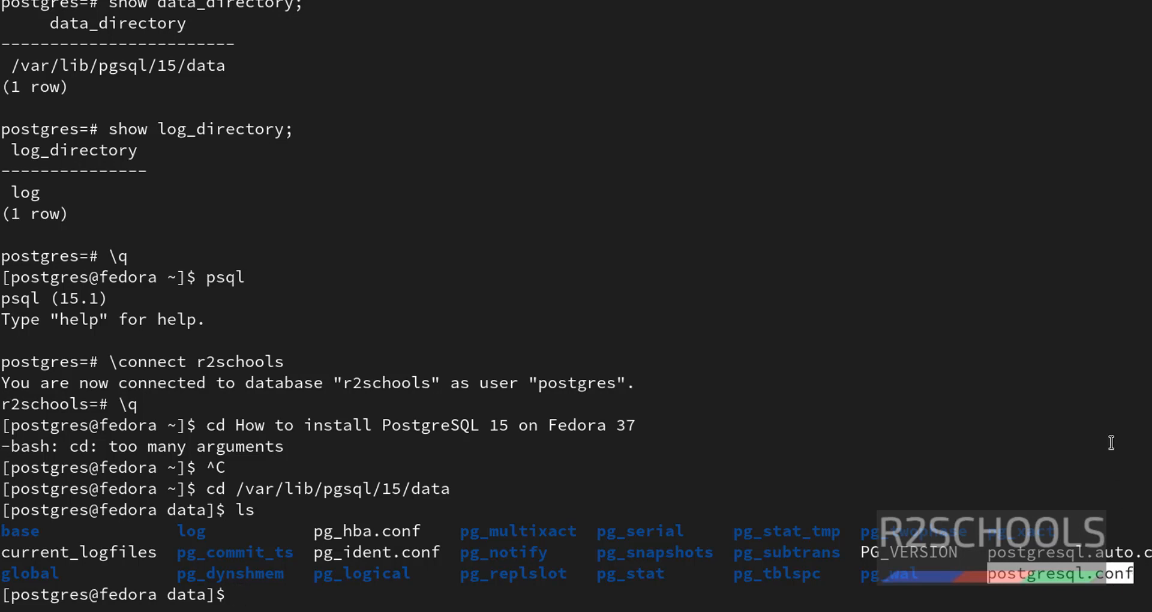
double_click(21, 532)
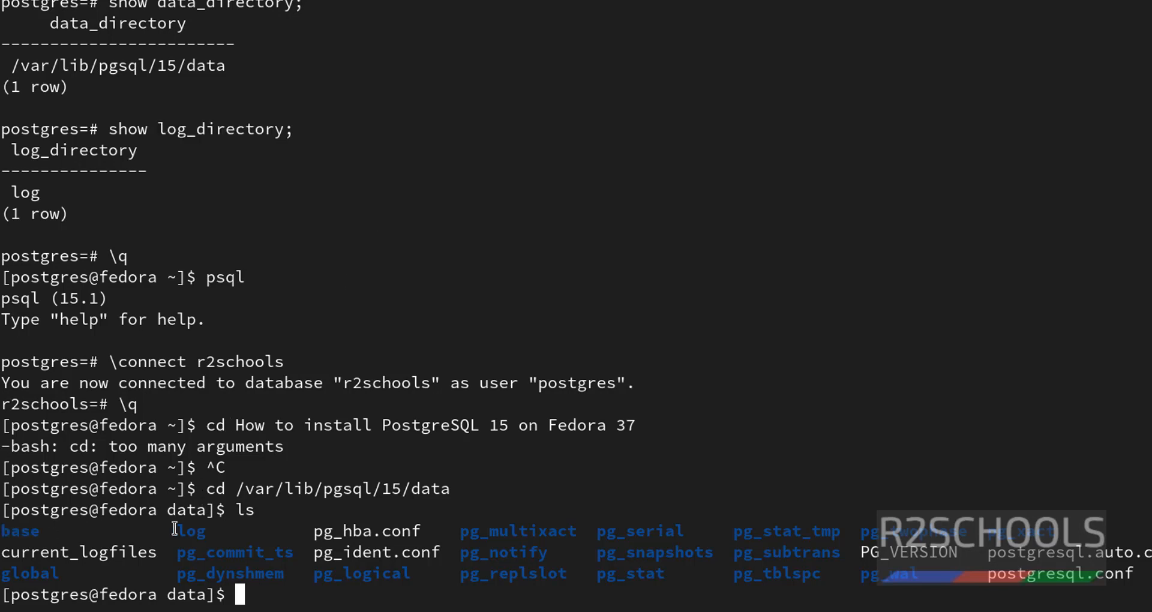
text(cd)
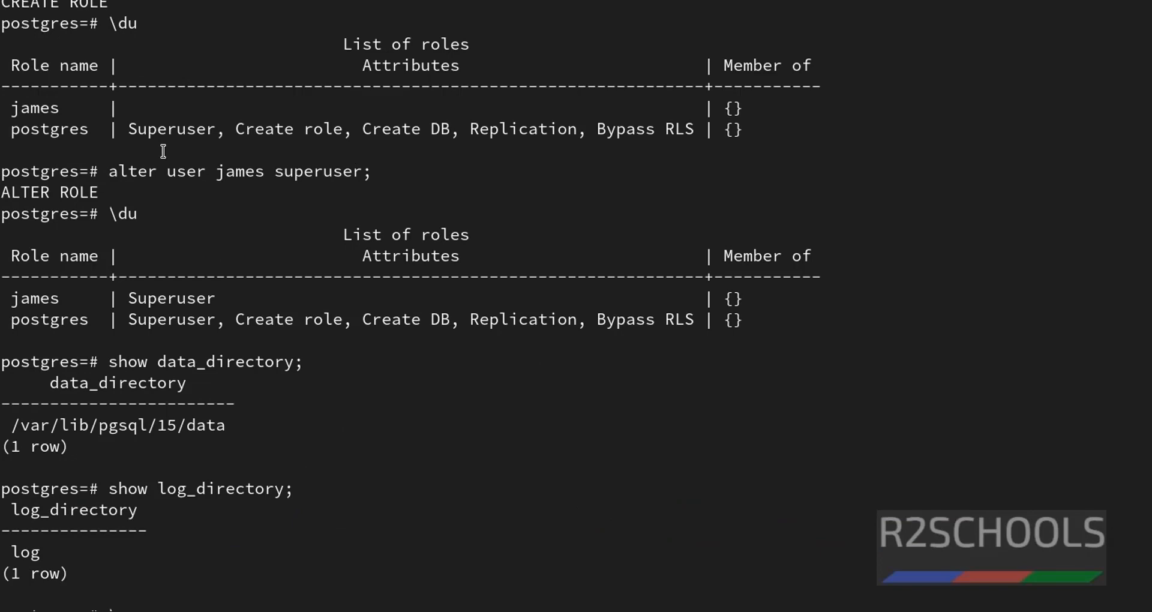
scroll(down, 3)
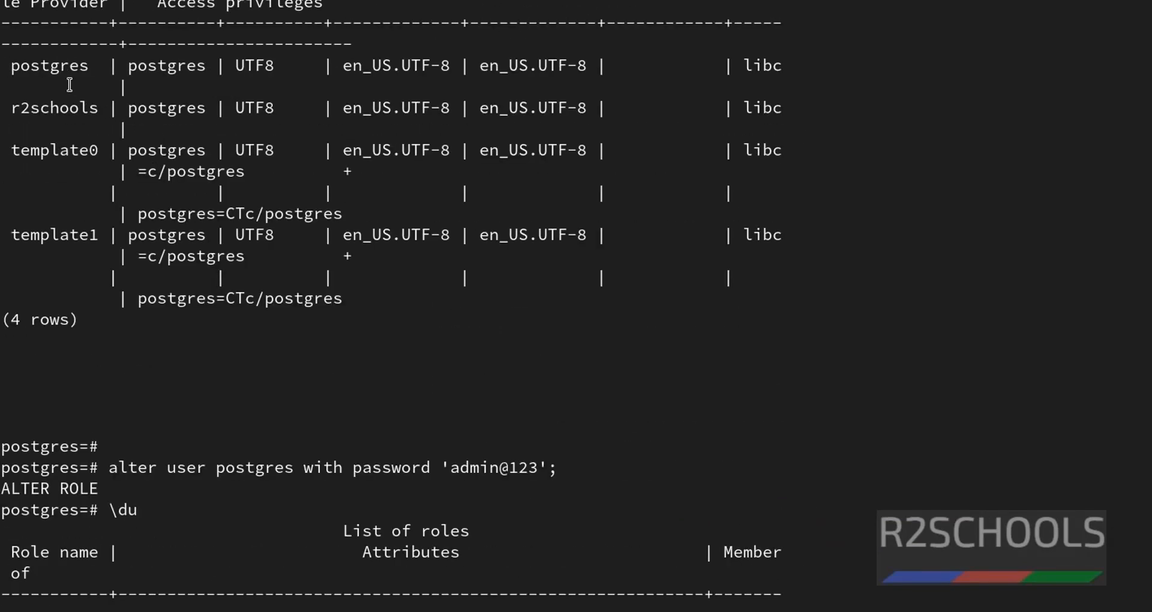
mouse_move(103, 254)
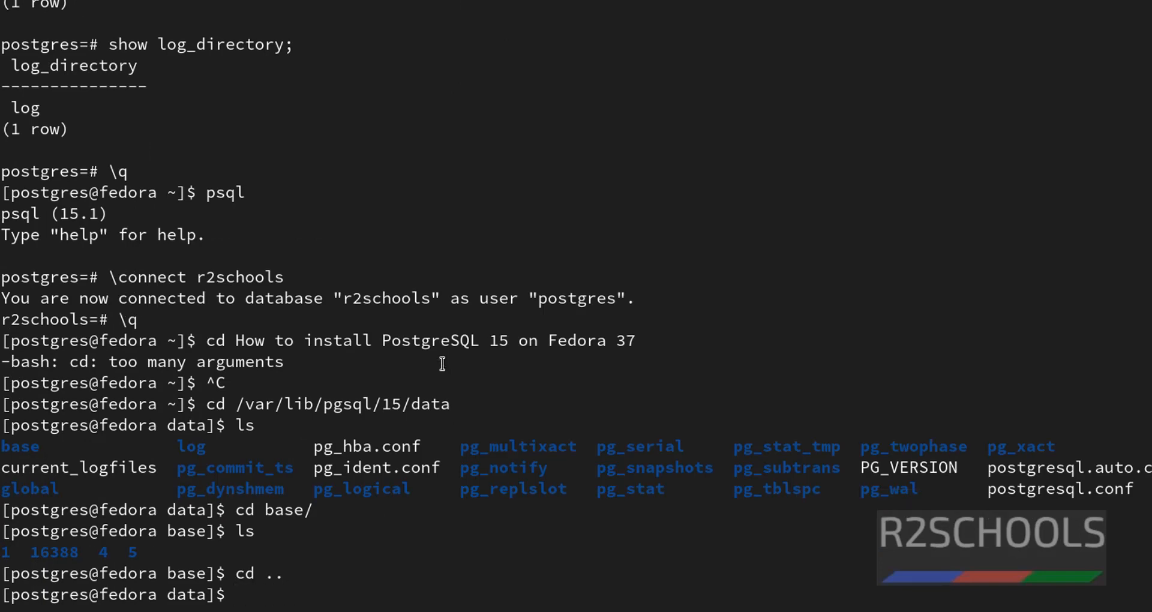
Step: Enter the log folder, list it with ls -ltrh, and read postgresql-Sat.log with more
text(cd log)
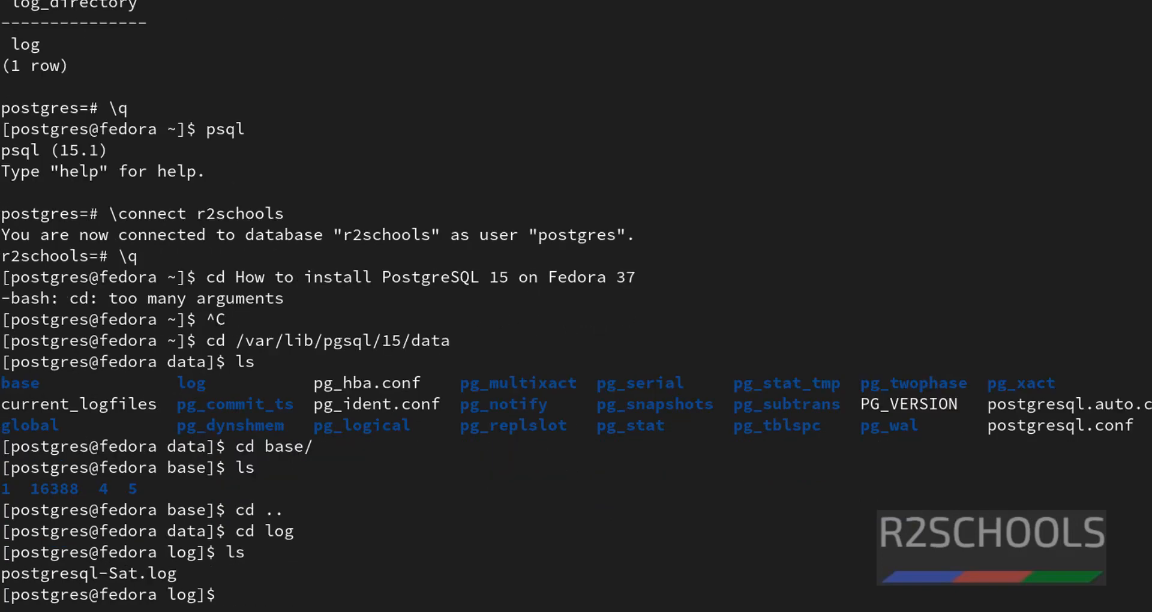
text(ls -ltrh)
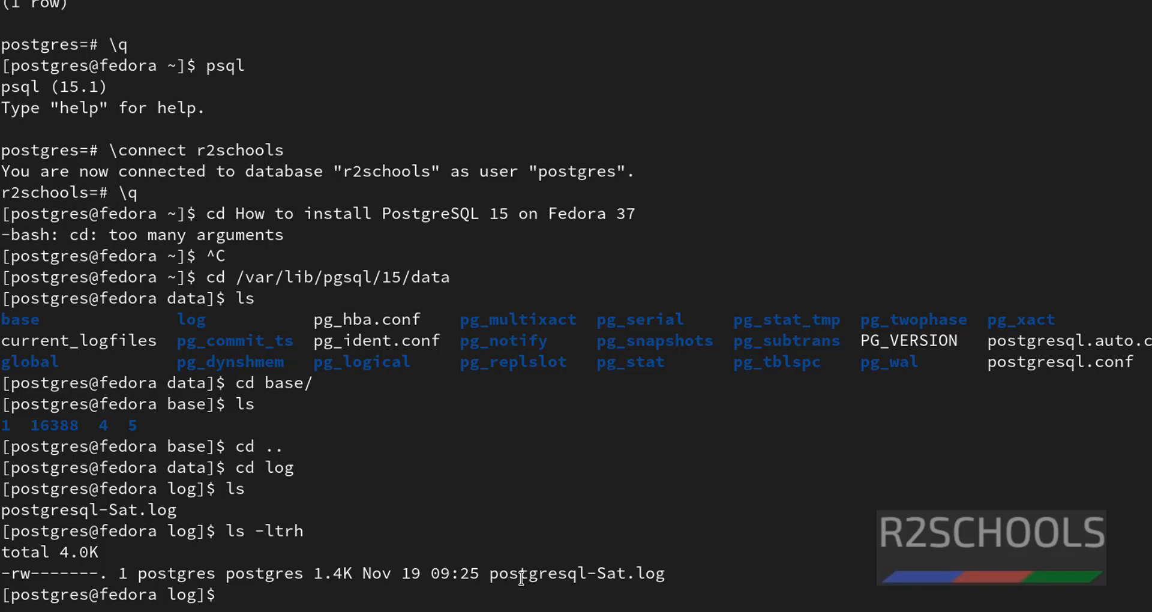
double_click(530, 574)
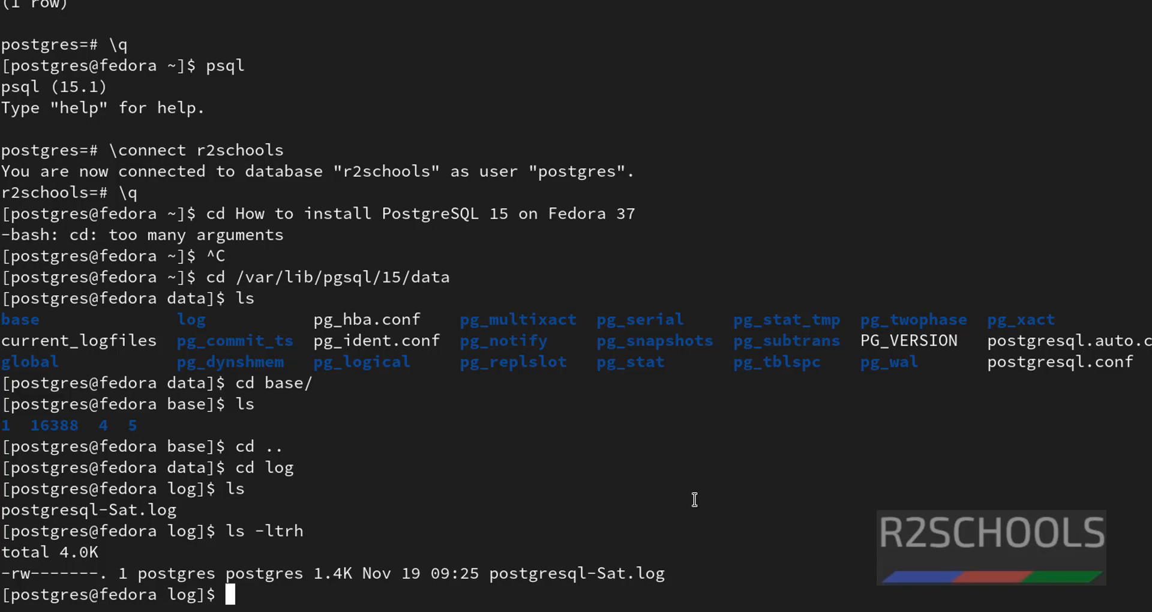
text(more)
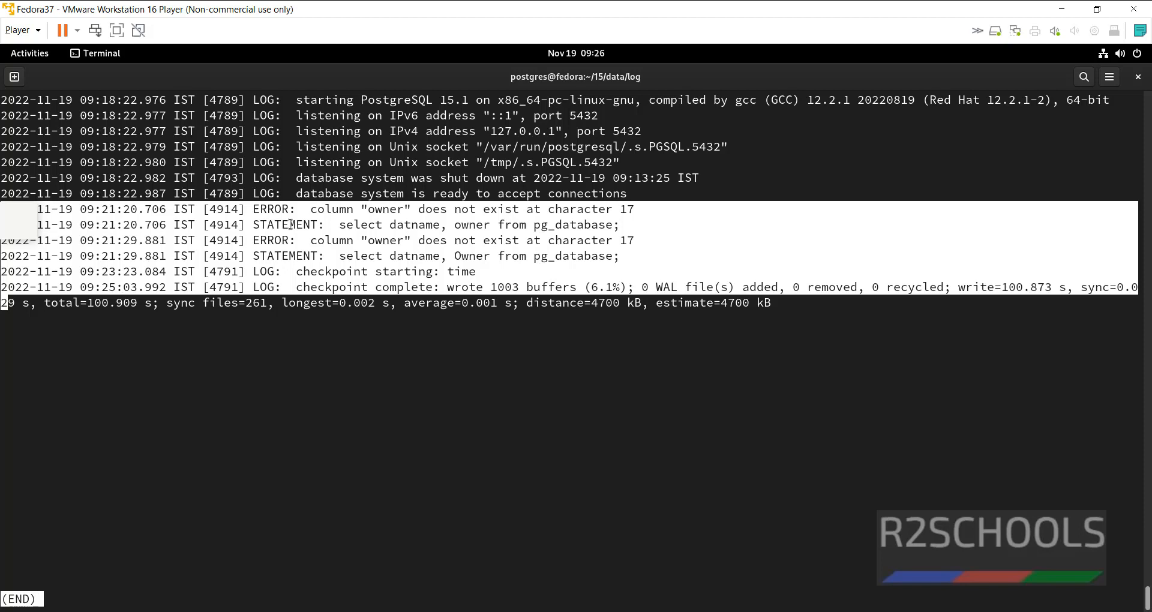
key(q)
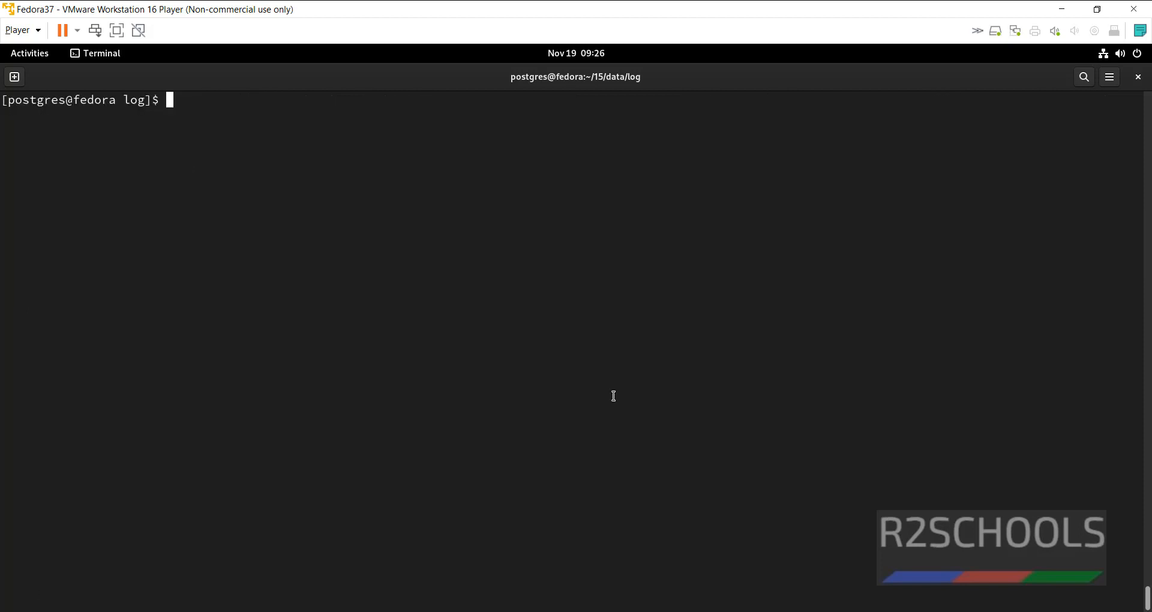